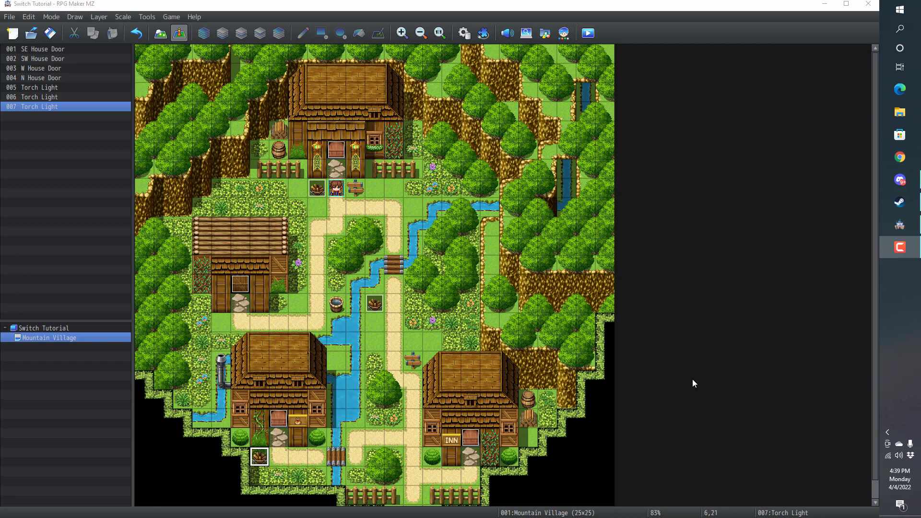
{"action": "mouse_move", "coordinate": [334, 223]}
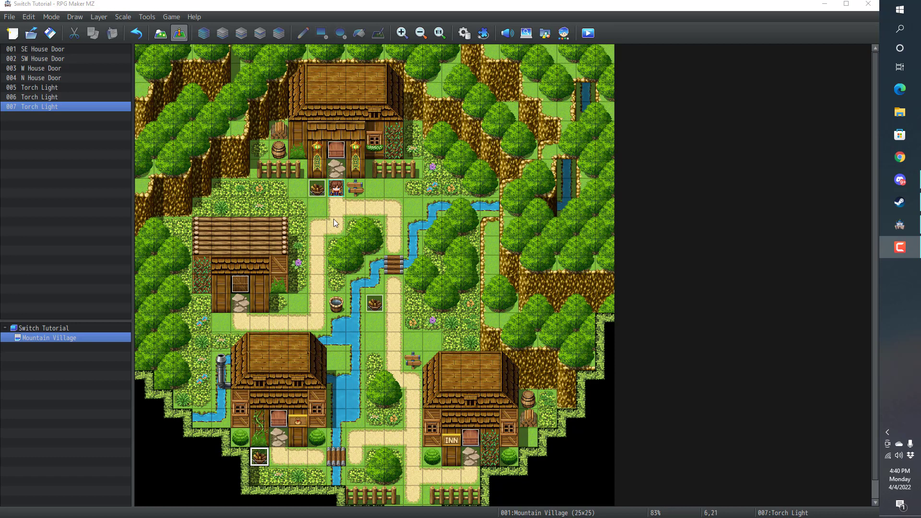
{"action": "mouse_move", "coordinate": [343, 213]}
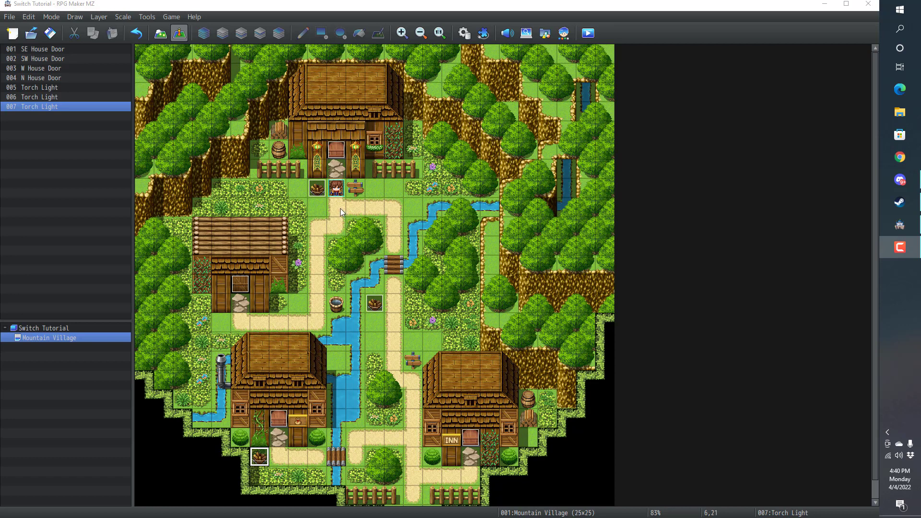
{"action": "mouse_move", "coordinate": [370, 262]}
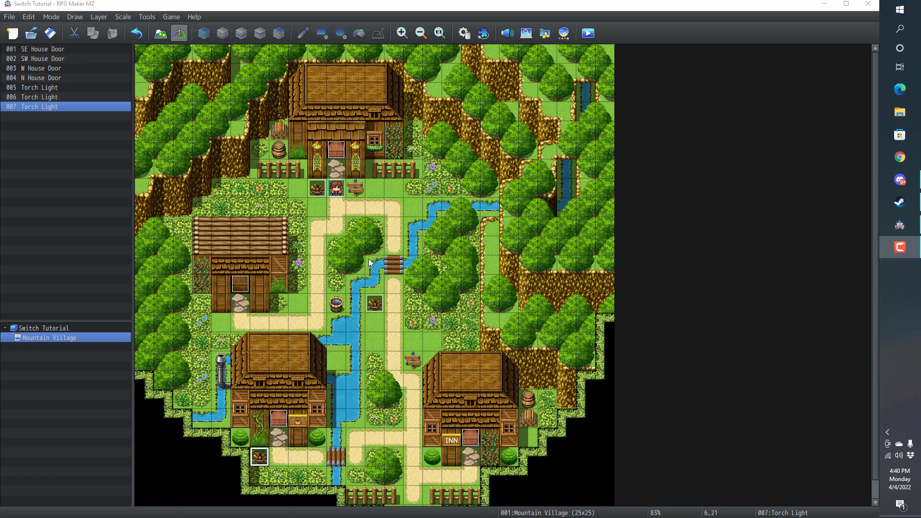
{"action": "mouse_move", "coordinate": [309, 191]}
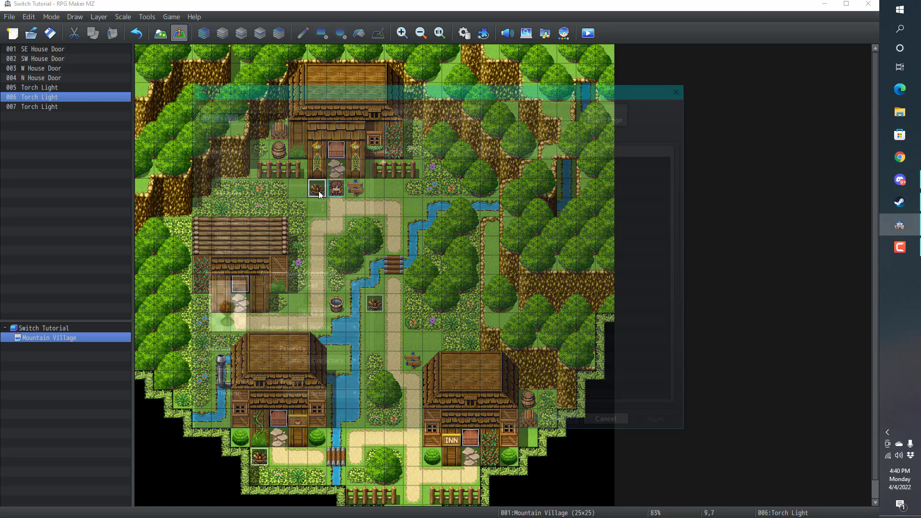
{"action": "double_click", "coordinate": [316, 188]}
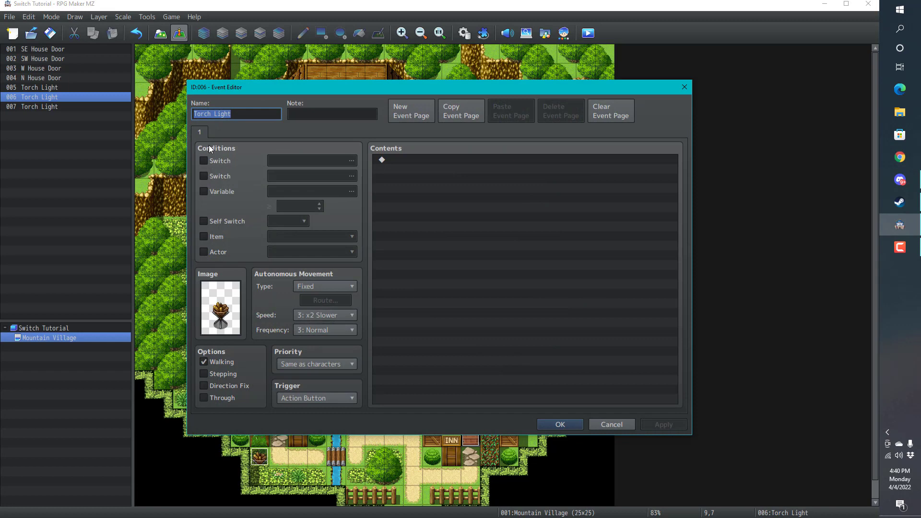
{"action": "mouse_move", "coordinate": [191, 272]}
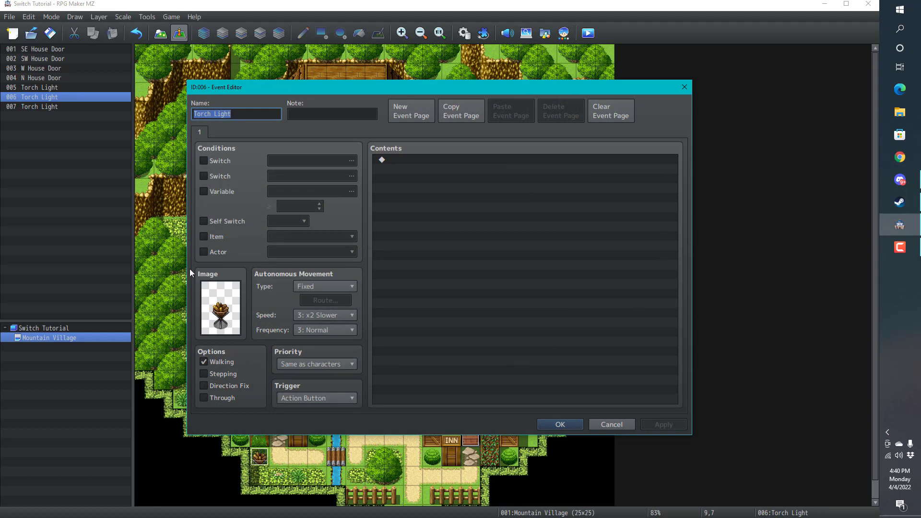
{"action": "mouse_move", "coordinate": [363, 258]}
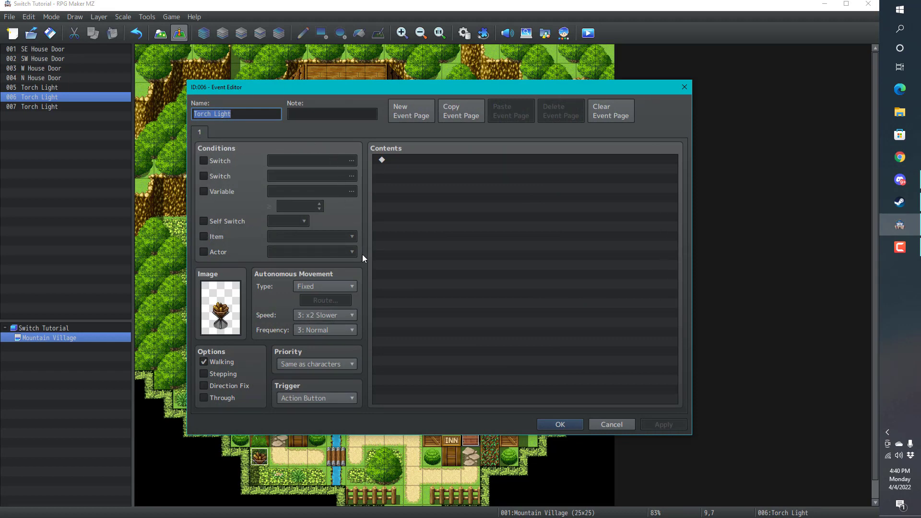
{"action": "mouse_move", "coordinate": [204, 165]}
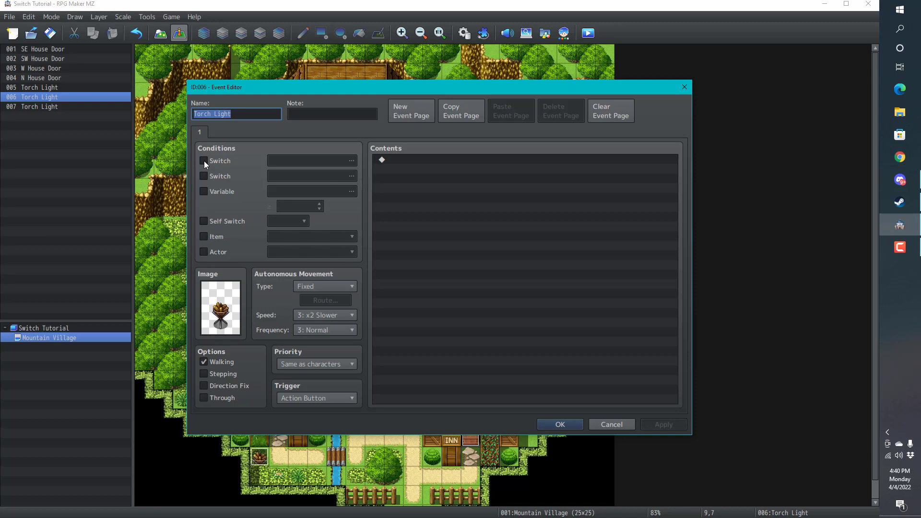
{"action": "mouse_move", "coordinate": [210, 150]}
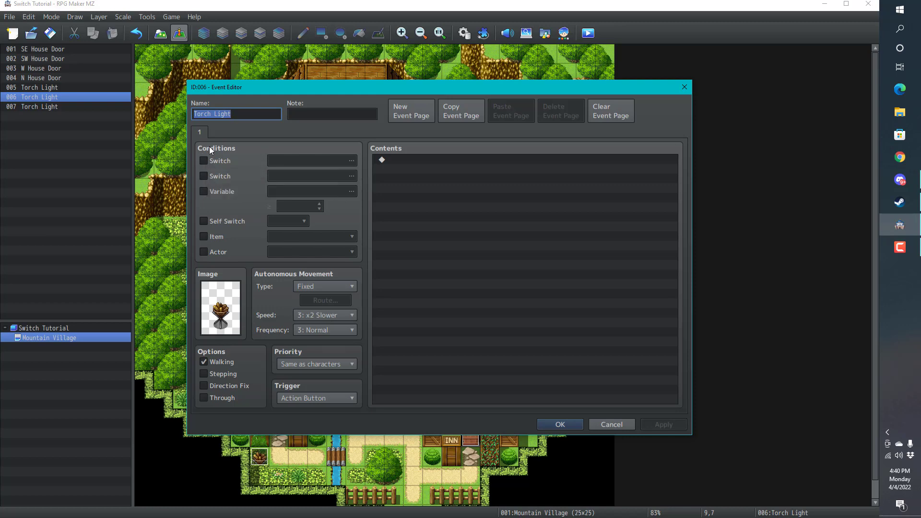
{"action": "mouse_move", "coordinate": [223, 259]}
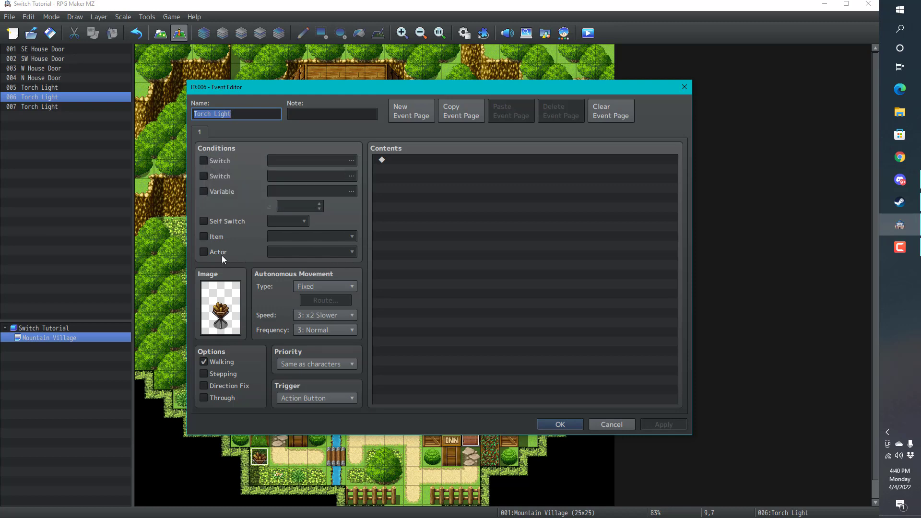
{"action": "mouse_move", "coordinate": [298, 139]}
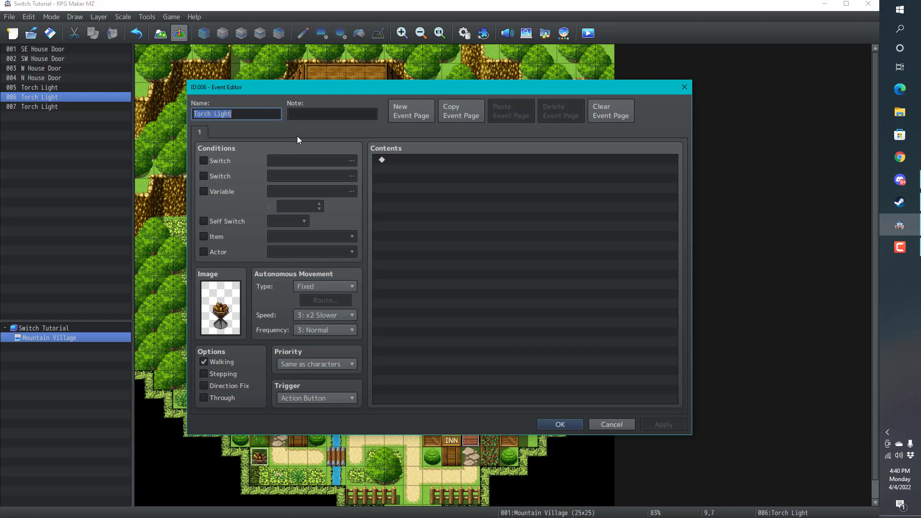
{"action": "mouse_move", "coordinate": [366, 179]}
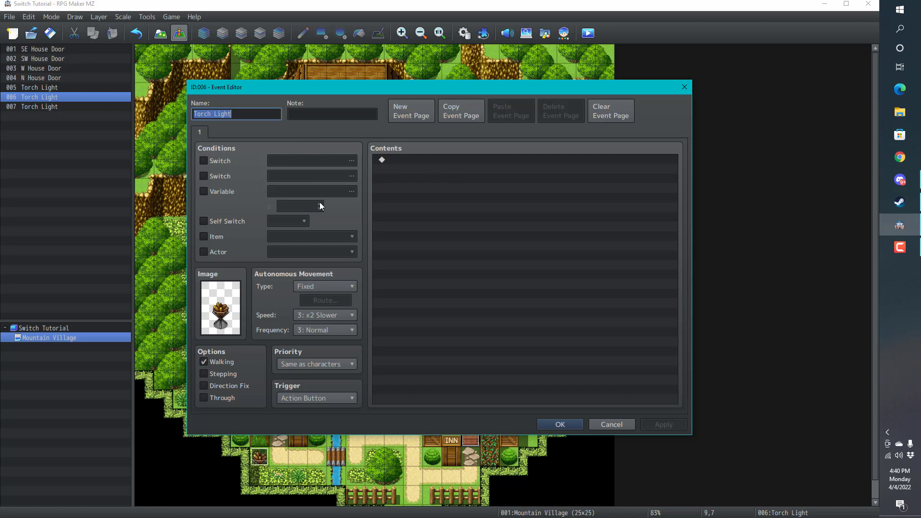
{"action": "mouse_move", "coordinate": [197, 212]}
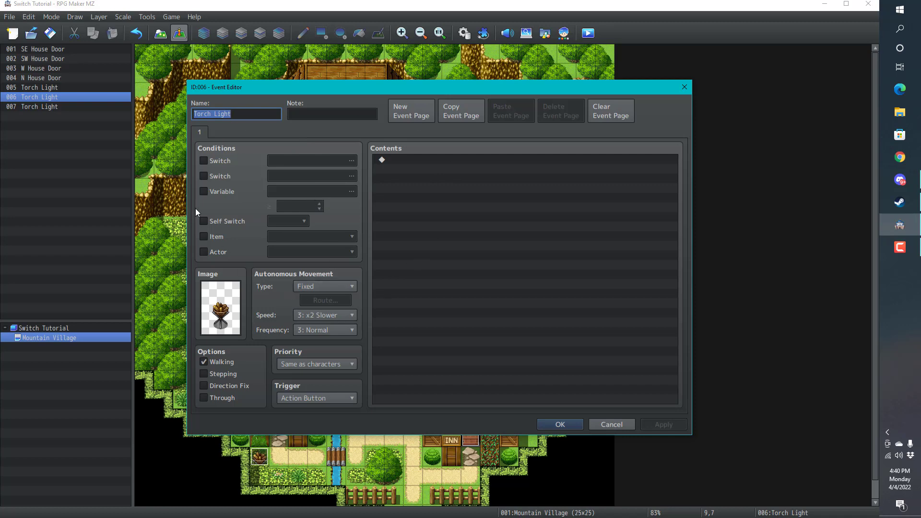
{"action": "mouse_move", "coordinate": [199, 139]}
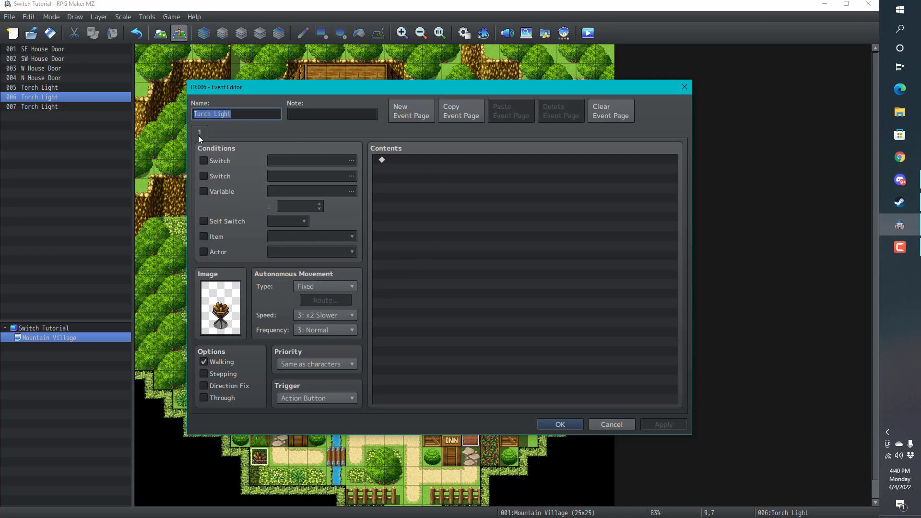
{"action": "mouse_move", "coordinate": [203, 92]}
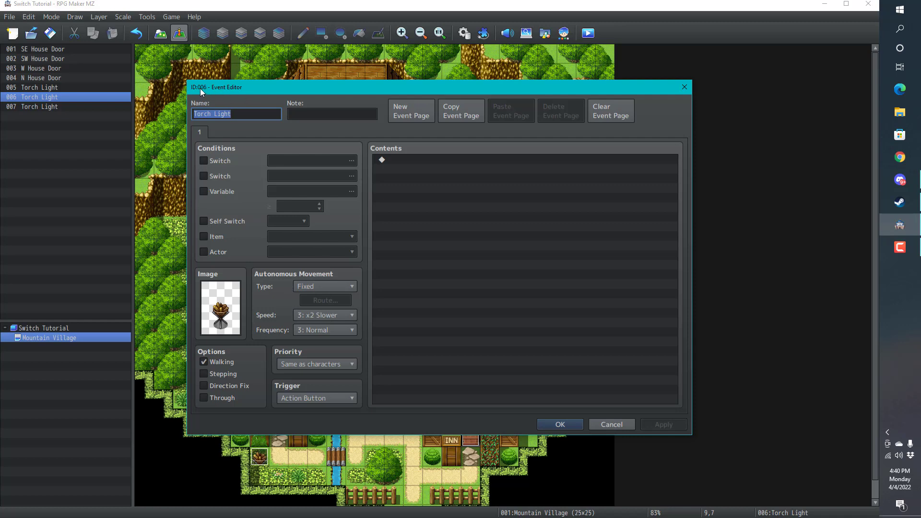
{"action": "mouse_move", "coordinate": [195, 136]}
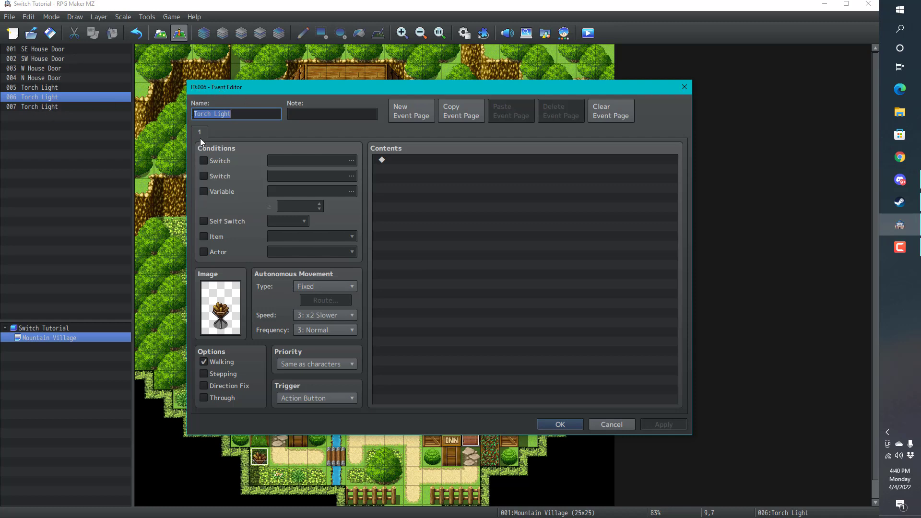
{"action": "mouse_move", "coordinate": [205, 158]}
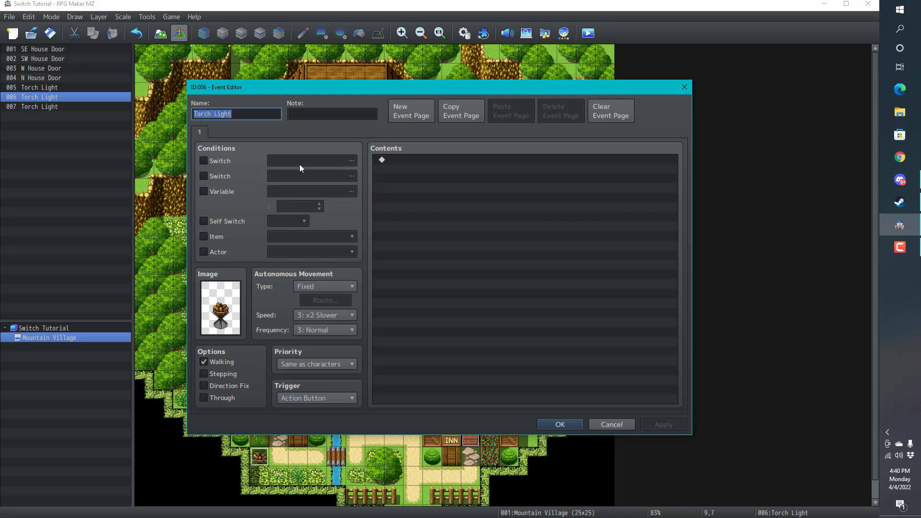
{"action": "mouse_move", "coordinate": [305, 217]}
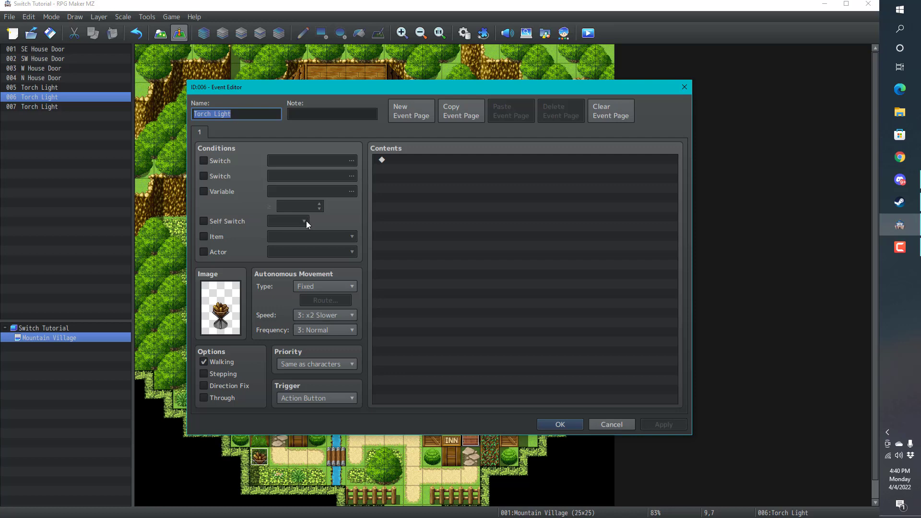
{"action": "mouse_move", "coordinate": [306, 224]}
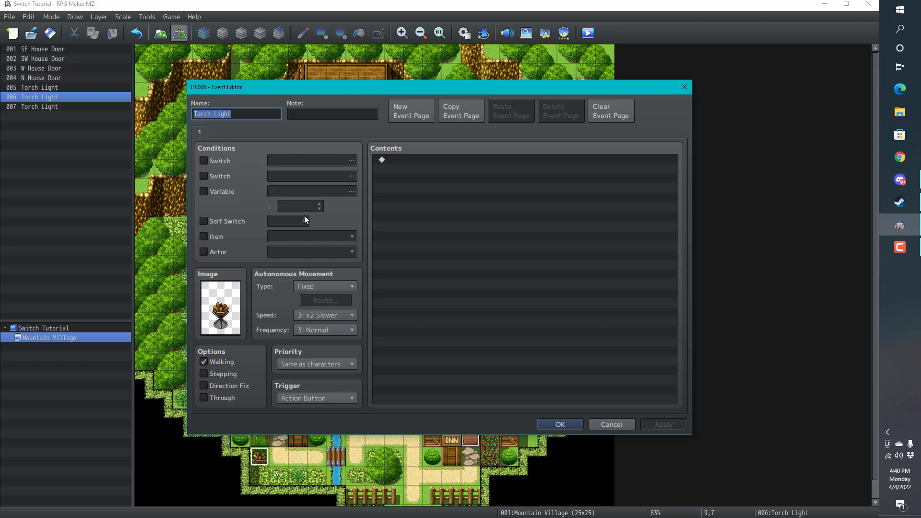
{"action": "mouse_move", "coordinate": [284, 214]}
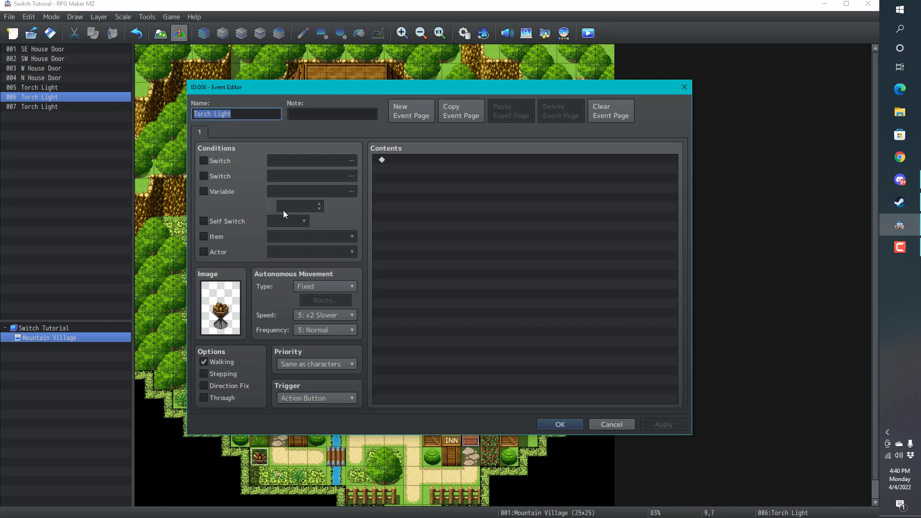
{"action": "mouse_move", "coordinate": [230, 171]}
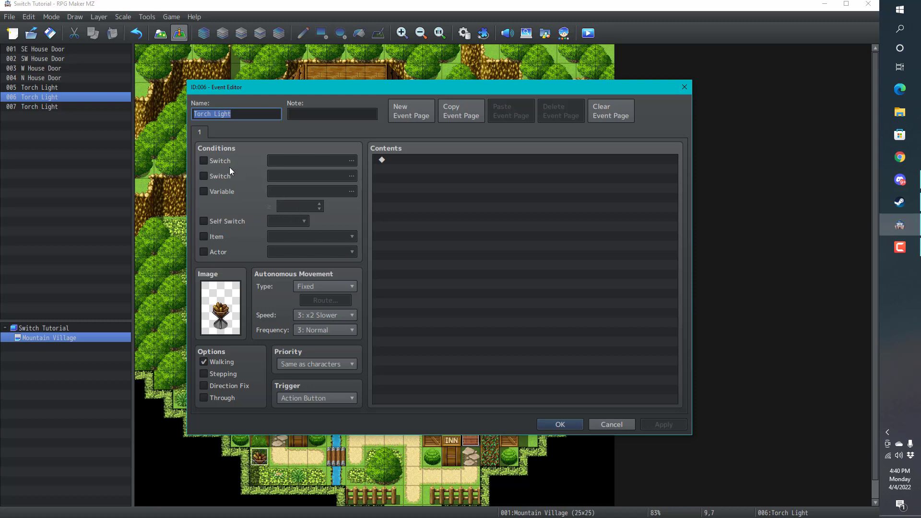
{"action": "mouse_move", "coordinate": [218, 156]}
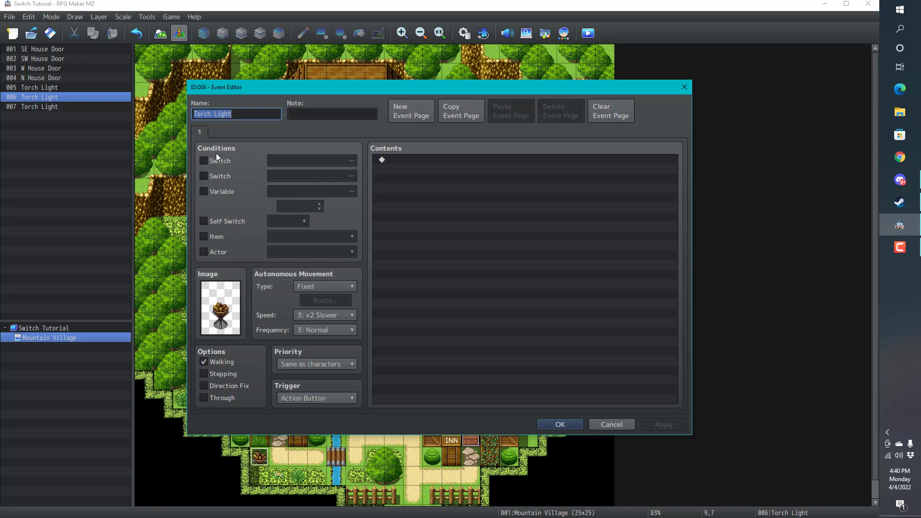
{"action": "mouse_move", "coordinate": [247, 169]}
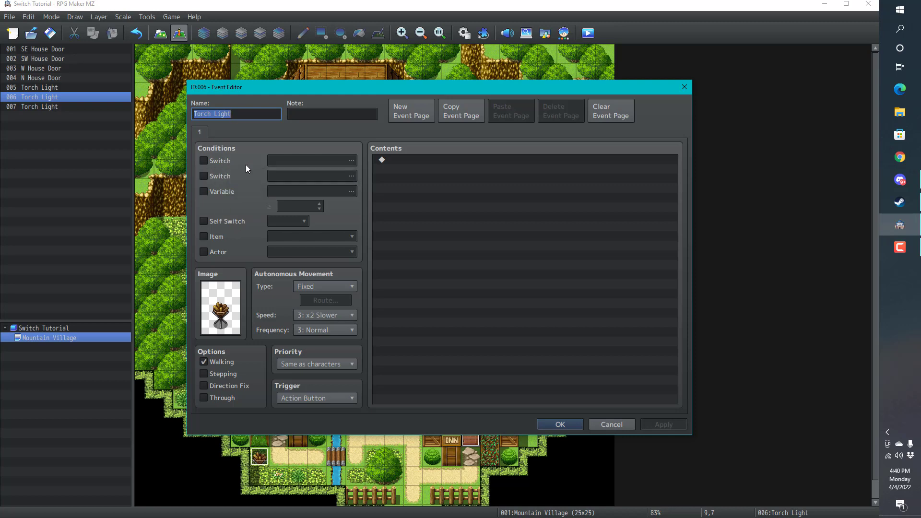
{"action": "mouse_move", "coordinate": [244, 184]}
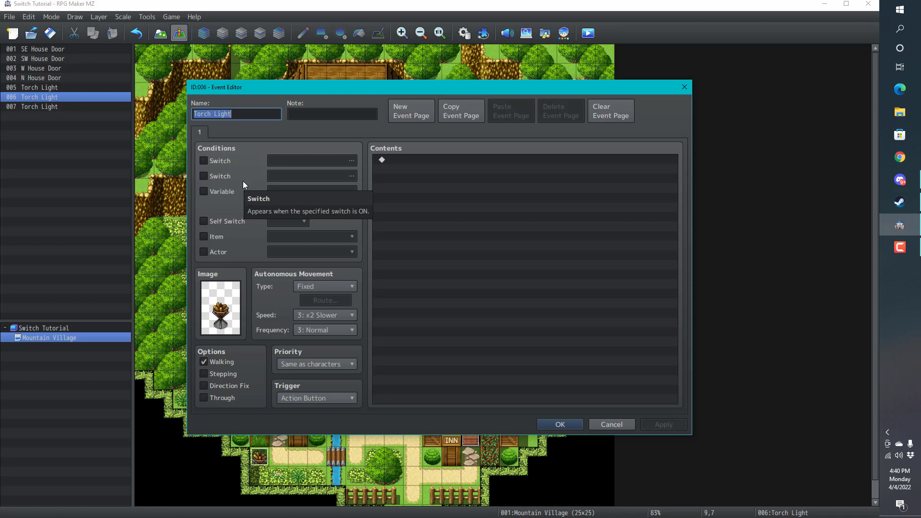
{"action": "mouse_move", "coordinate": [224, 165]}
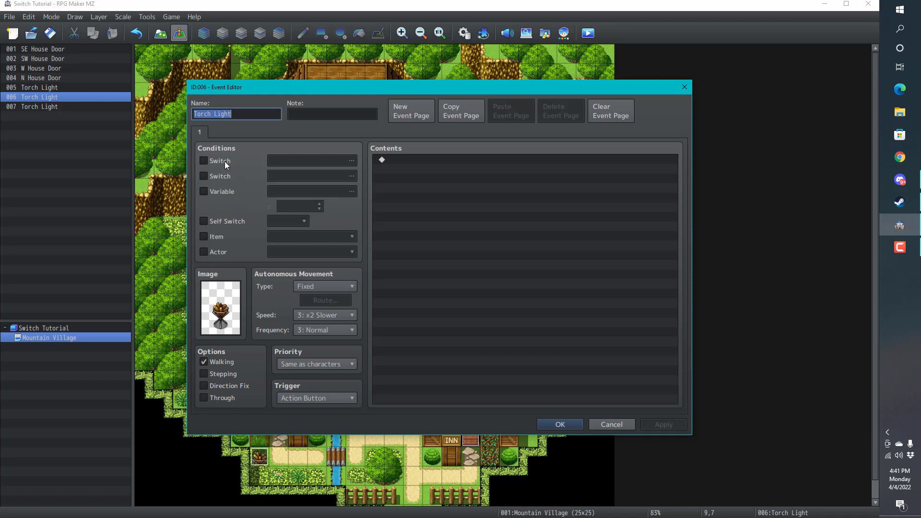
Condition Torch Light's first page on switch 0001 and begin naming that switch.
{"action": "left_click", "coordinate": [204, 161]}
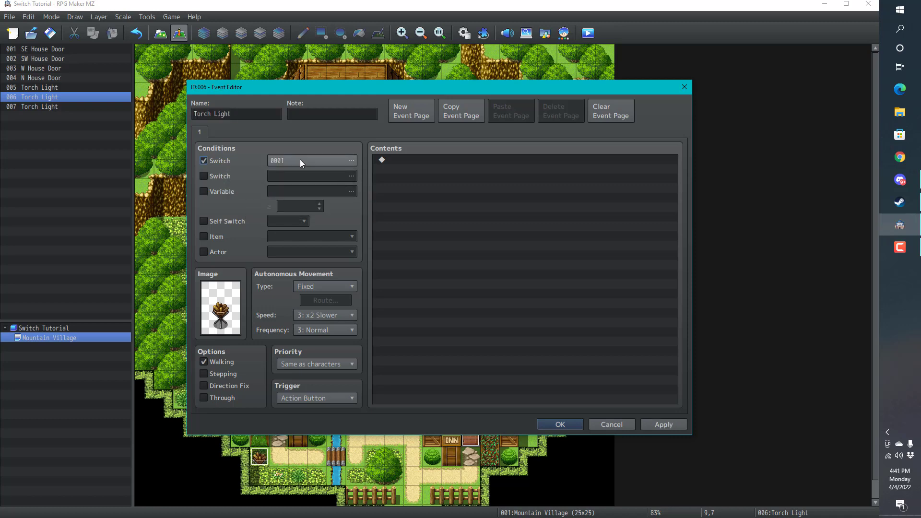
{"action": "left_click", "coordinate": [351, 161]}
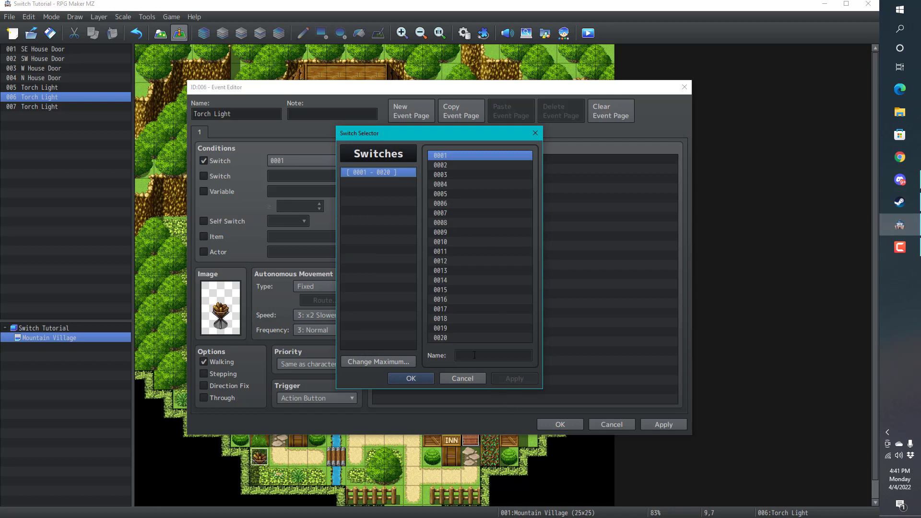
{"action": "left_click", "coordinate": [492, 355]}
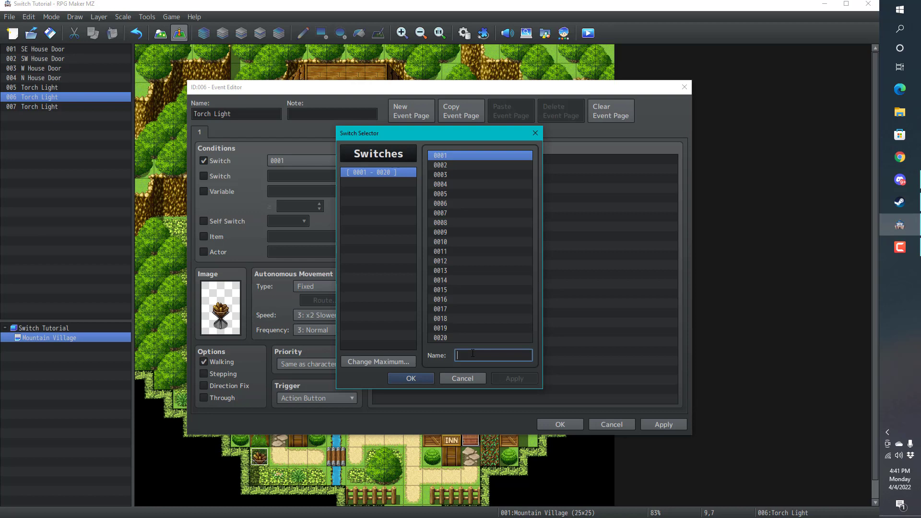
{"action": "type", "text": "I"}
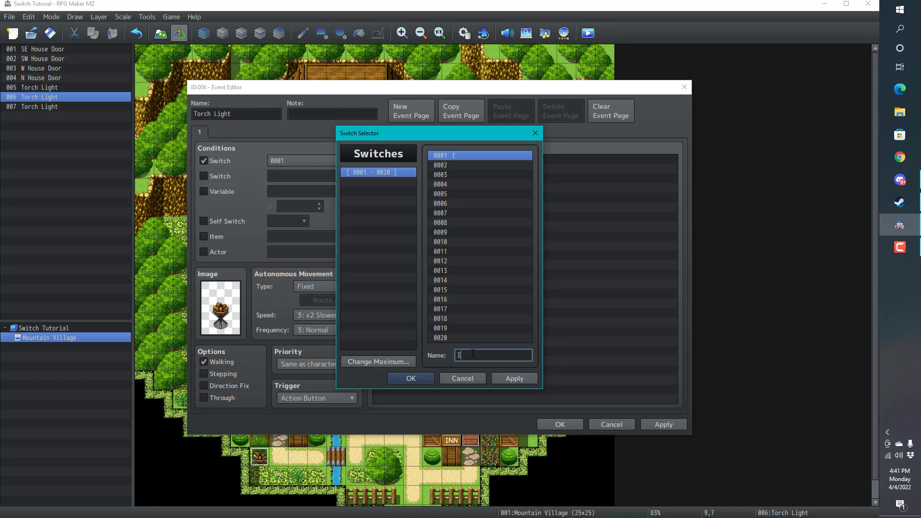
{"action": "type", "text": "sDay"}
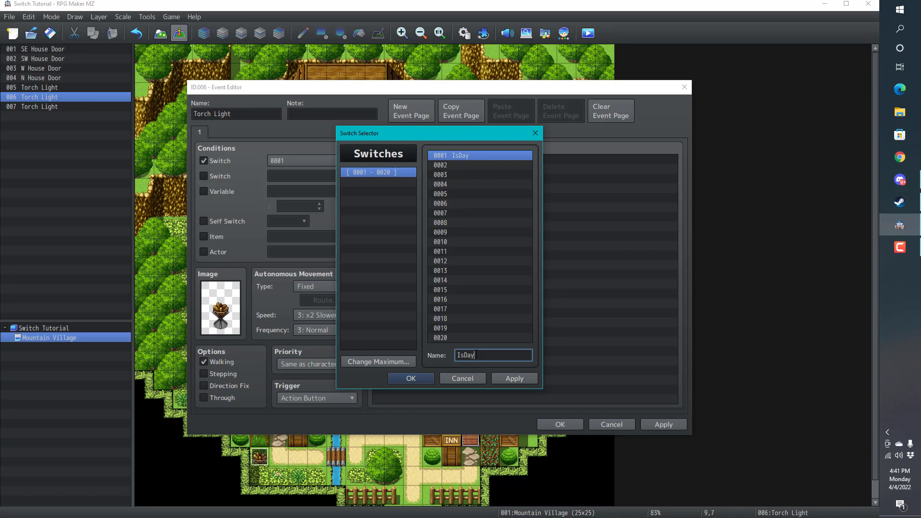
{"action": "mouse_move", "coordinate": [492, 355]}
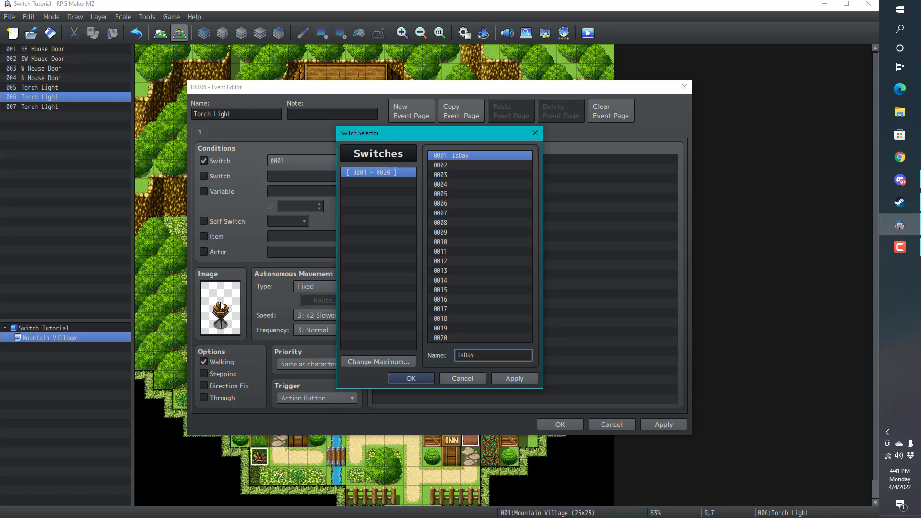
Replace the switch name, retyping it as 'Is It Daytime?'.
{"action": "triple_click", "coordinate": [492, 355]}
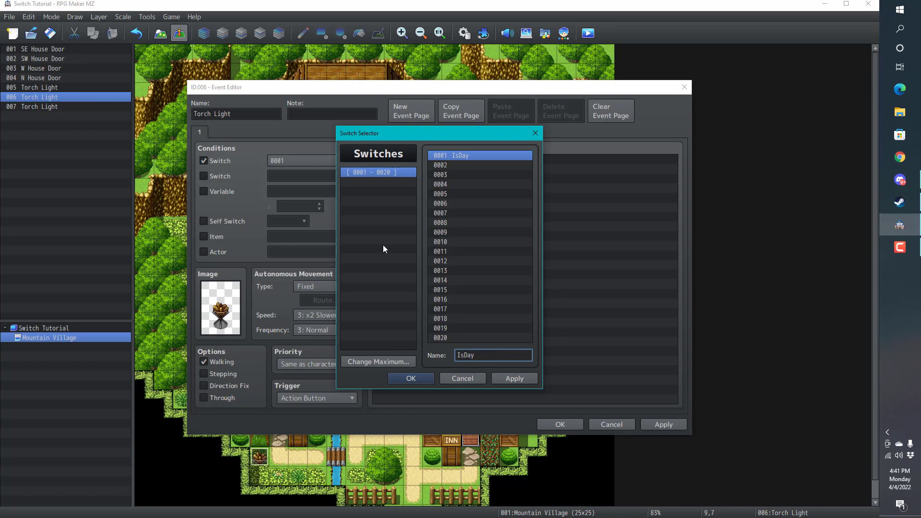
{"action": "key", "text": "Backspace"}
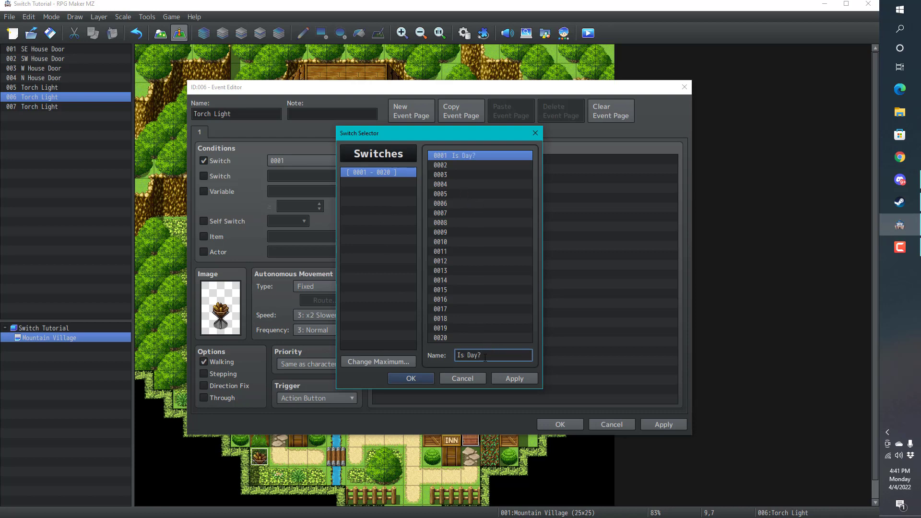
{"action": "key", "text": "BackSpace"}
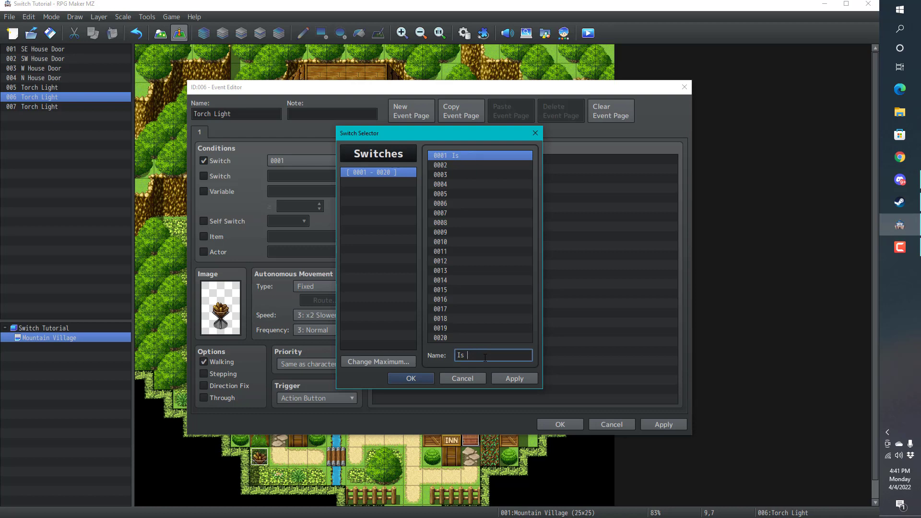
{"action": "type", "text": "It Day?"}
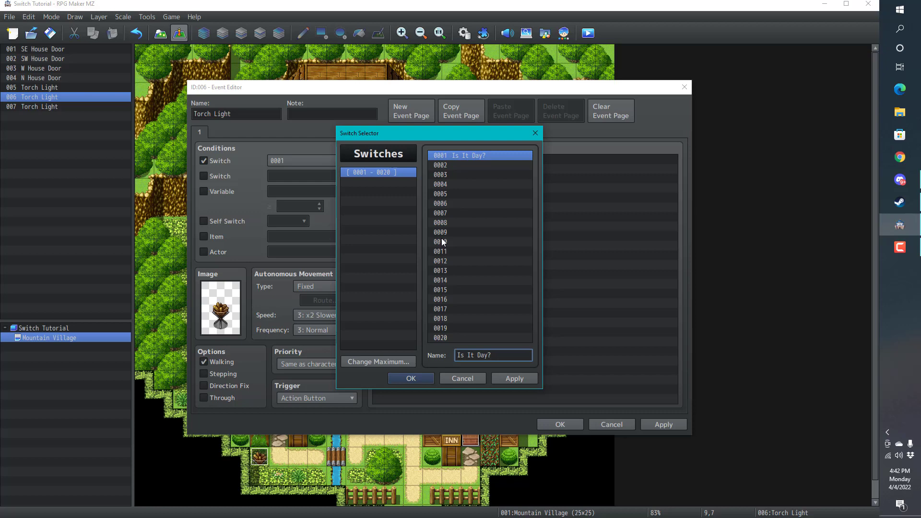
{"action": "mouse_move", "coordinate": [442, 240]}
{"action": "type", "text": "time"}
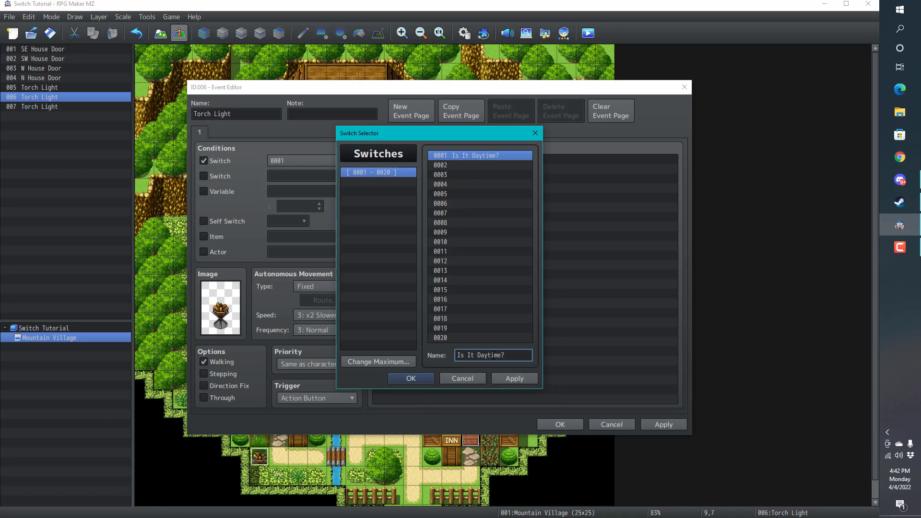
{"action": "mouse_move", "coordinate": [512, 378]}
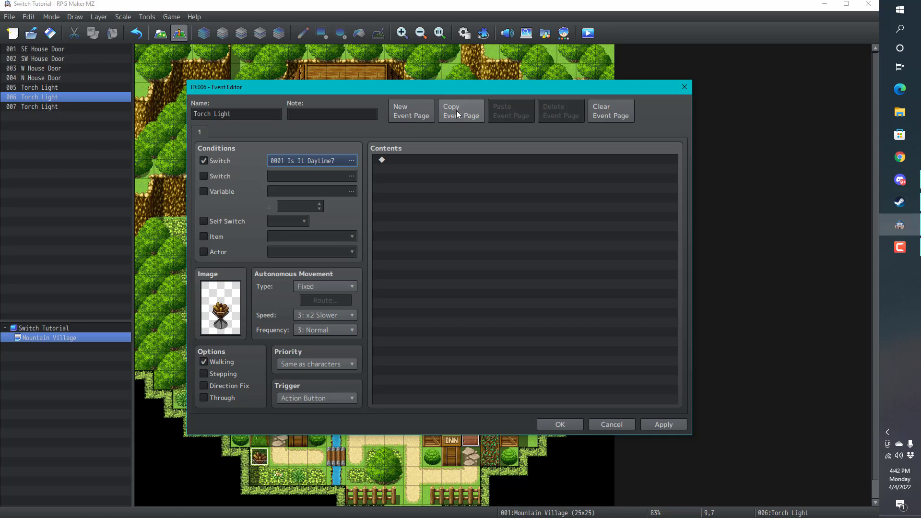
{"action": "mouse_move", "coordinate": [410, 112]}
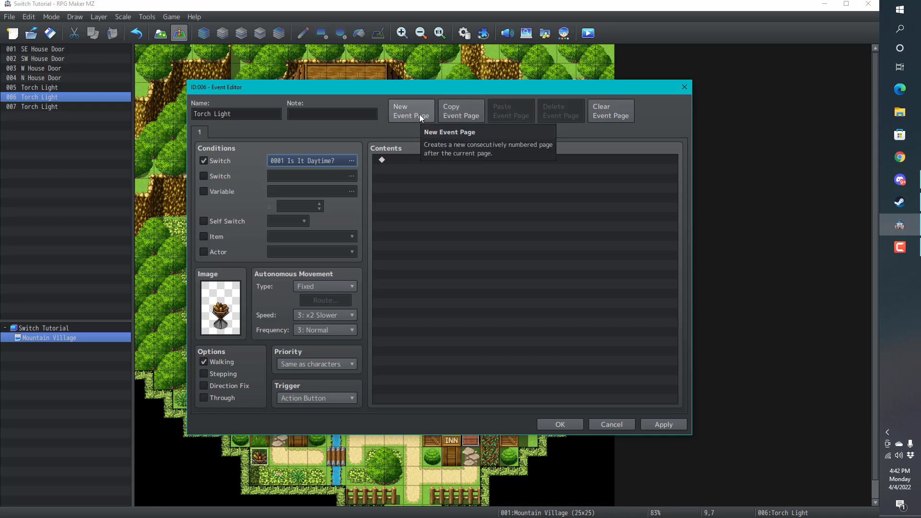
Add a second event page and copy page 1 onto it.
{"action": "left_click", "coordinate": [411, 111]}
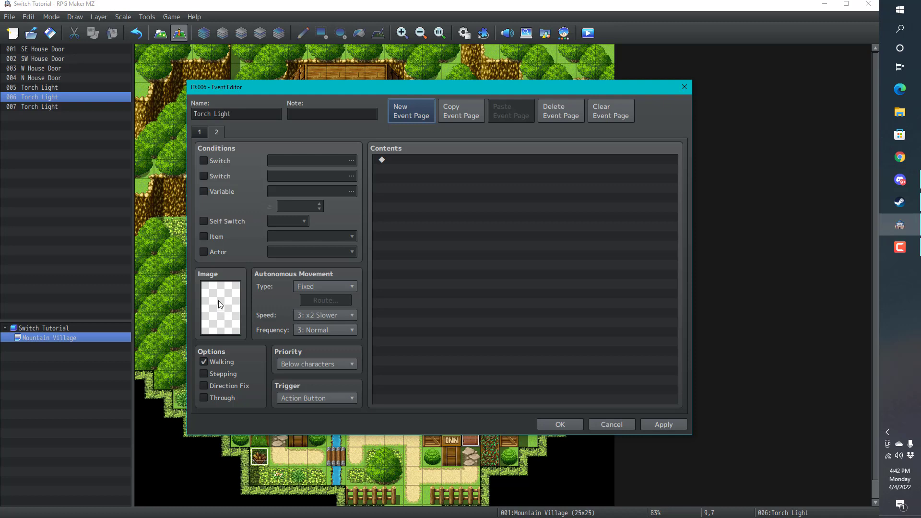
{"action": "mouse_move", "coordinate": [219, 254]}
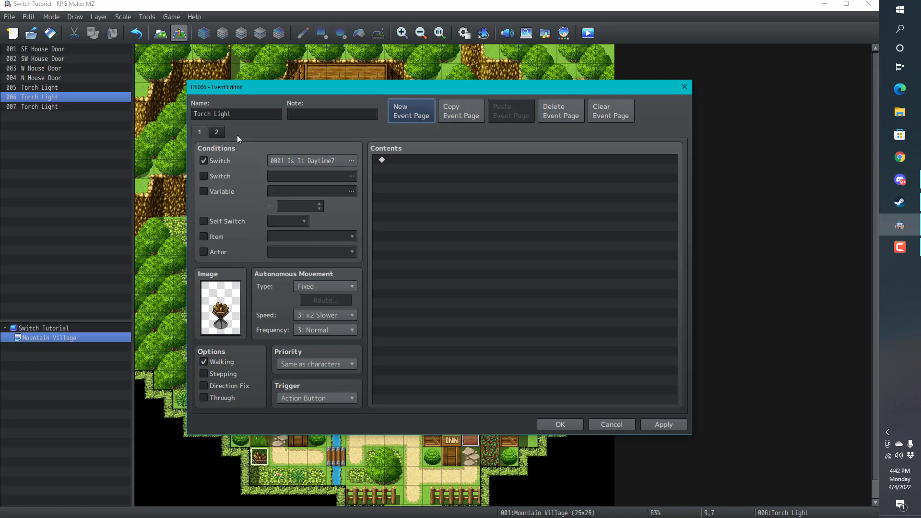
{"action": "left_click", "coordinate": [560, 111]}
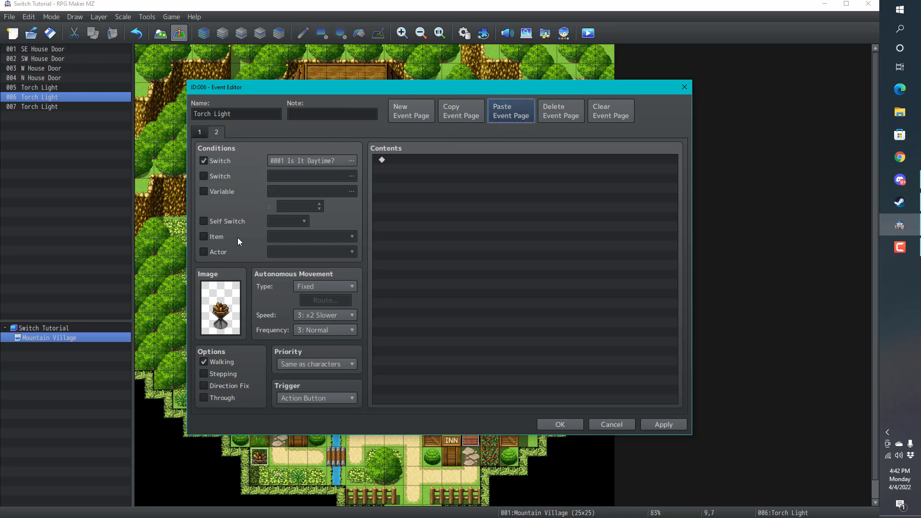
{"action": "mouse_move", "coordinate": [228, 297]}
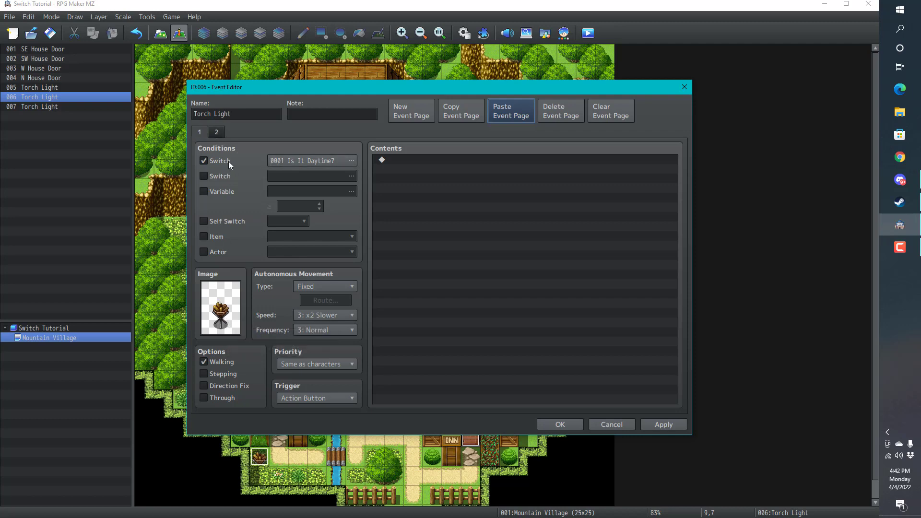
Clear page 1's switch condition and give it the lit brazier image from !Other2.
{"action": "left_click", "coordinate": [204, 160]}
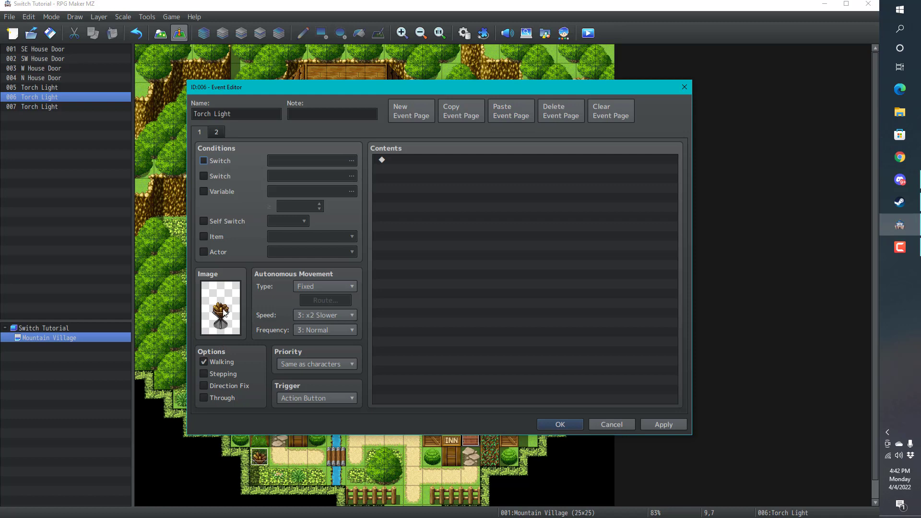
{"action": "left_click", "coordinate": [220, 308]}
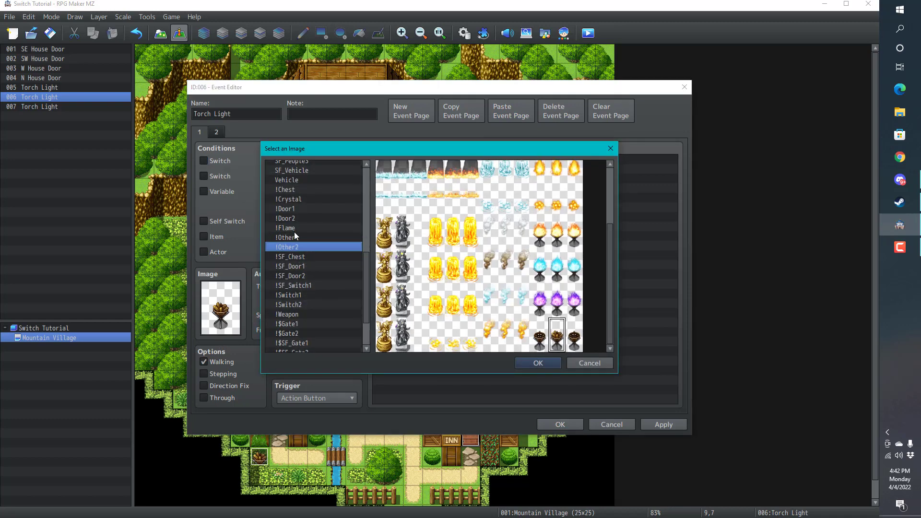
{"action": "left_click", "coordinate": [285, 228]}
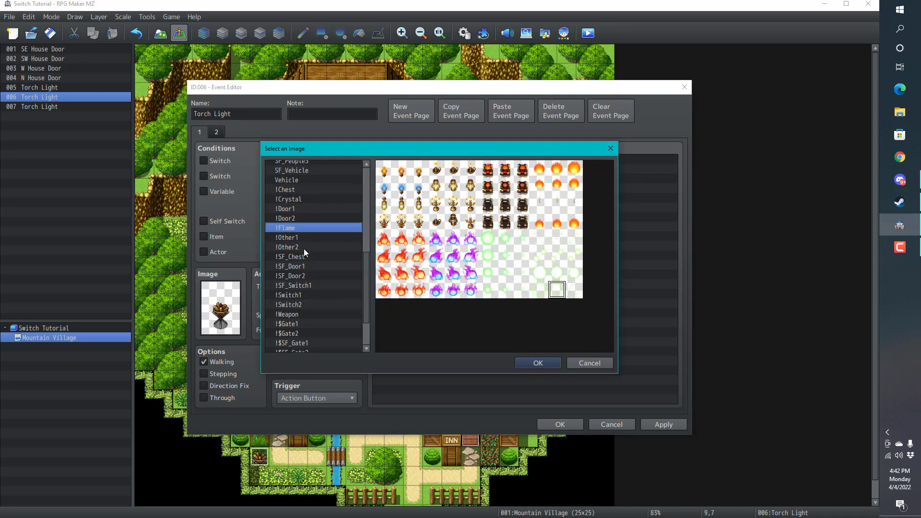
{"action": "scroll", "scroll_direction": "down", "scroll_amount": 3}
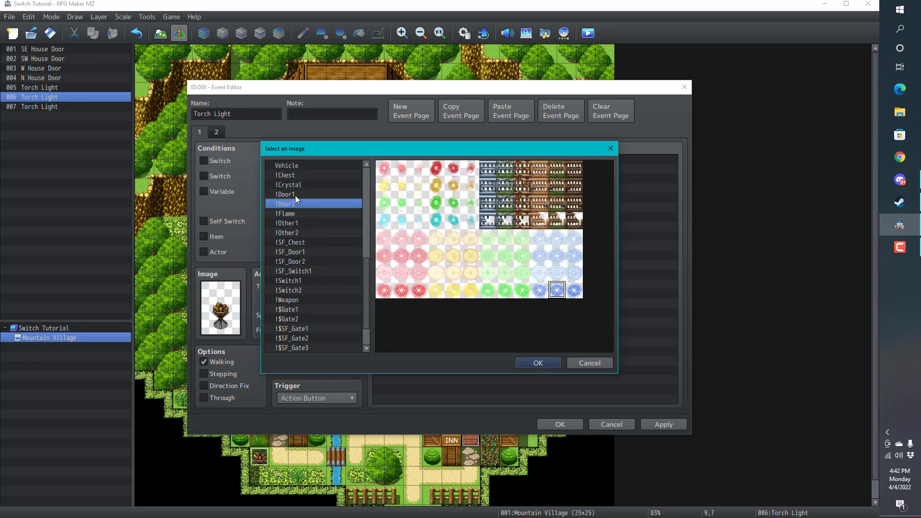
{"action": "left_click", "coordinate": [287, 223]}
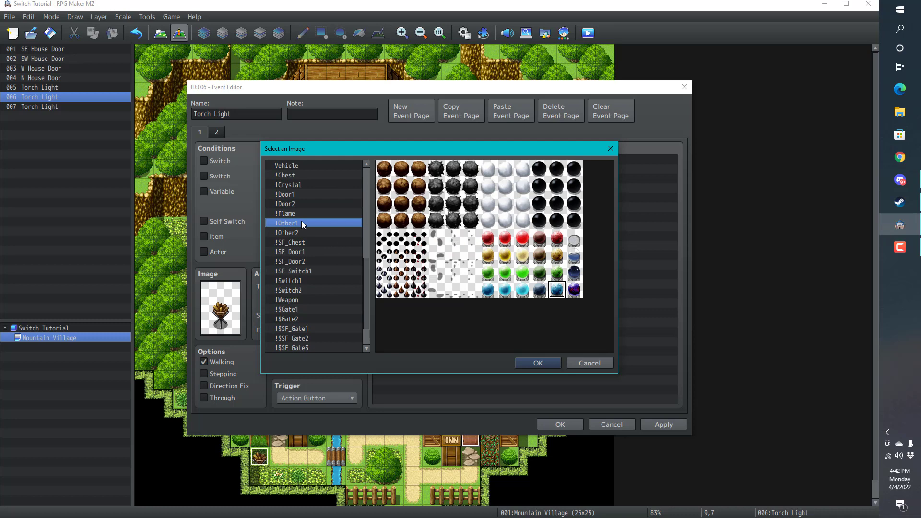
{"action": "left_click", "coordinate": [287, 232]}
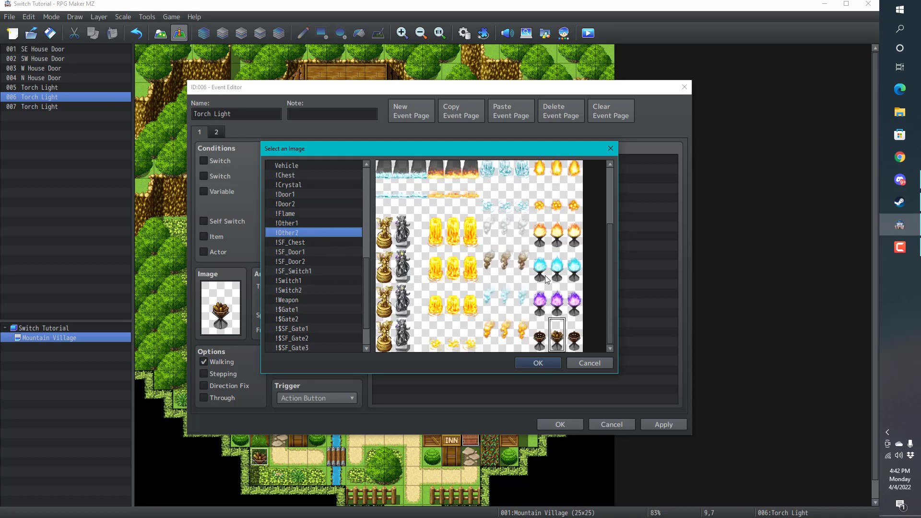
{"action": "left_click", "coordinate": [536, 363]}
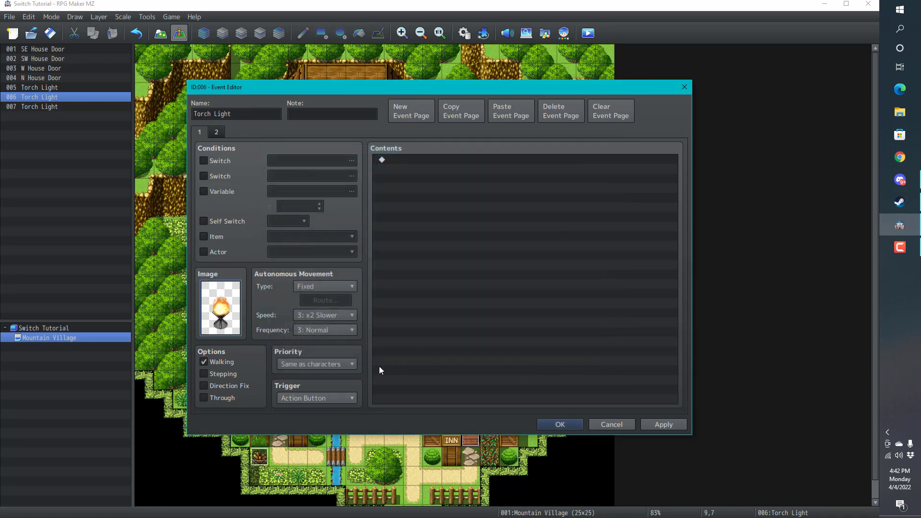
Turn off the walking animation on page 2's unlit torch.
{"action": "left_click", "coordinate": [204, 361]}
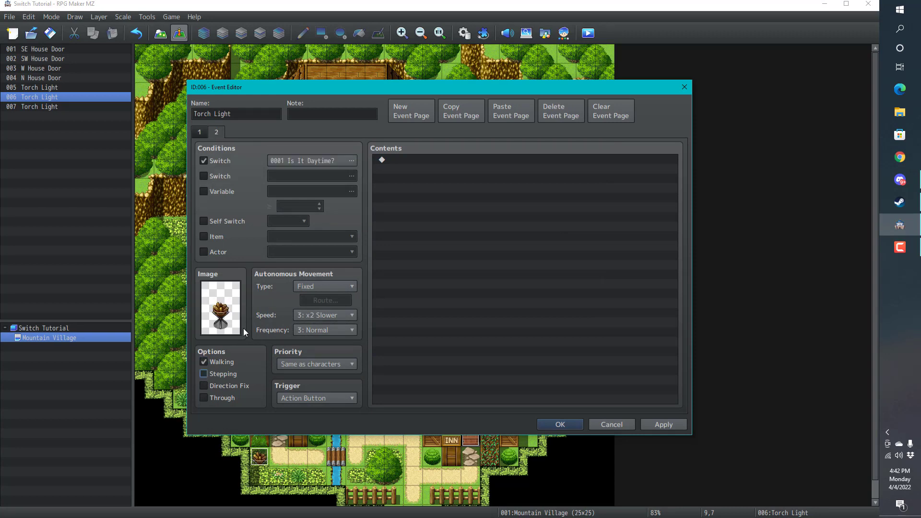
{"action": "left_click", "coordinate": [204, 362]}
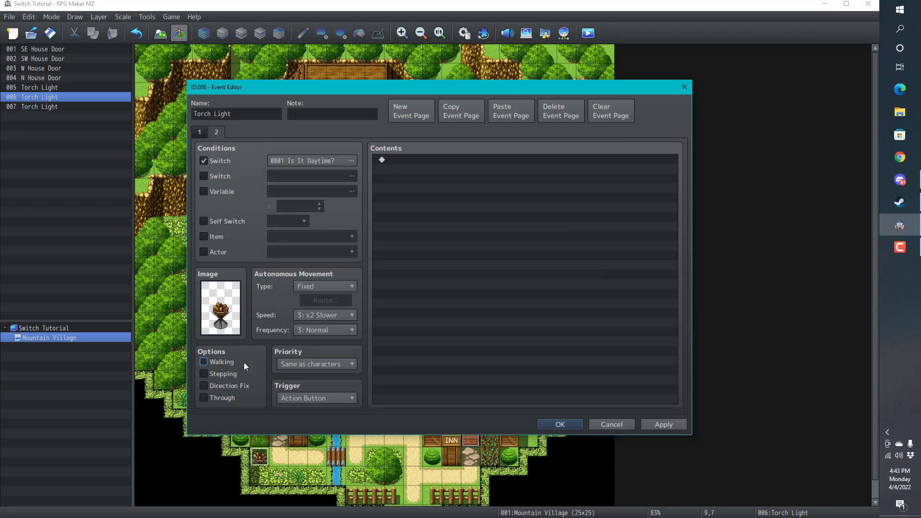
{"action": "mouse_move", "coordinate": [317, 398]}
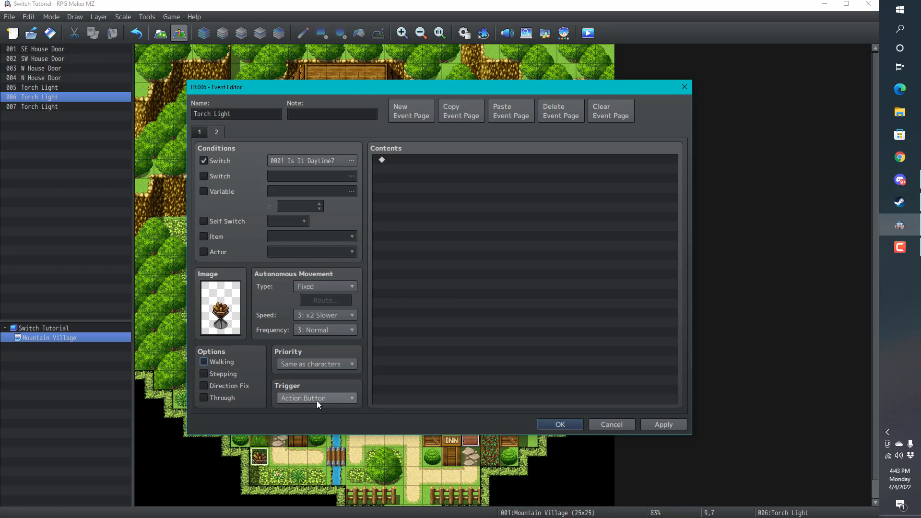
{"action": "mouse_move", "coordinate": [311, 392]}
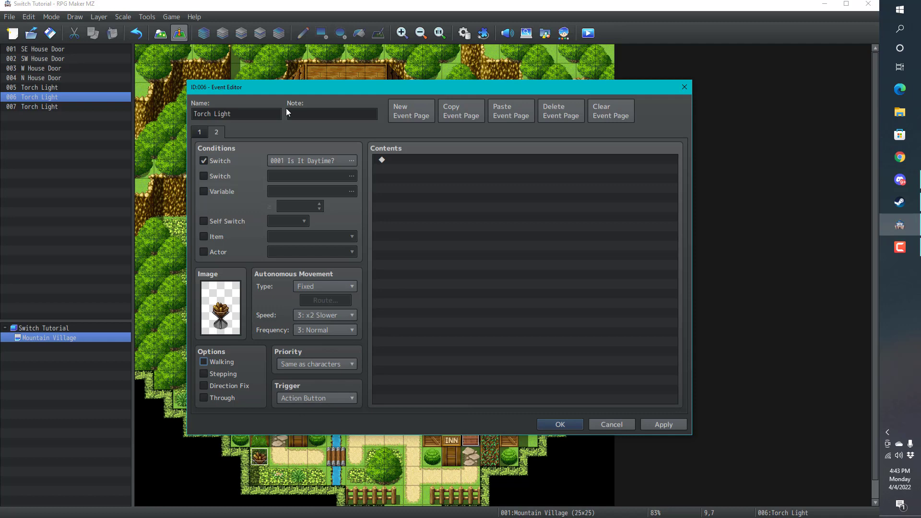
{"action": "mouse_move", "coordinate": [305, 406]}
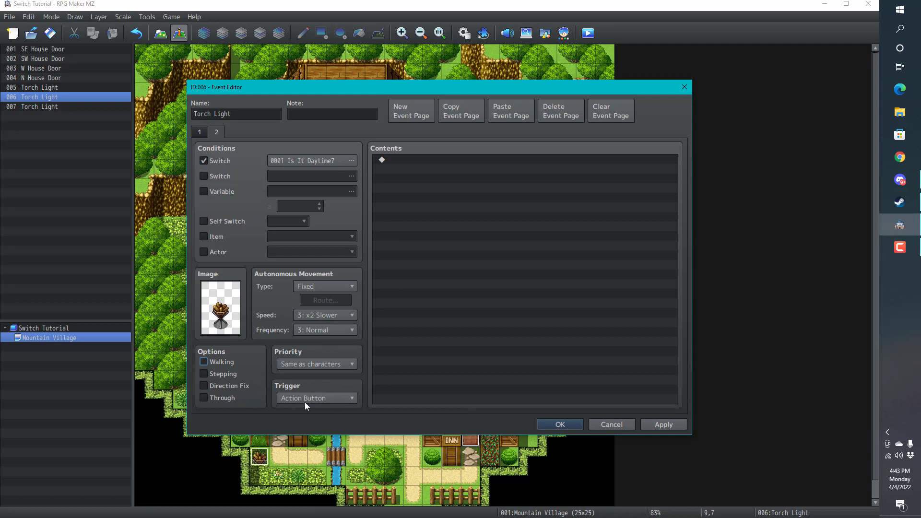
{"action": "mouse_move", "coordinate": [261, 389]}
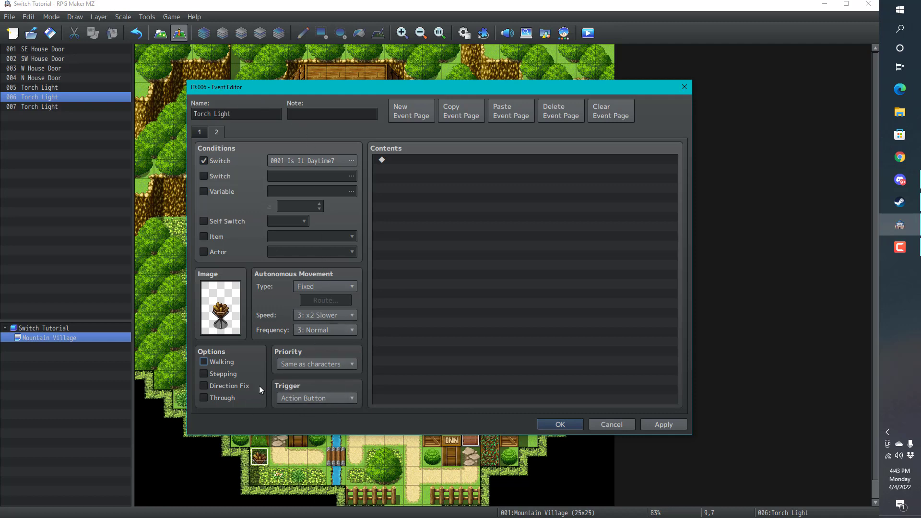
{"action": "mouse_move", "coordinate": [216, 170]}
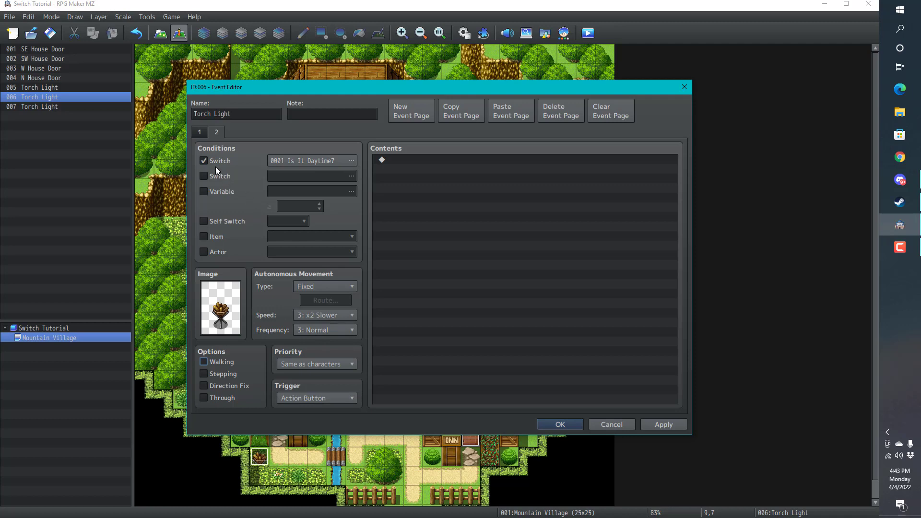
{"action": "mouse_move", "coordinate": [249, 163]}
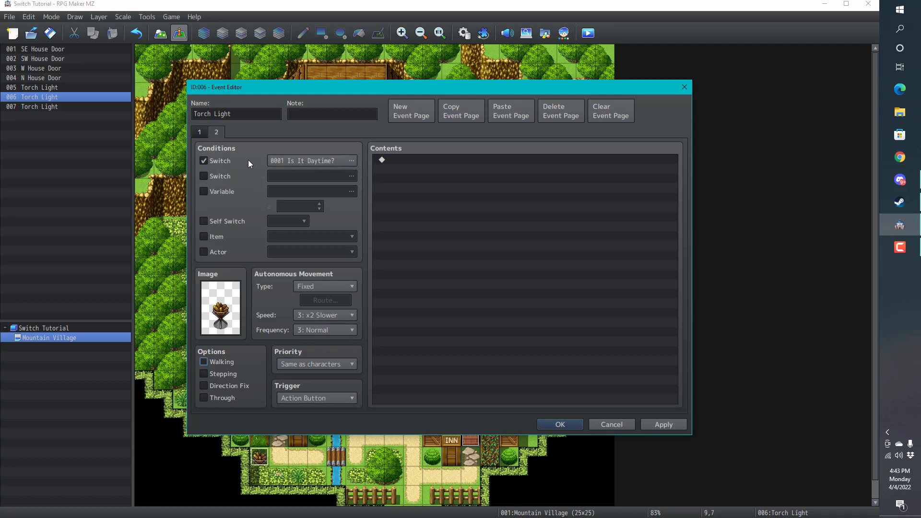
{"action": "mouse_move", "coordinate": [199, 137]}
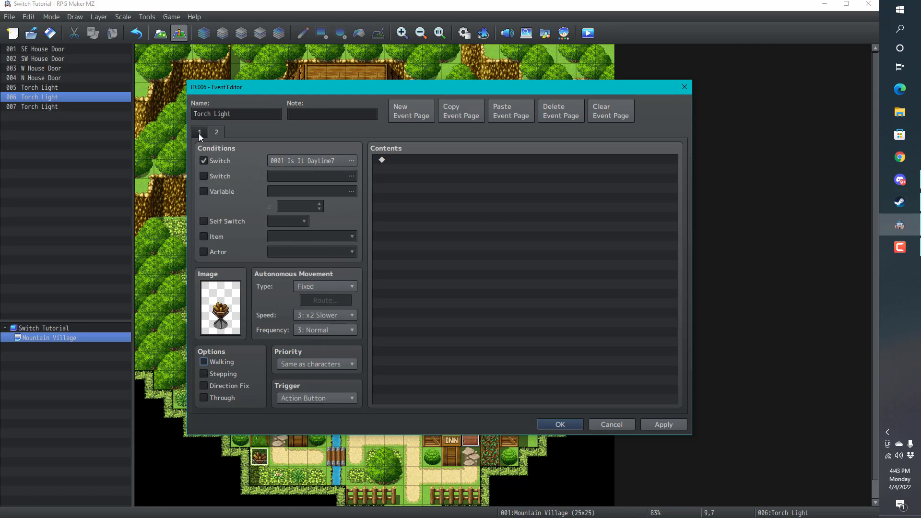
{"action": "mouse_move", "coordinate": [219, 316]}
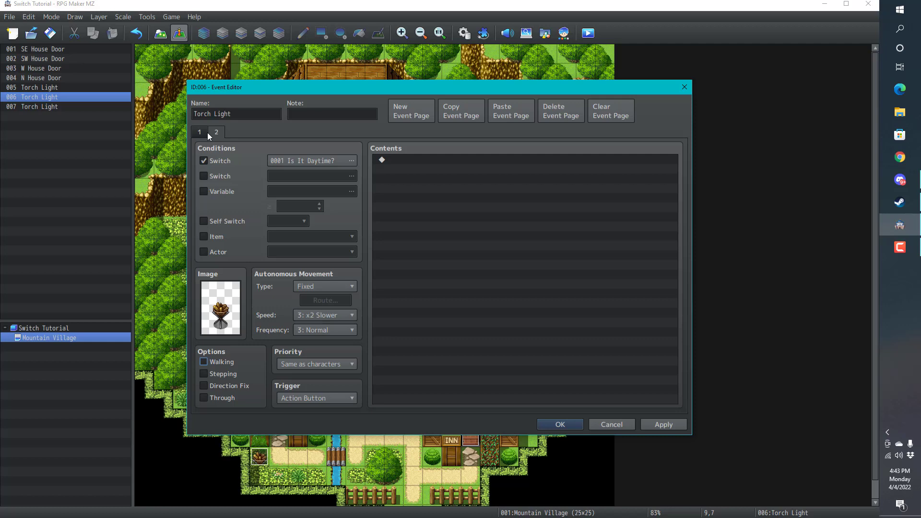
Give page 1 the lit torch image from !Other2.
{"action": "left_click", "coordinate": [216, 131]}
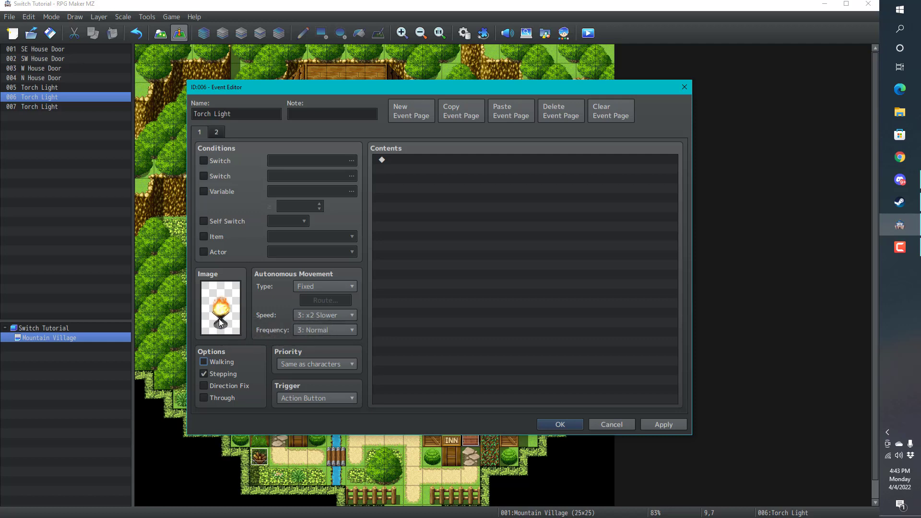
{"action": "mouse_move", "coordinate": [229, 369]}
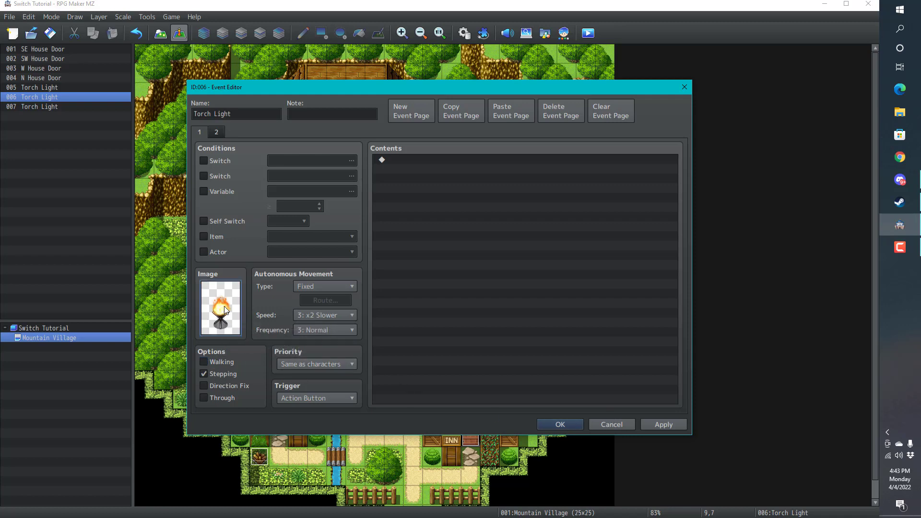
{"action": "left_click", "coordinate": [220, 308]}
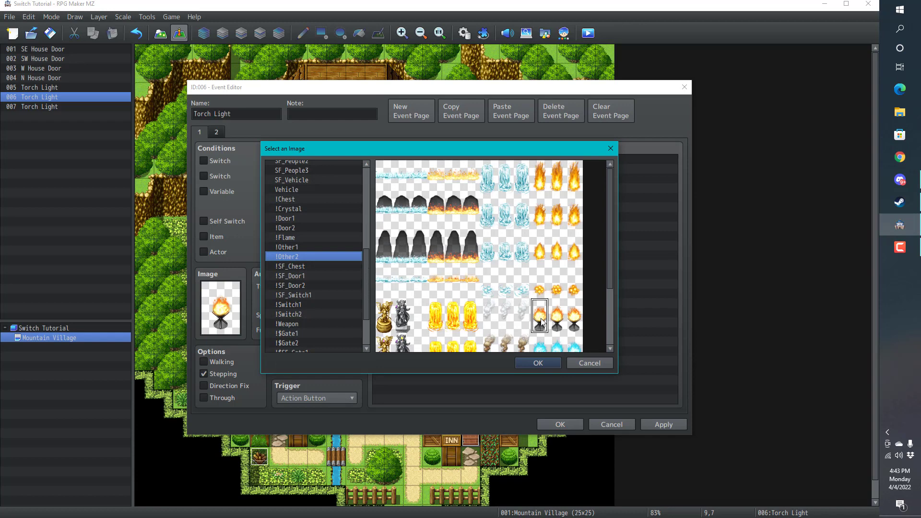
{"action": "mouse_move", "coordinate": [552, 344]}
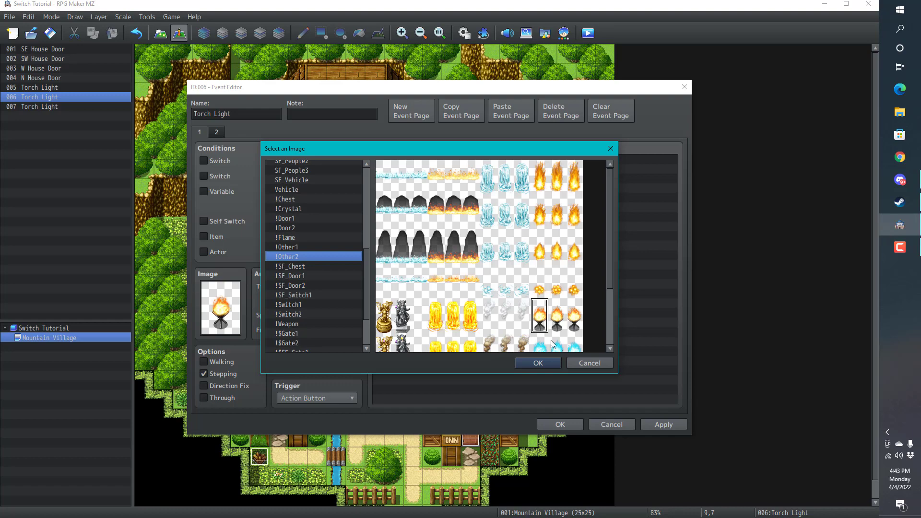
{"action": "left_click", "coordinate": [537, 362]}
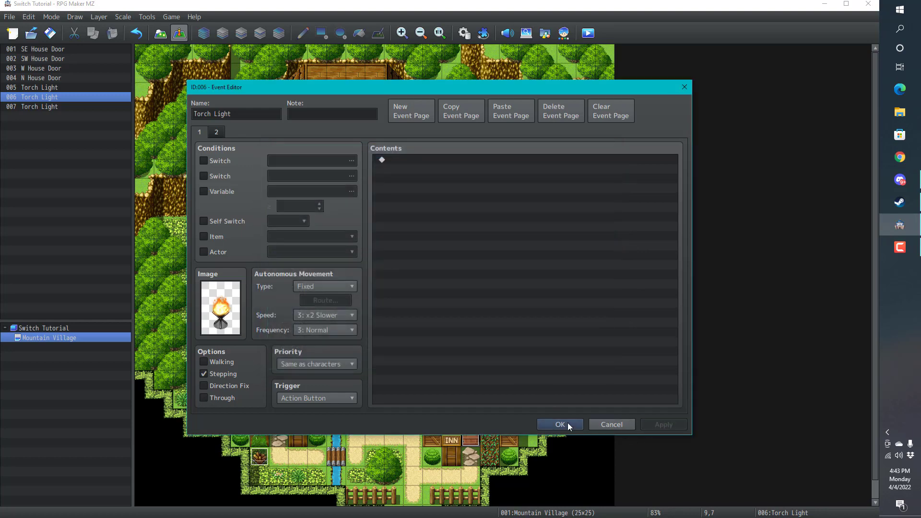
Save Torch Light, paste copies onto village tiles, and reopen one on its second page.
{"action": "left_click", "coordinate": [558, 424]}
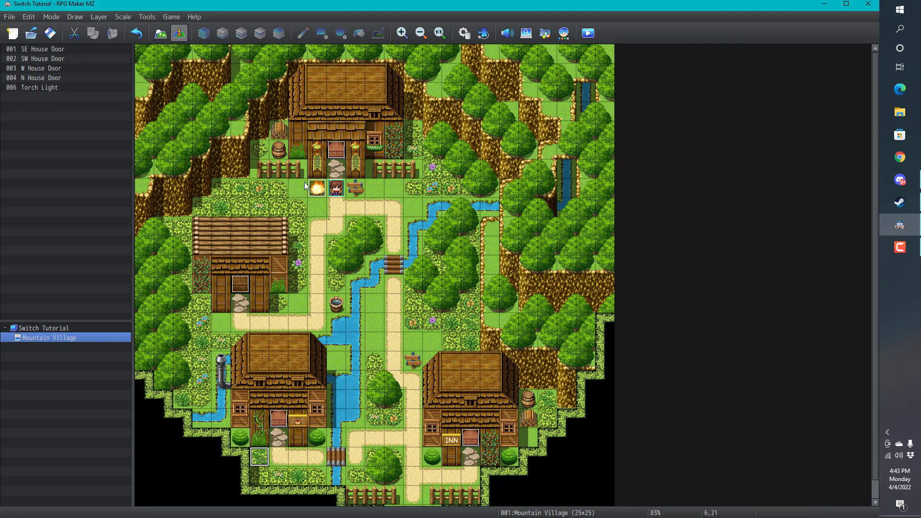
{"action": "left_click", "coordinate": [40, 87]}
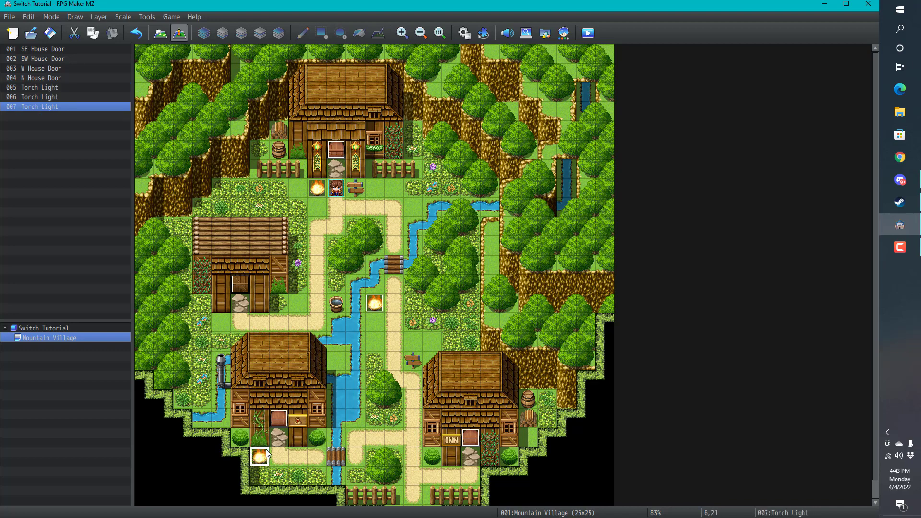
{"action": "double_click", "coordinate": [259, 457]}
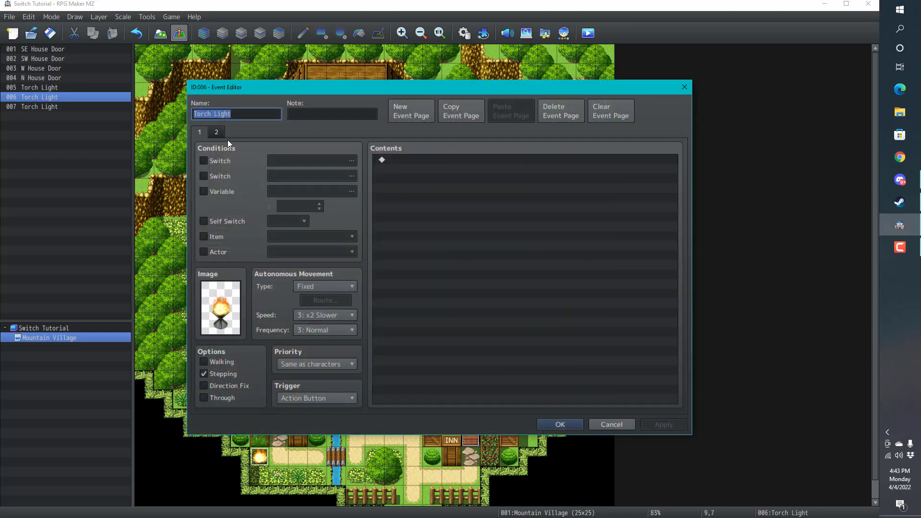
{"action": "left_click", "coordinate": [204, 160]}
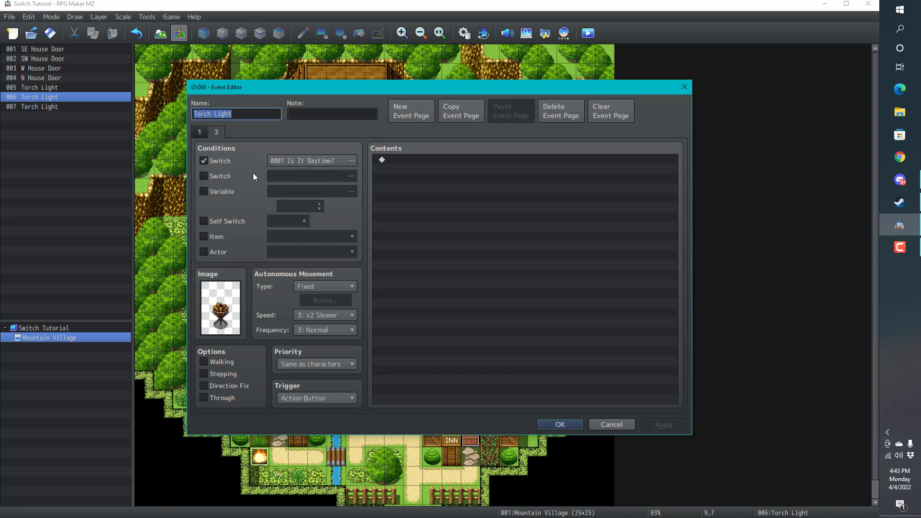
{"action": "mouse_move", "coordinate": [241, 170]}
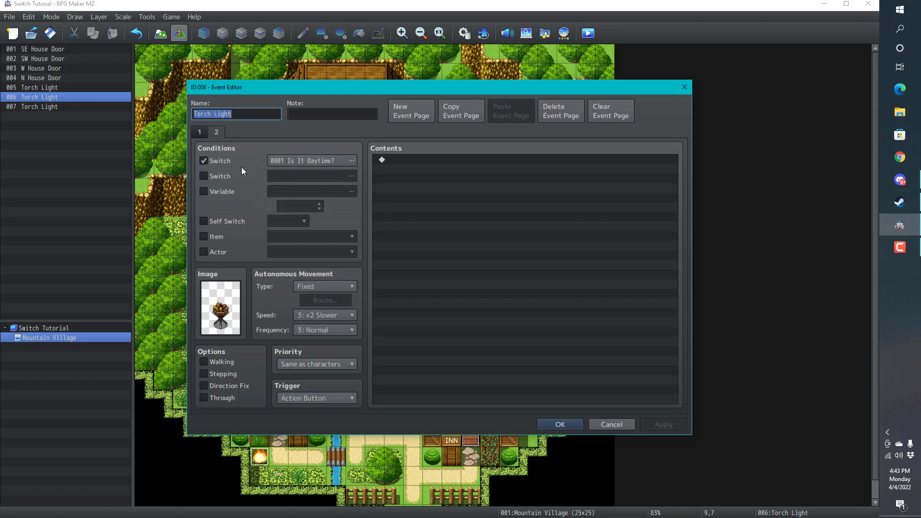
{"action": "mouse_move", "coordinate": [256, 159]}
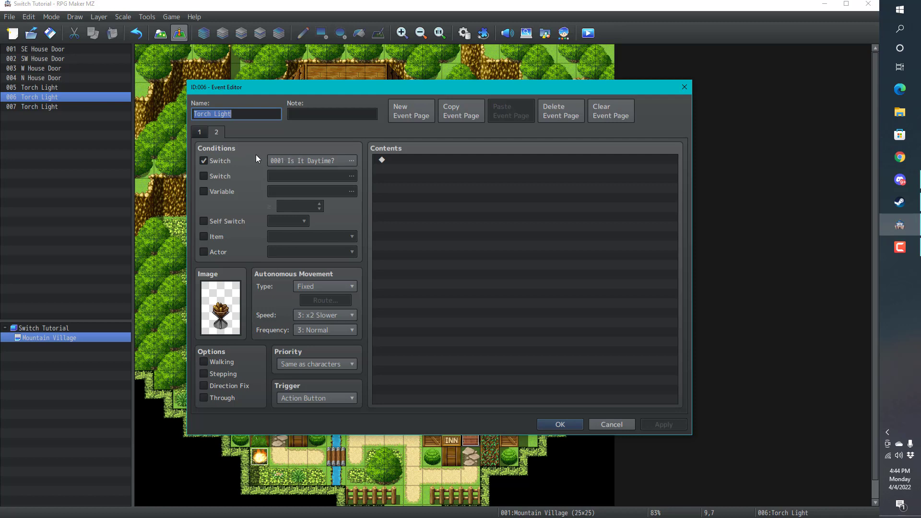
{"action": "mouse_move", "coordinate": [202, 139]}
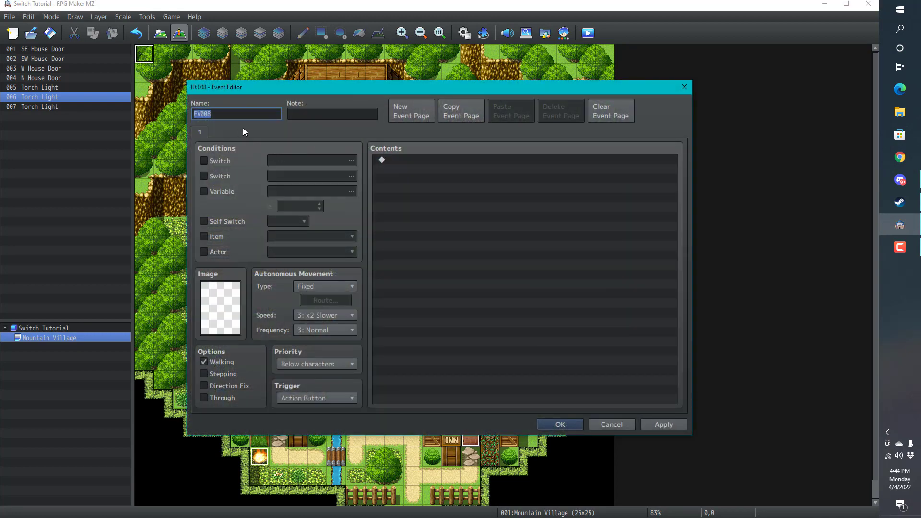
Name the event 'Starting Values' and set its trigger to Autorun.
{"action": "type", "text": "Starting"}
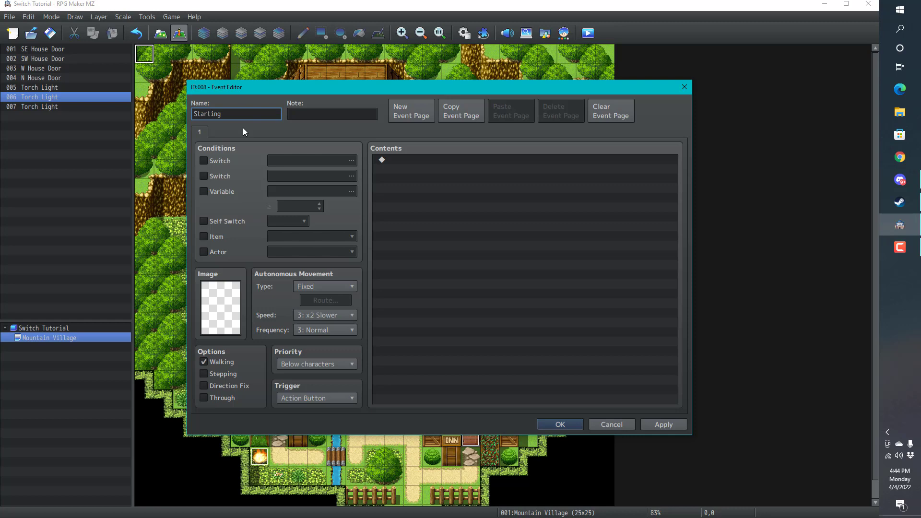
{"action": "type", "text": "Values"}
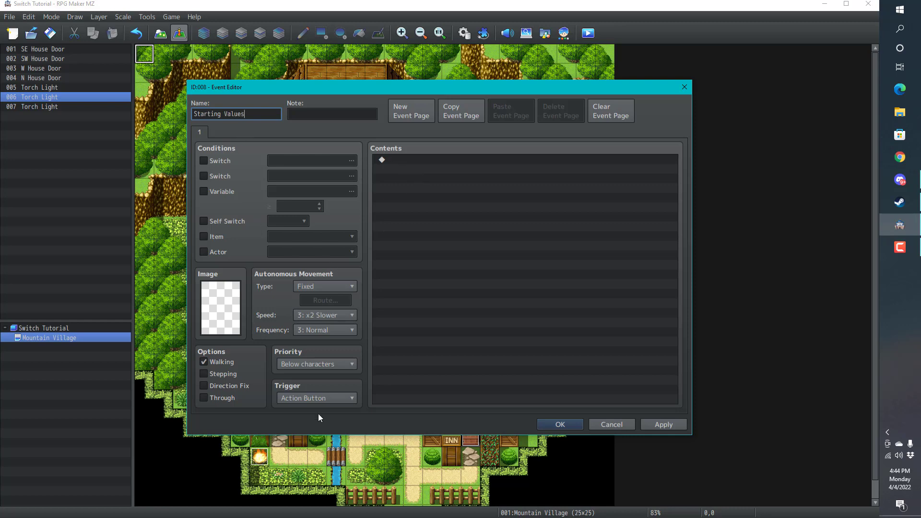
{"action": "left_click", "coordinate": [316, 398]}
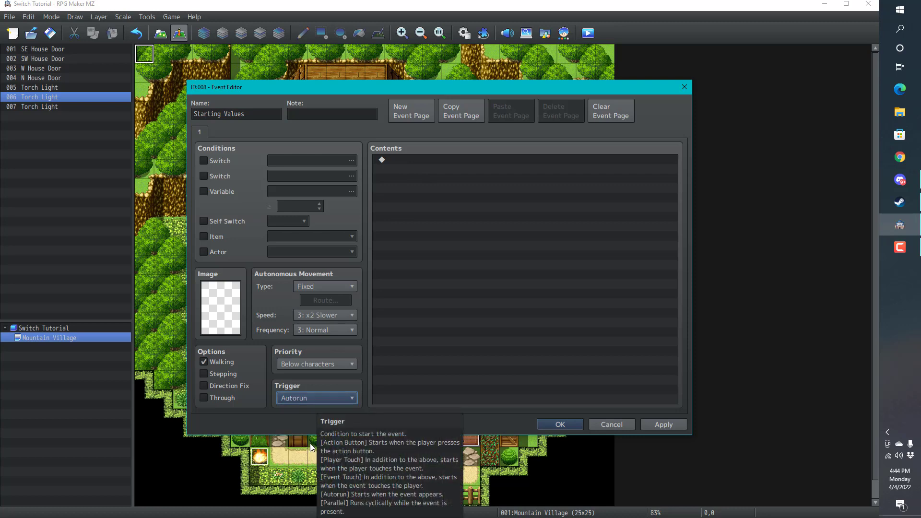
{"action": "mouse_move", "coordinate": [413, 168]}
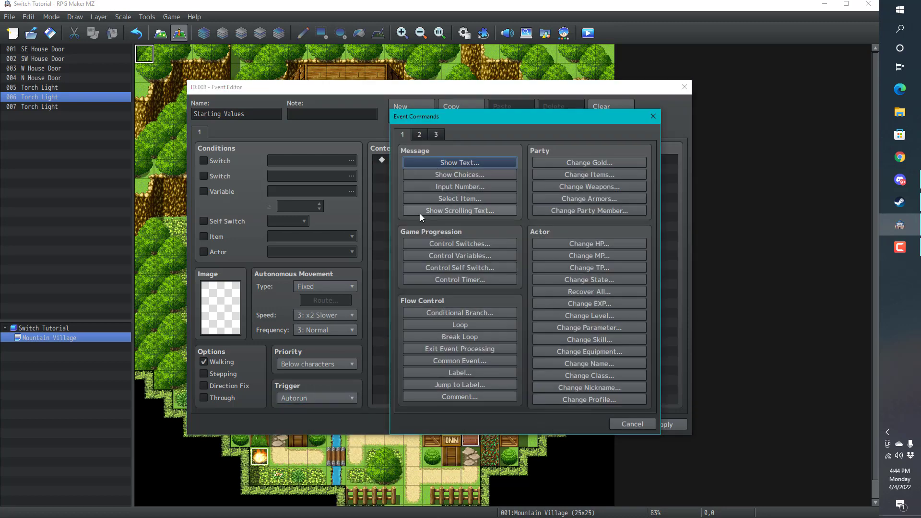
{"action": "mouse_move", "coordinate": [458, 243]}
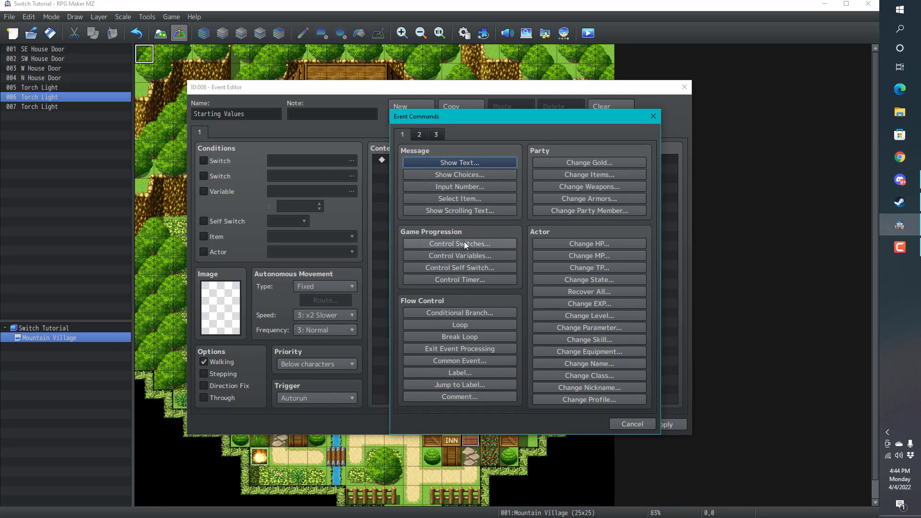
Add commands turning Is It Daytime? ON and self switch A ON.
{"action": "left_click", "coordinate": [460, 243]}
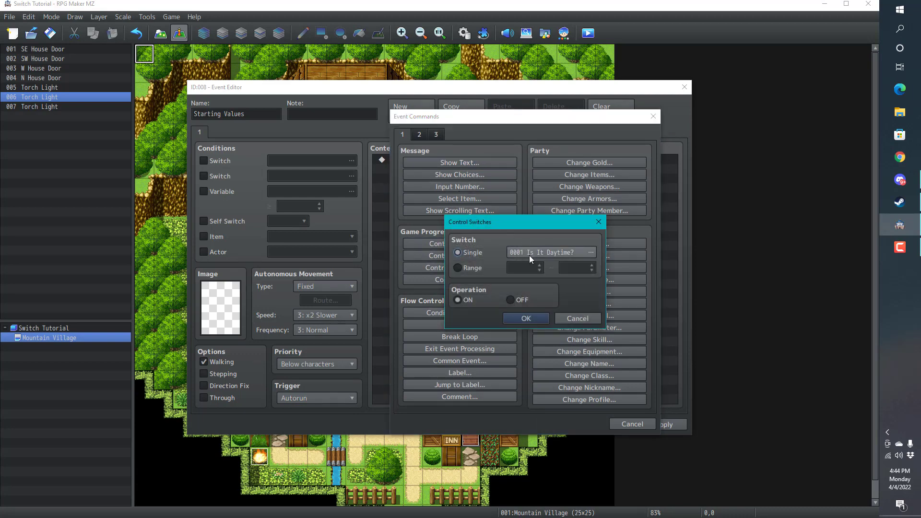
{"action": "mouse_move", "coordinate": [509, 318]}
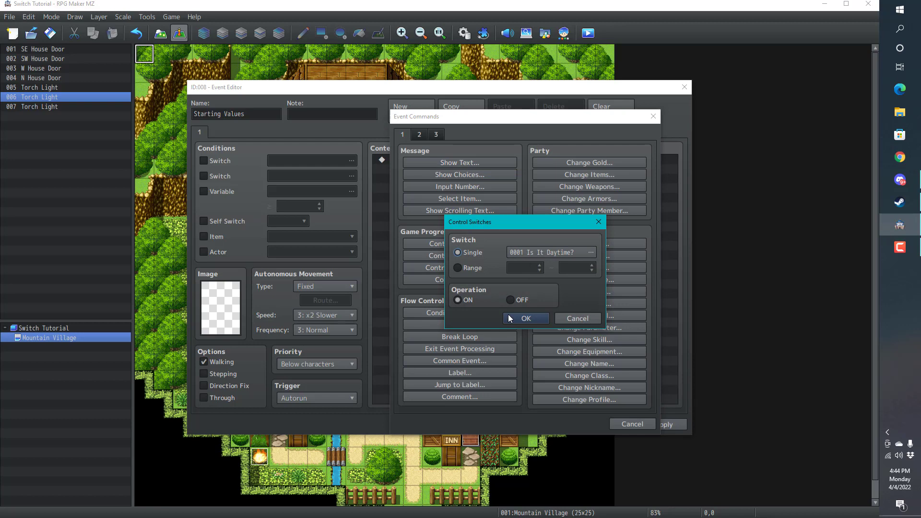
{"action": "left_click", "coordinate": [526, 319]}
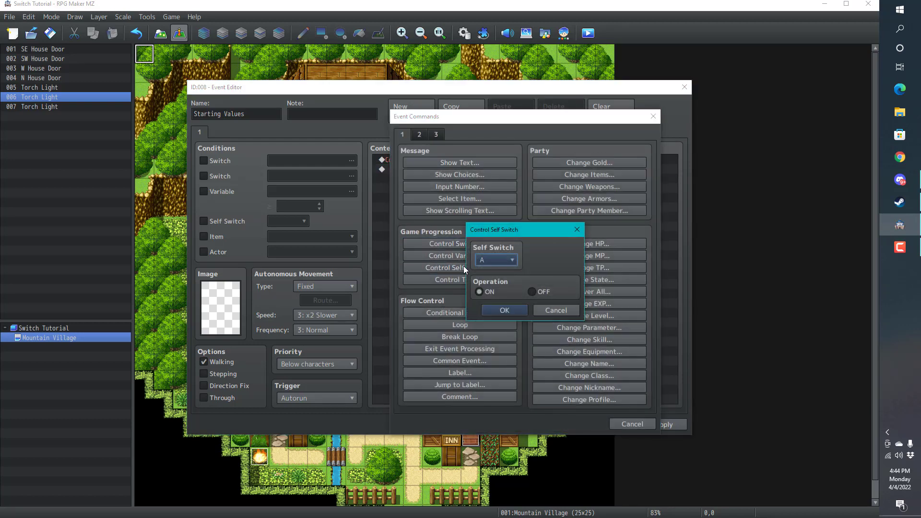
{"action": "left_click", "coordinate": [503, 310]}
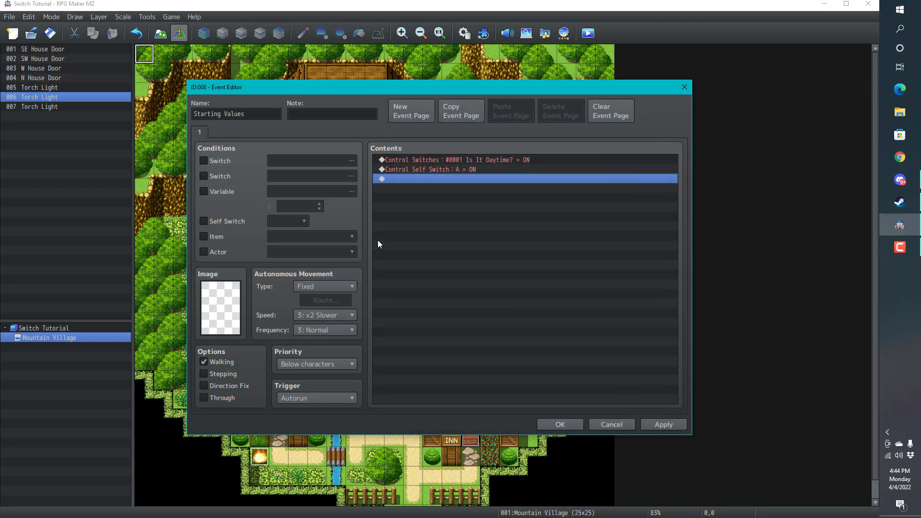
Add an empty second page conditioned on self switch A and close the editor.
{"action": "left_click", "coordinate": [410, 110]}
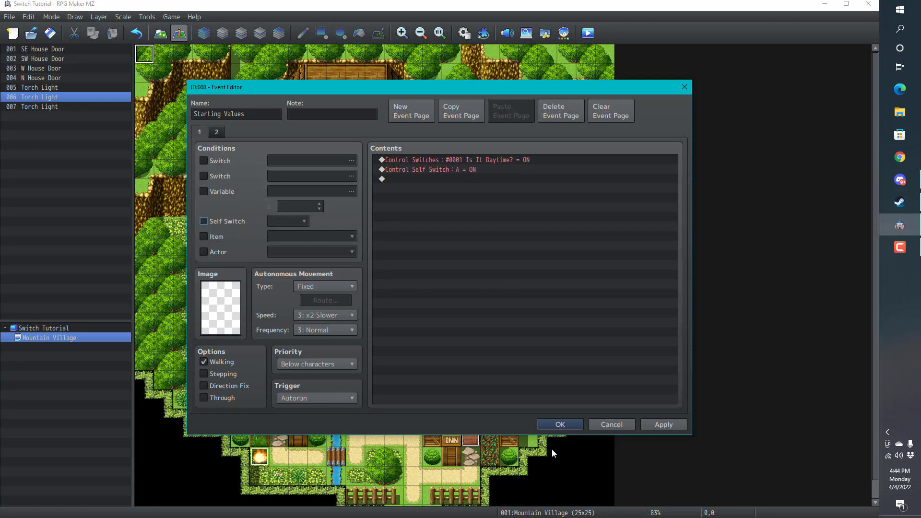
{"action": "mouse_move", "coordinate": [235, 220]}
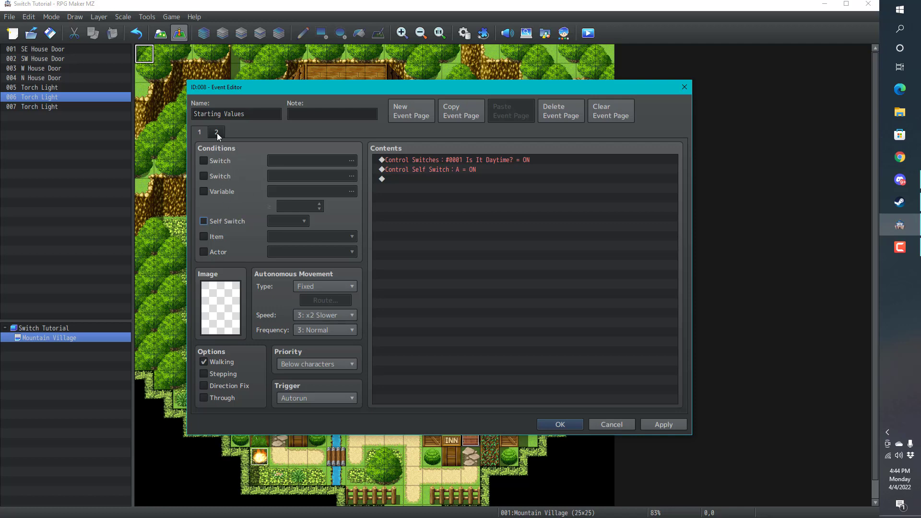
{"action": "mouse_move", "coordinate": [419, 324]}
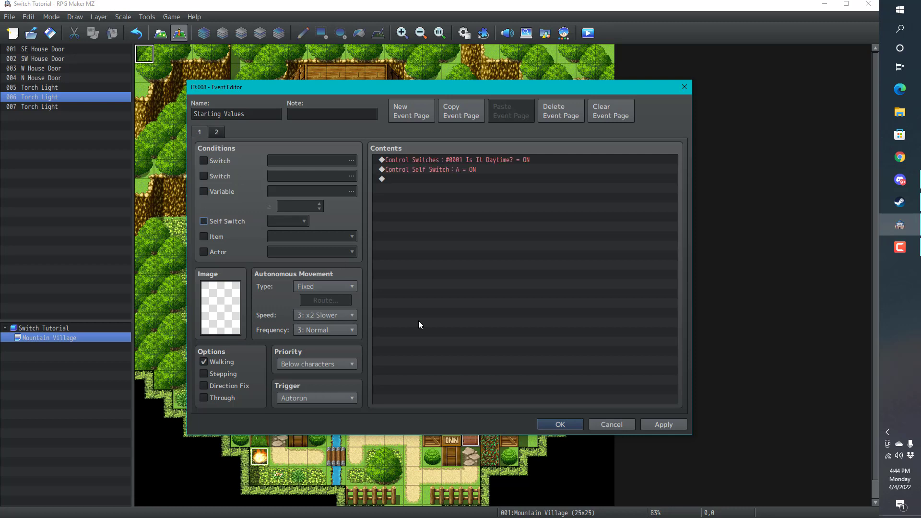
{"action": "mouse_move", "coordinate": [507, 168]}
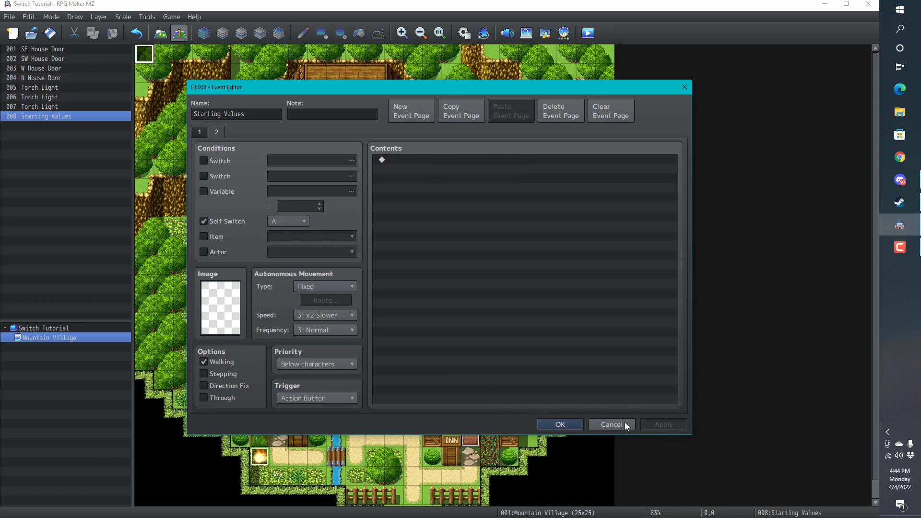
{"action": "left_click", "coordinate": [611, 423]}
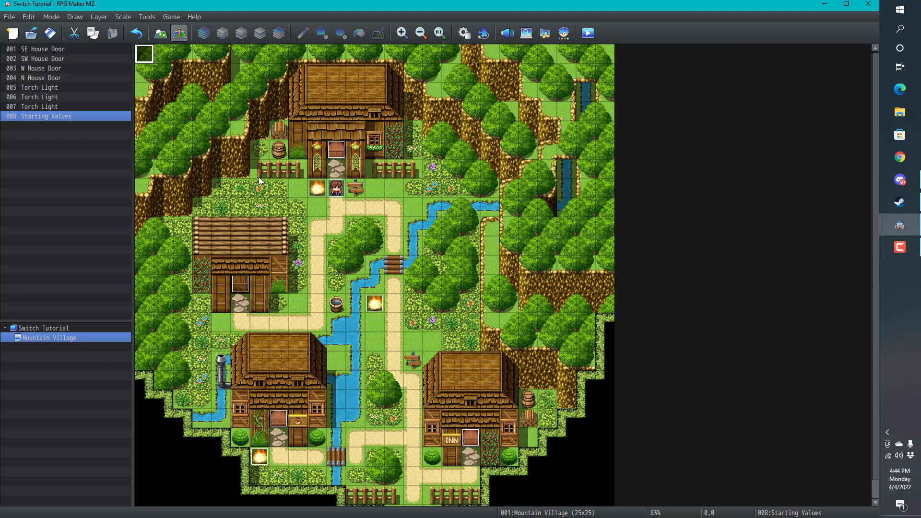
{"action": "mouse_move", "coordinate": [337, 196]}
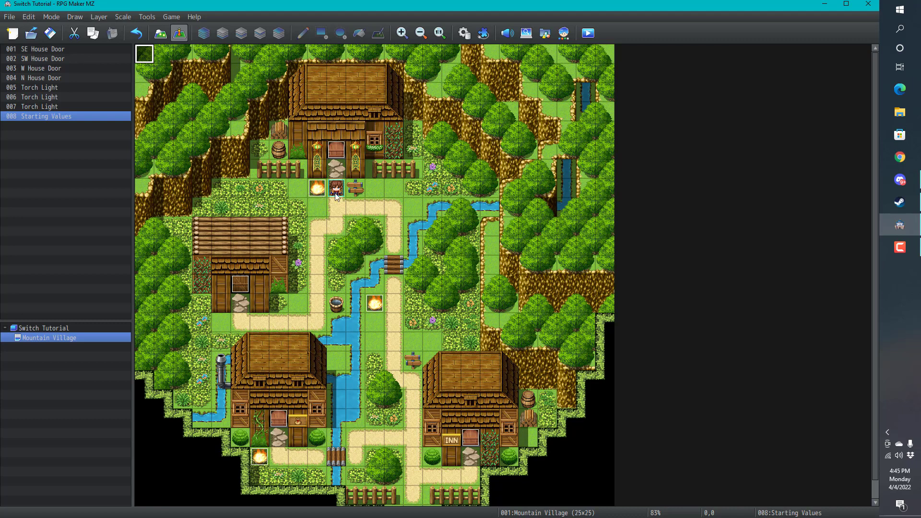
{"action": "mouse_move", "coordinate": [316, 193]}
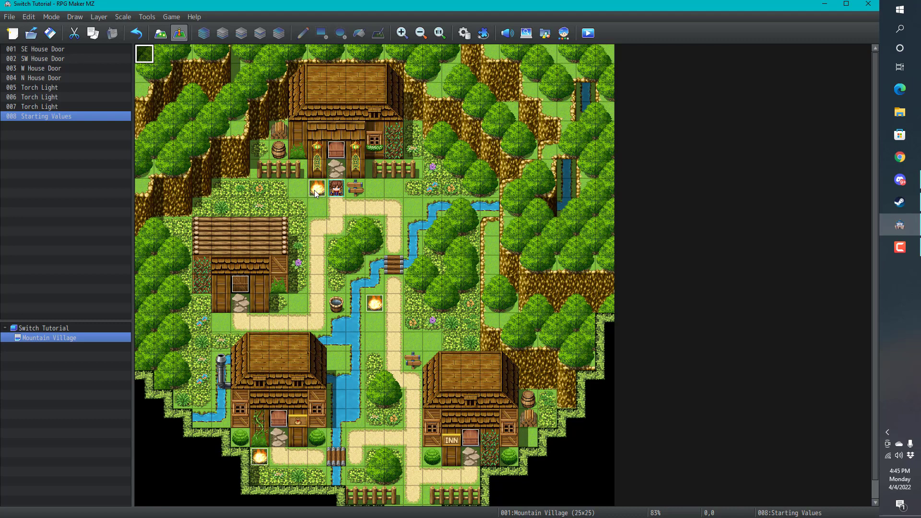
{"action": "mouse_move", "coordinate": [492, 135]}
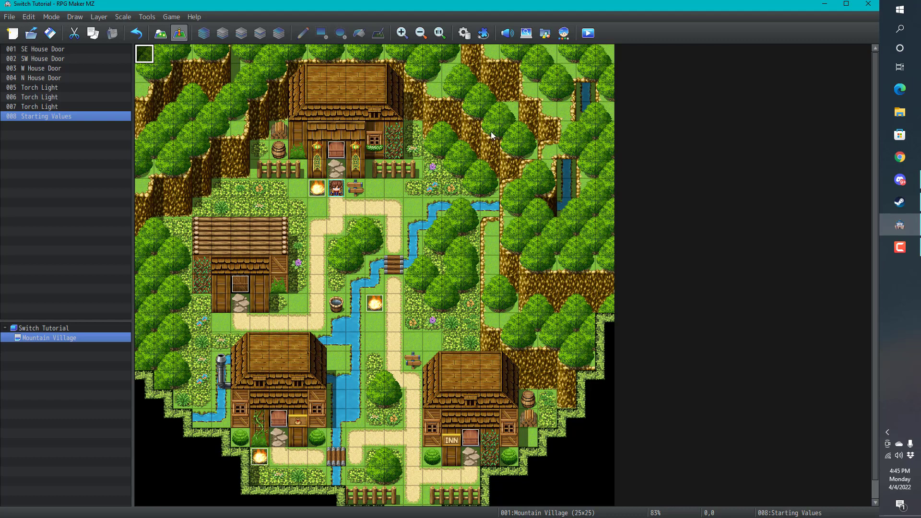
{"action": "mouse_move", "coordinate": [587, 33]}
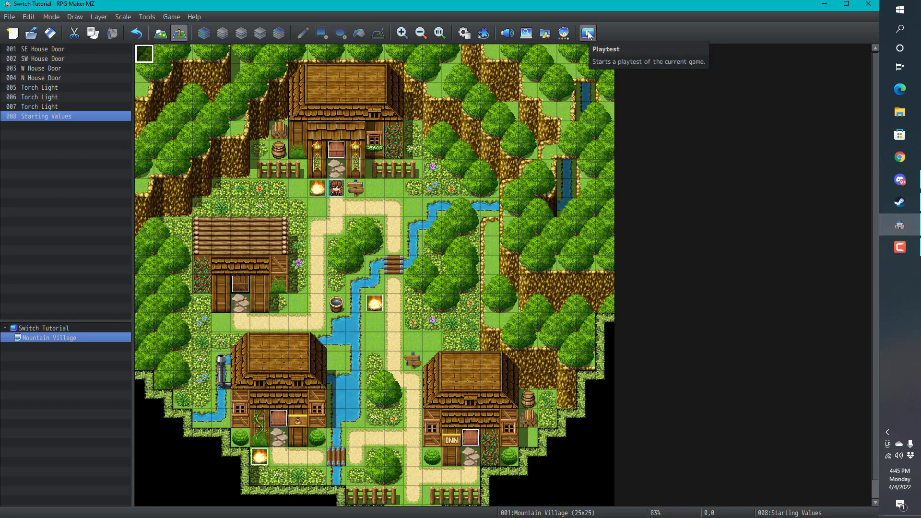
Launch a playtest, bringing up the save-changes prompt.
{"action": "left_click", "coordinate": [587, 33]}
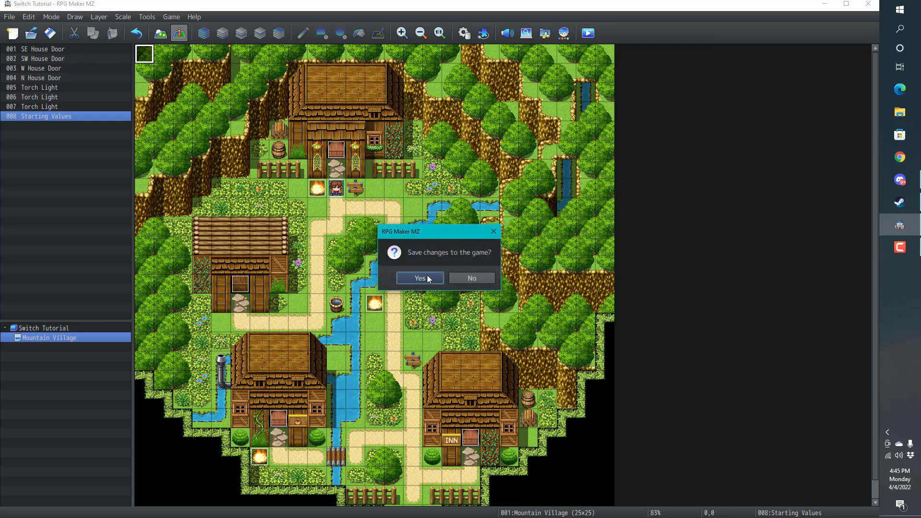
Save changes, run the playtest through Options into a New Game, then close it.
{"action": "left_click", "coordinate": [419, 277]}
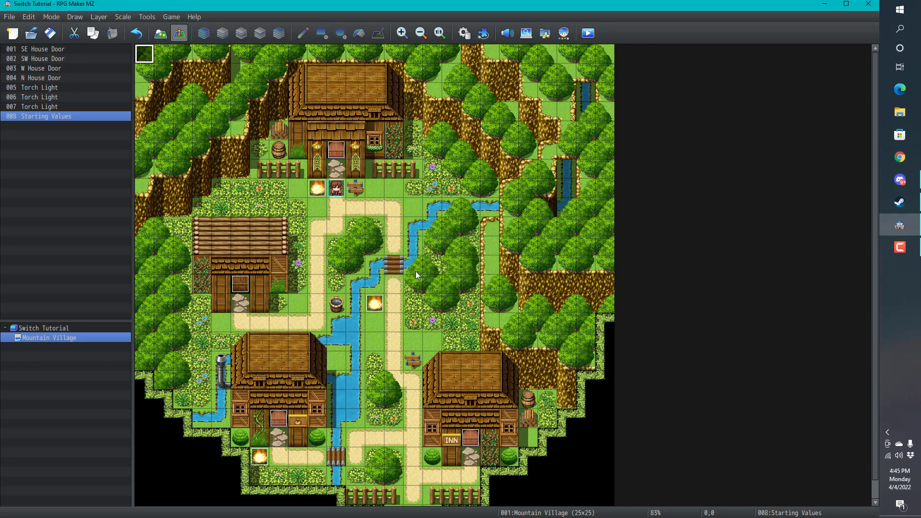
{"action": "left_click", "coordinate": [586, 33]}
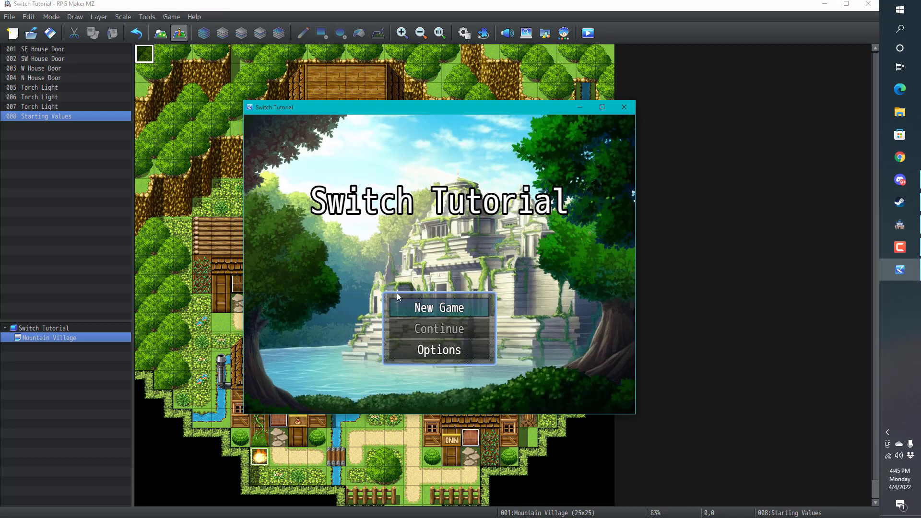
{"action": "left_click", "coordinate": [439, 349]}
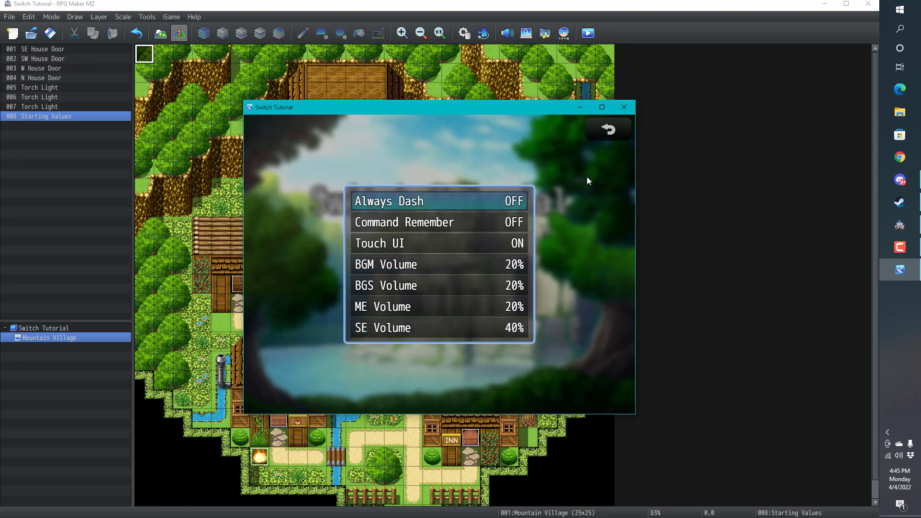
{"action": "left_click", "coordinate": [608, 128]}
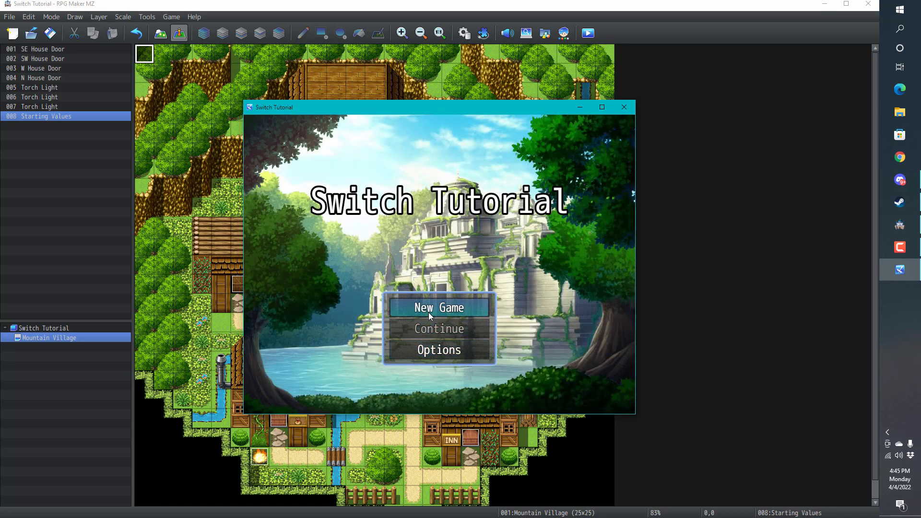
{"action": "left_click", "coordinate": [438, 307]}
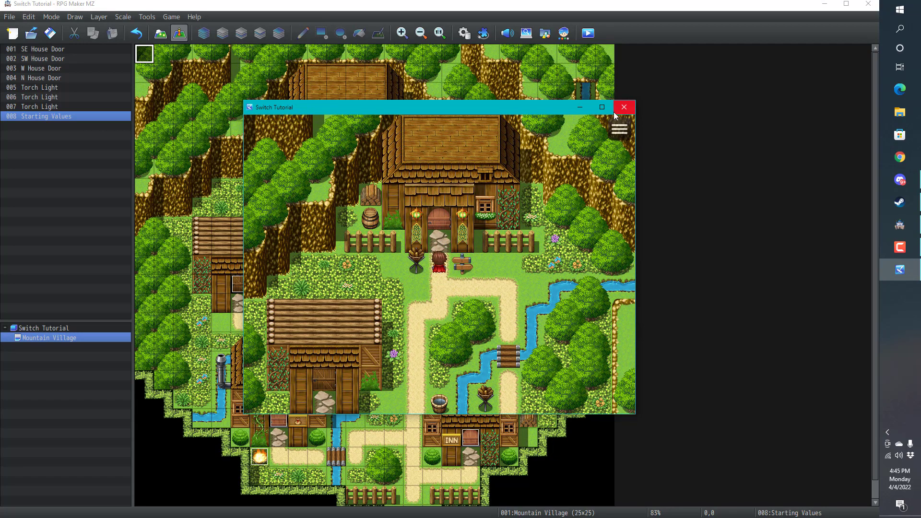
{"action": "mouse_move", "coordinate": [602, 146]}
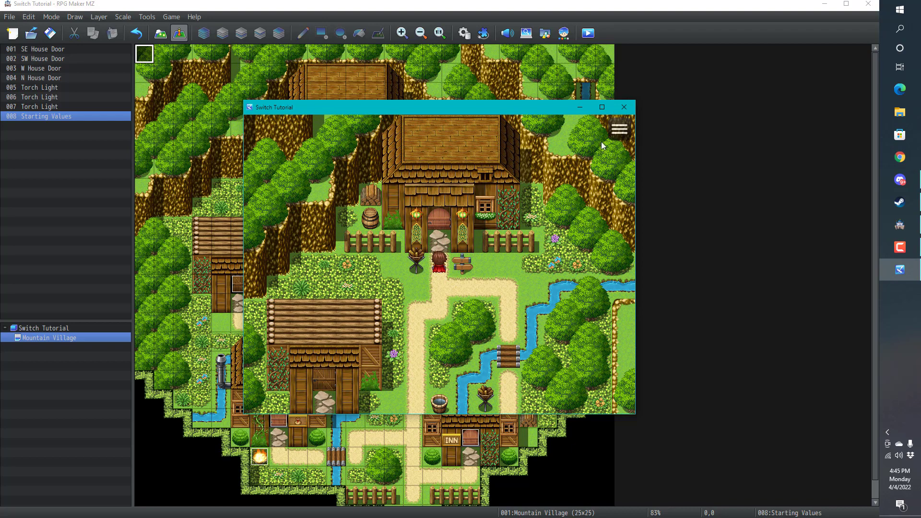
{"action": "left_click", "coordinate": [625, 107]}
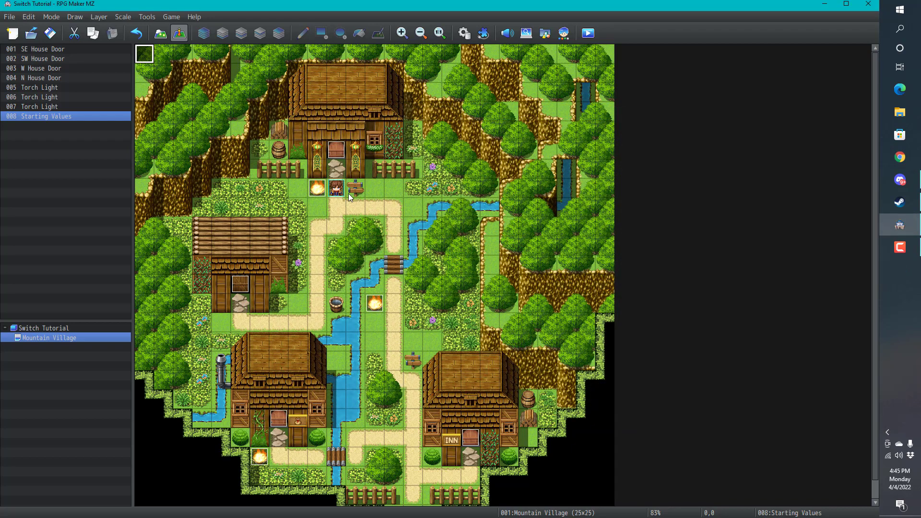
Create a map event named 'Switcher Sign' and start adding its first command.
{"action": "double_click", "coordinate": [334, 186]}
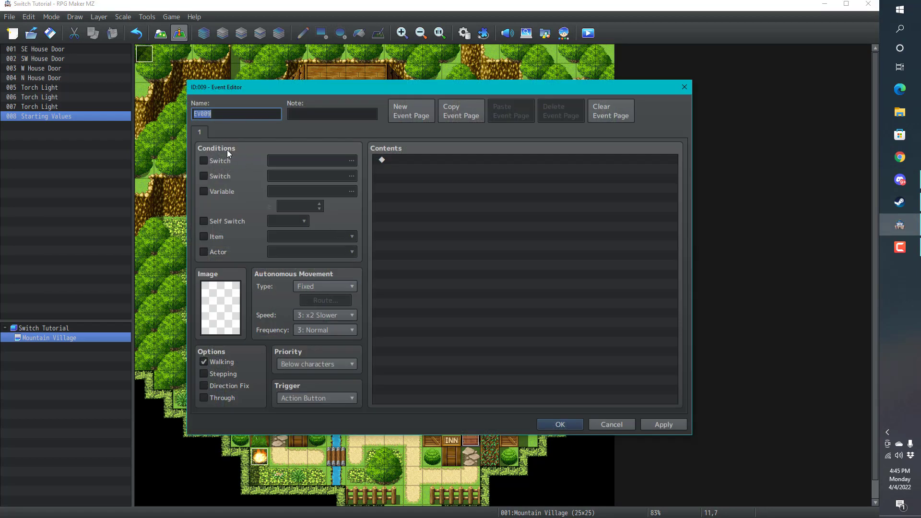
{"action": "mouse_move", "coordinate": [236, 114]}
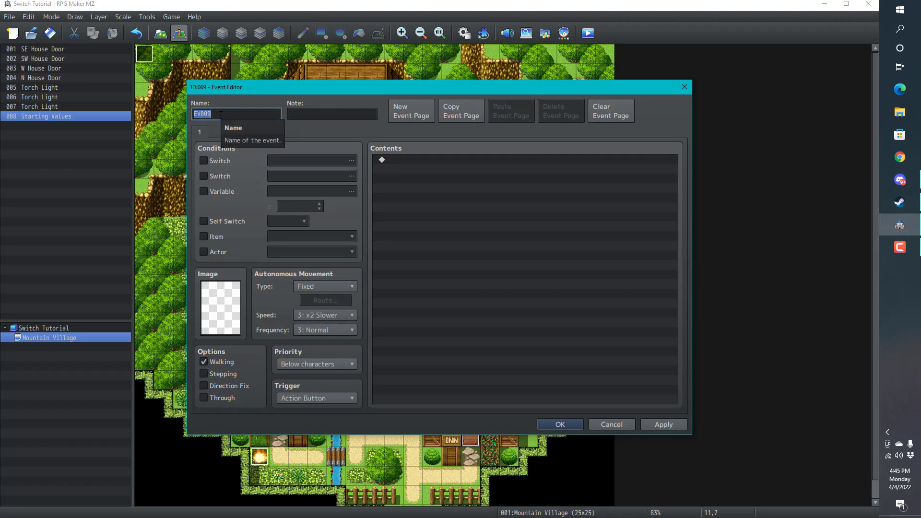
{"action": "type", "text": "Sw"}
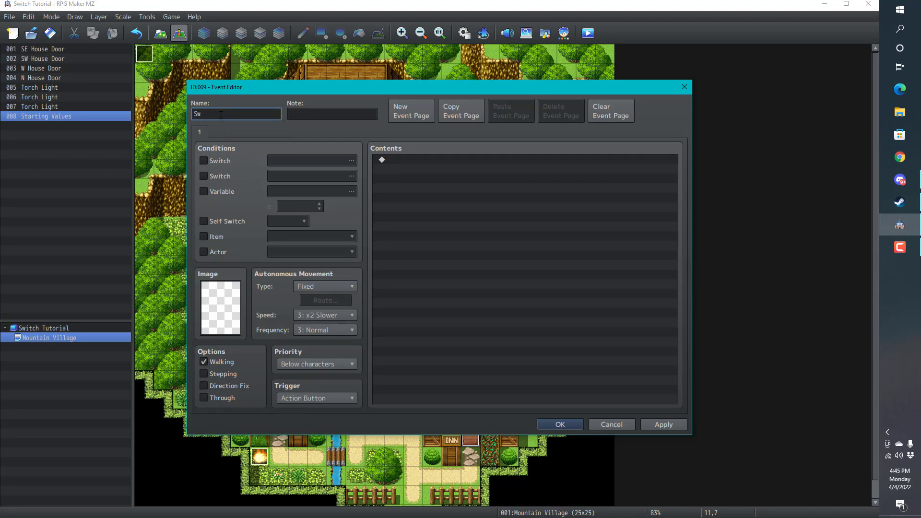
{"action": "type", "text": "itcher"}
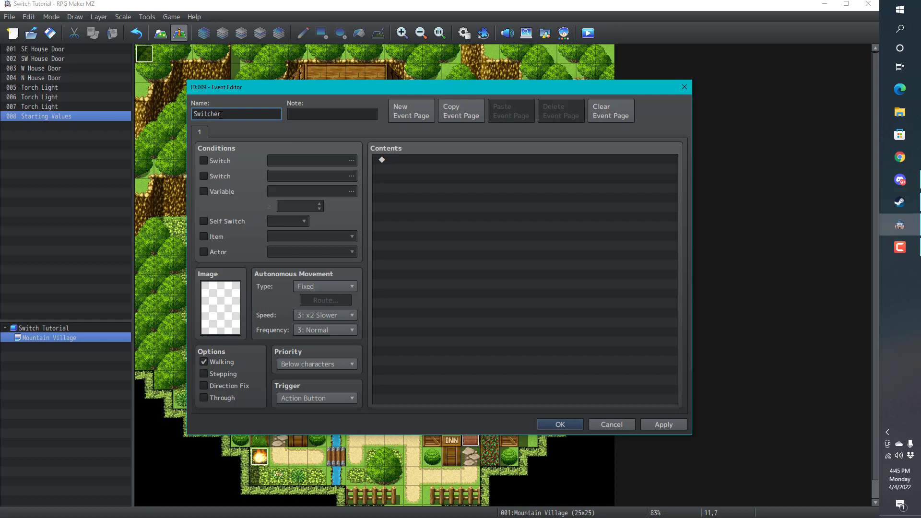
{"action": "type", "text": "Sign"}
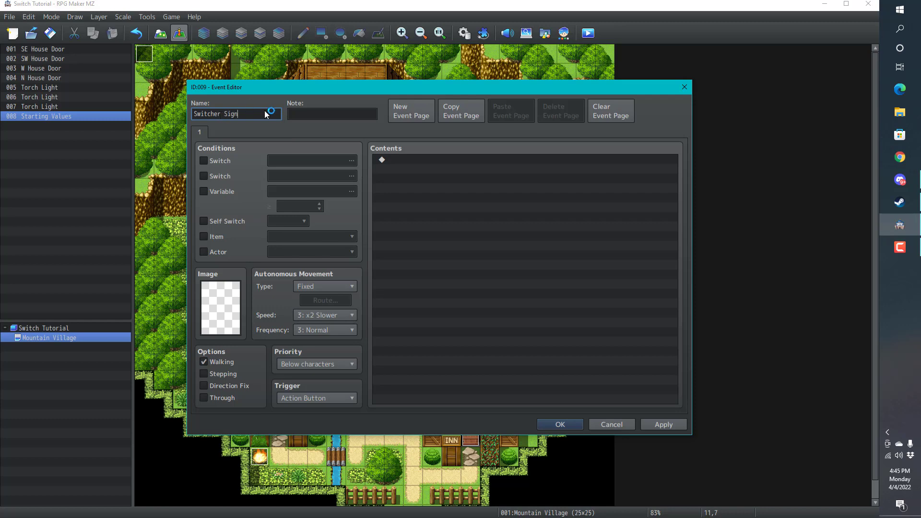
{"action": "double_click", "coordinate": [381, 159]}
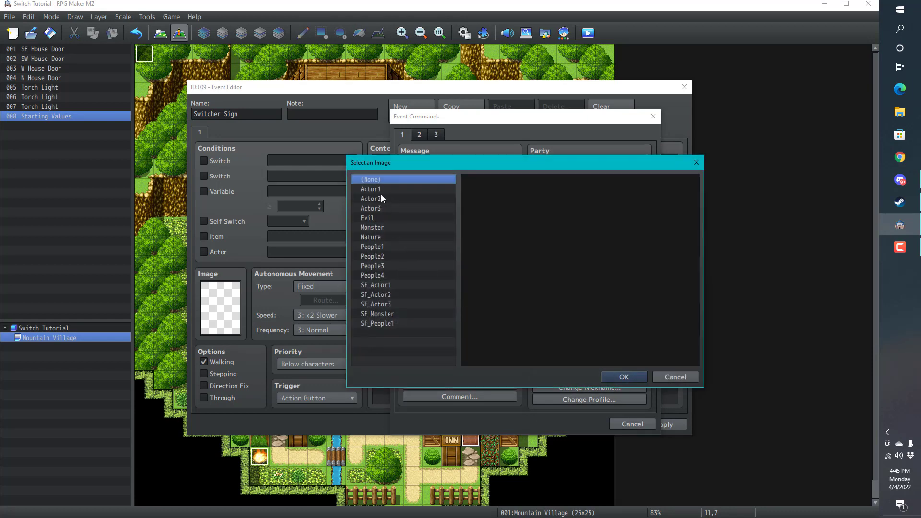
Add a Show Text command using Robin's Actor1 face with no text yet.
{"action": "left_click", "coordinate": [370, 189]}
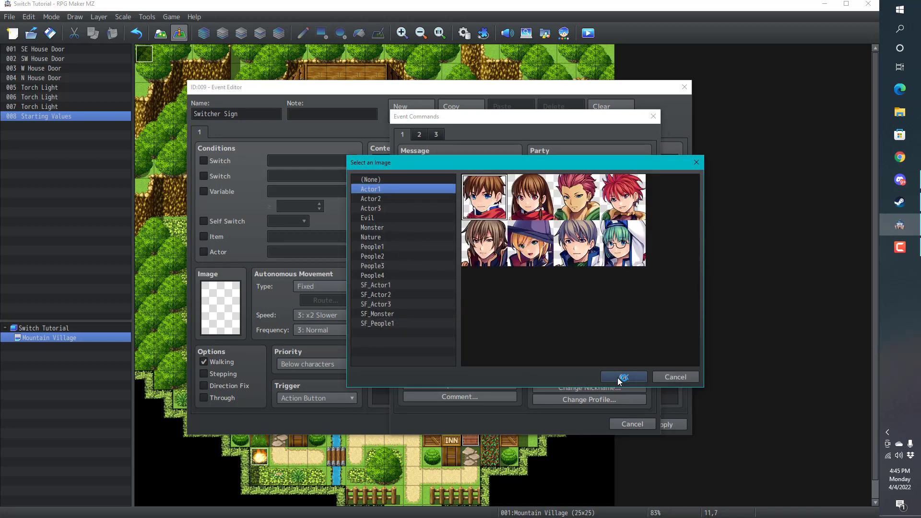
{"action": "left_click", "coordinate": [623, 376]}
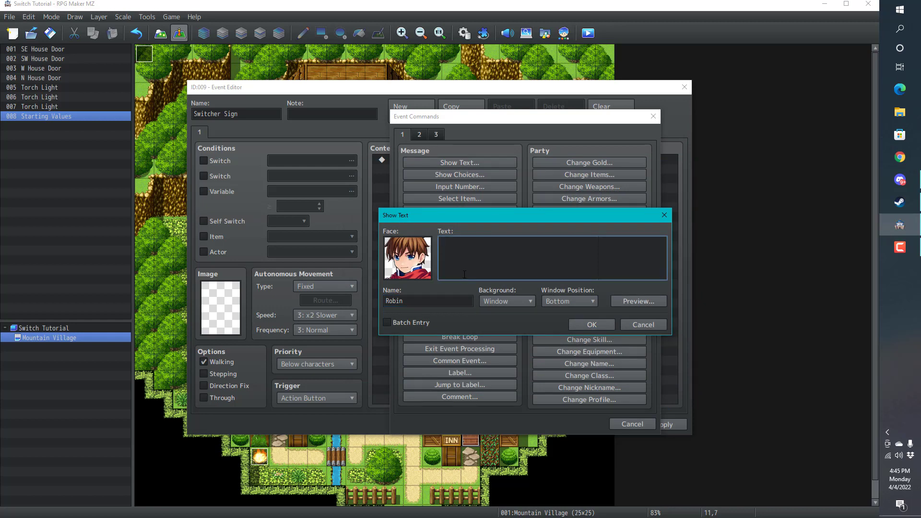
{"action": "mouse_move", "coordinate": [591, 324]}
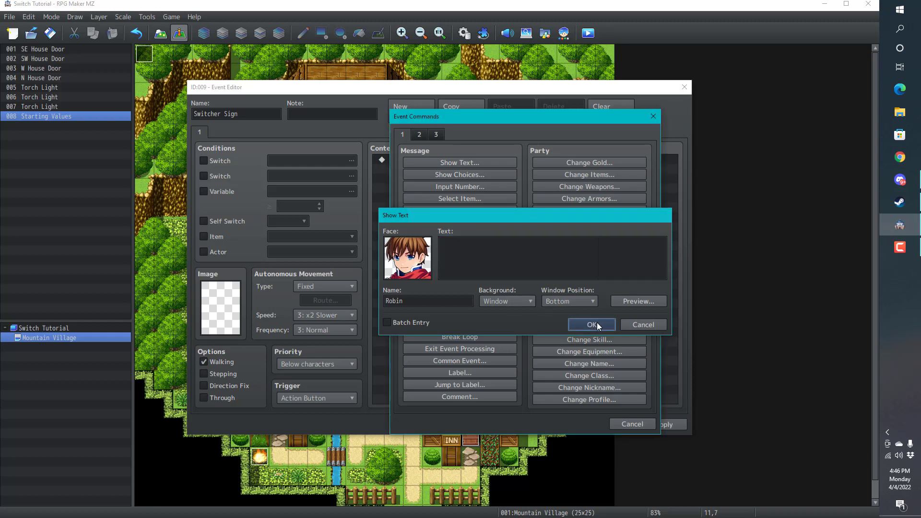
{"action": "left_click", "coordinate": [591, 325]}
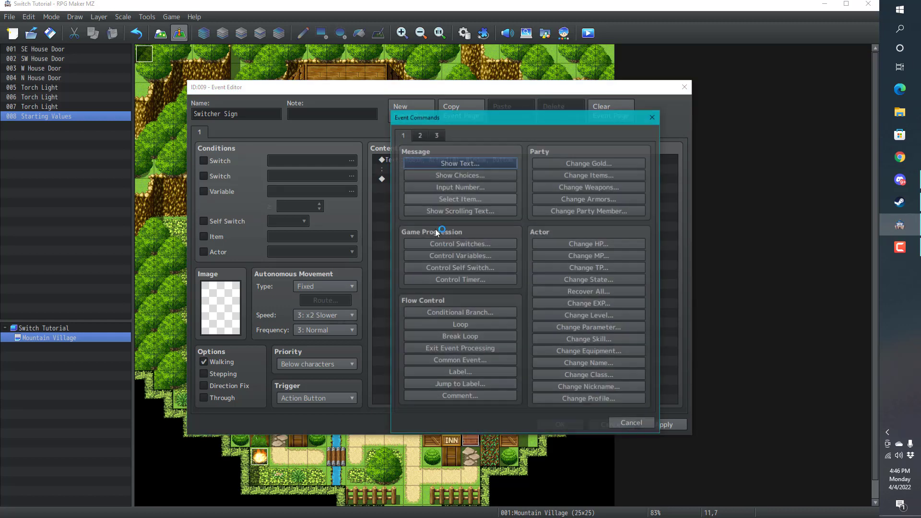
Add a Conditional Branch on switch 0001 Is It Daytime? ON with an Else branch.
{"action": "left_click", "coordinate": [460, 311]}
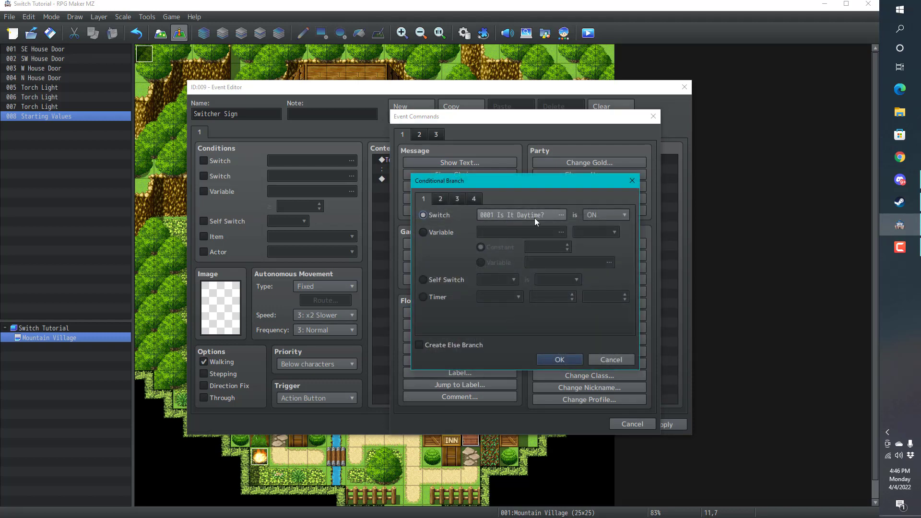
{"action": "left_click", "coordinate": [560, 214]}
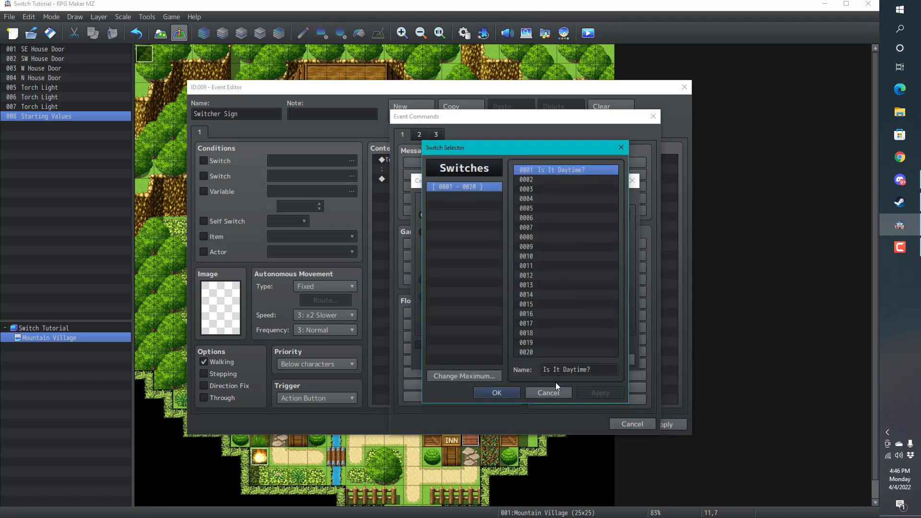
{"action": "left_click", "coordinate": [496, 392]}
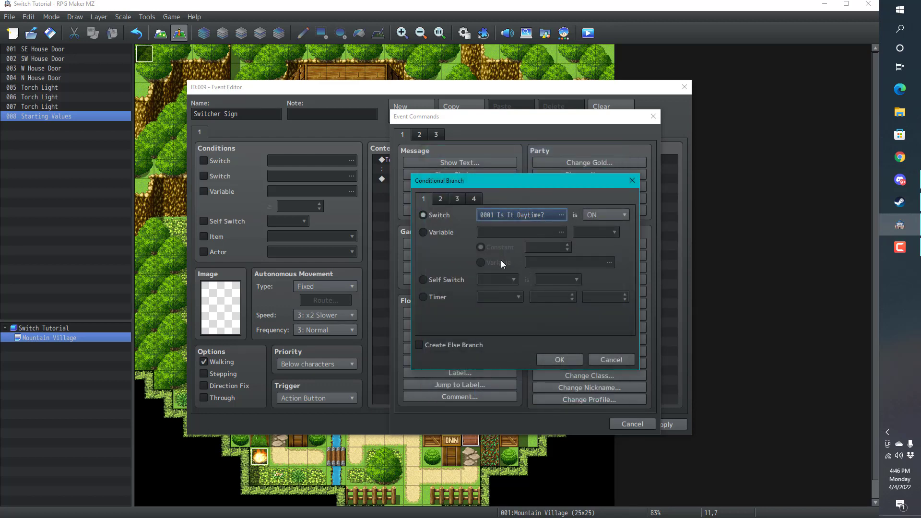
{"action": "left_click", "coordinate": [420, 345]}
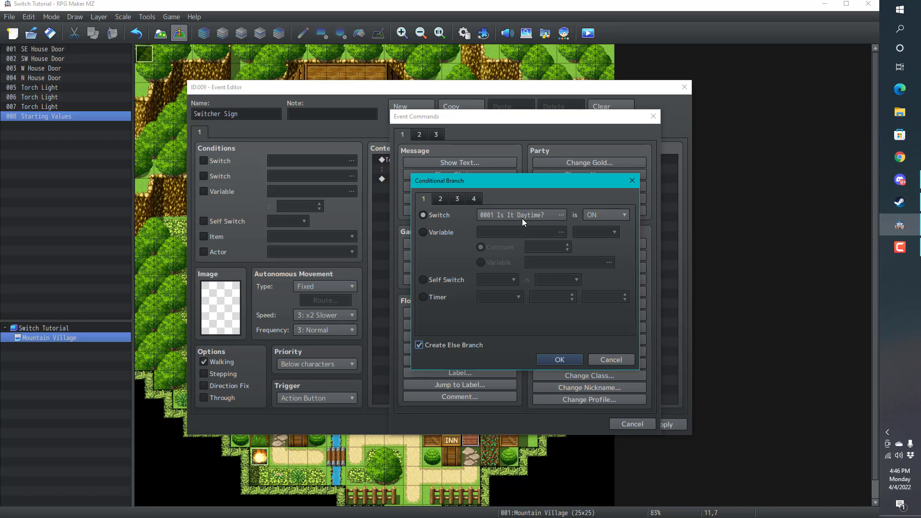
{"action": "mouse_move", "coordinate": [475, 349]}
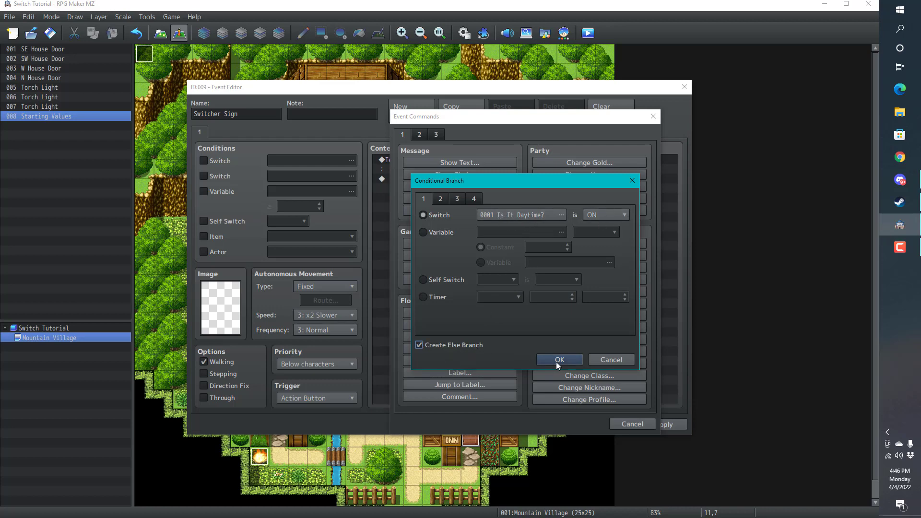
{"action": "left_click", "coordinate": [558, 359]}
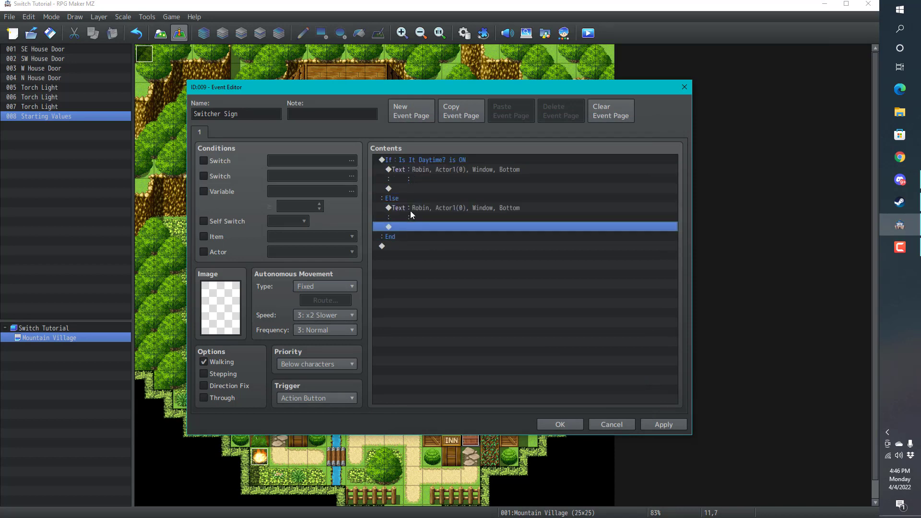
{"action": "left_click", "coordinate": [446, 169]}
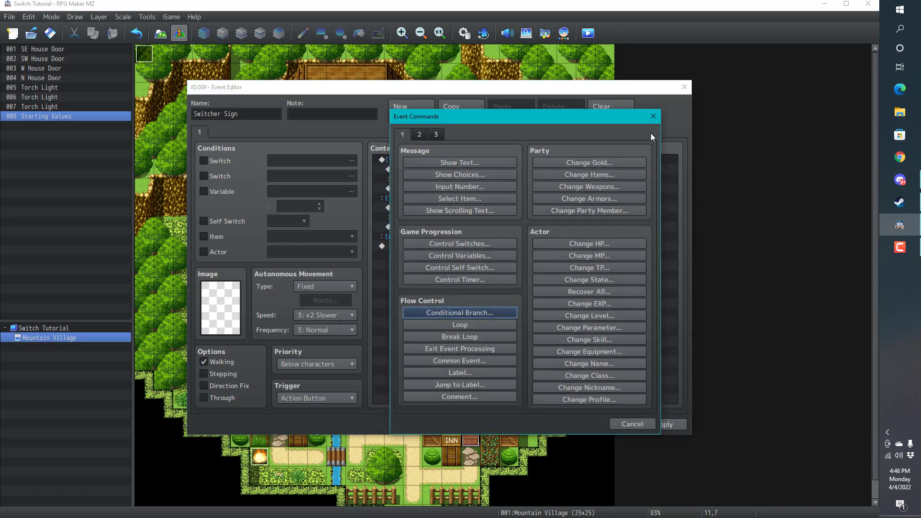
Write Robin's message "Turning 'Is It Daytime?' switch to Off." in the daytime branch.
{"action": "left_click", "coordinate": [460, 163]}
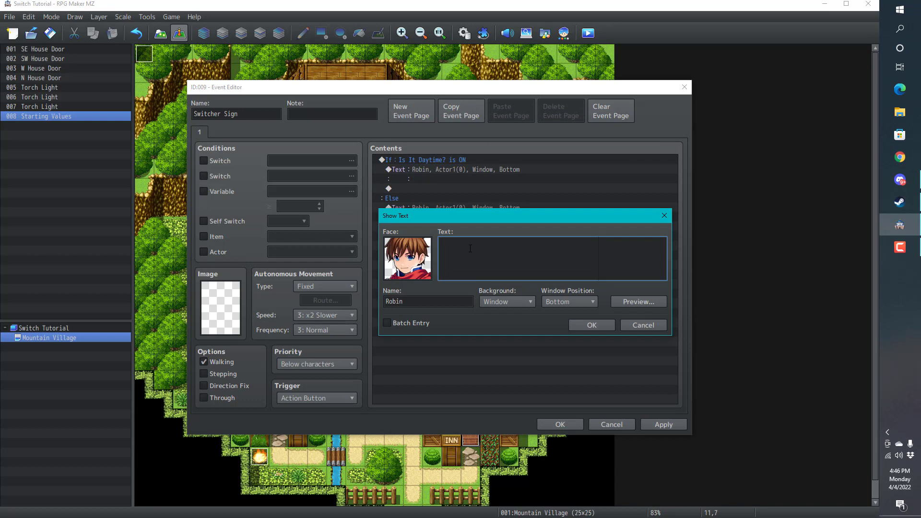
{"action": "type", "text": "S"}
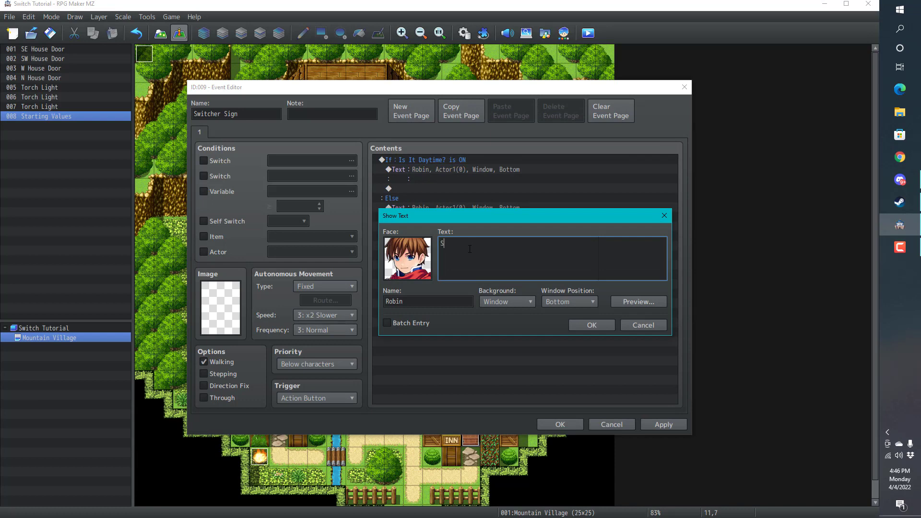
{"action": "type", "text": "wi"}
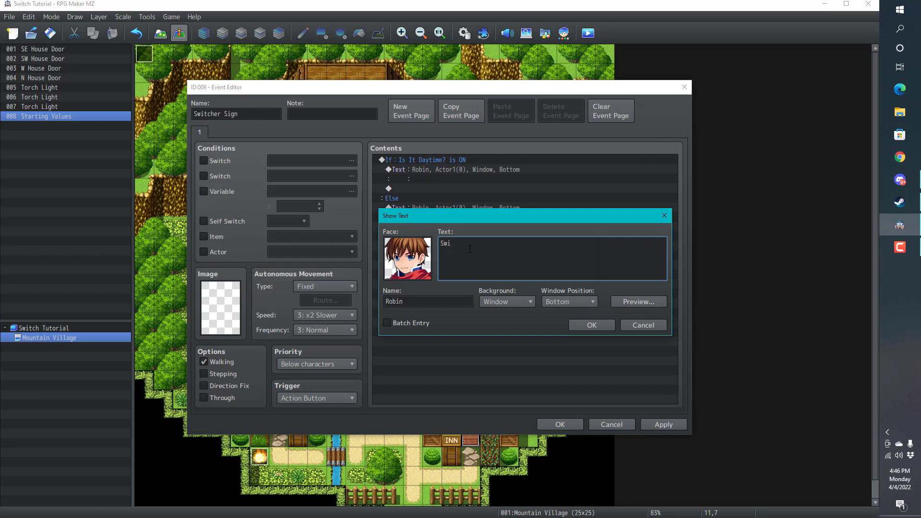
{"action": "type", "text": "Turn"}
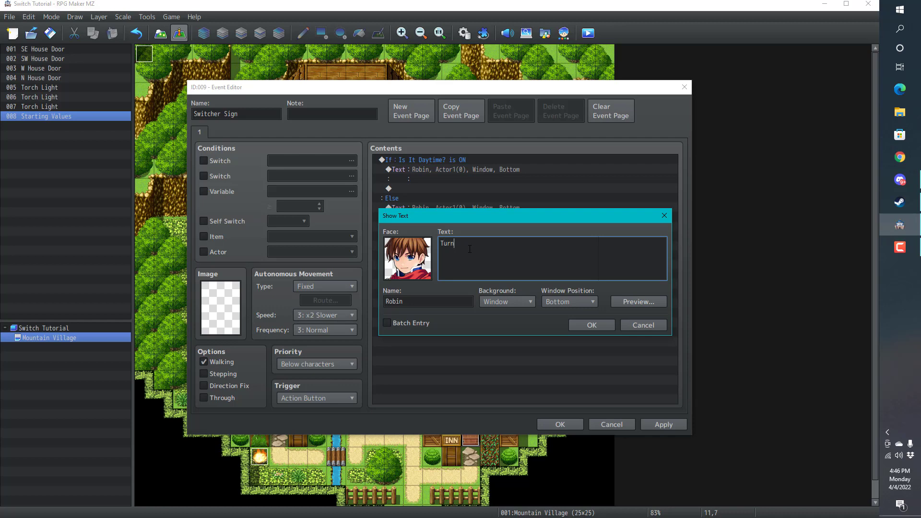
{"action": "type", "text": "ing"}
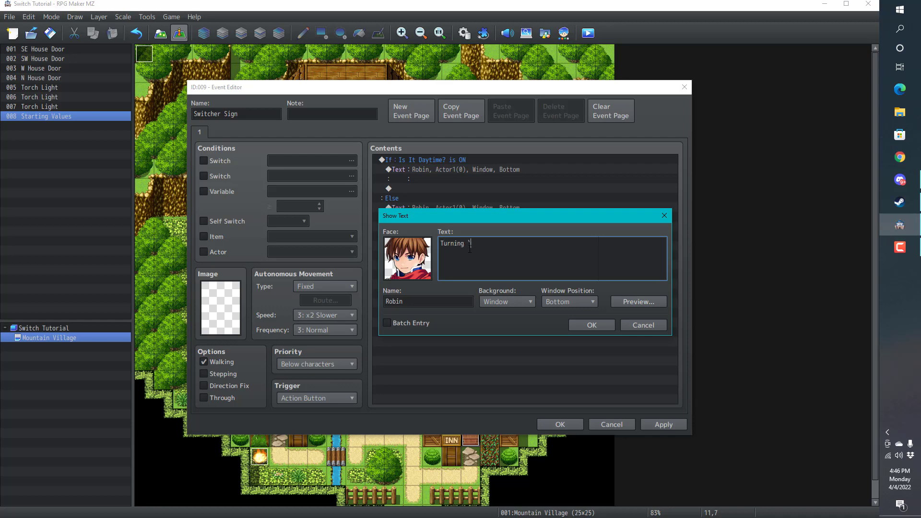
{"action": "type", "text": "Is It"}
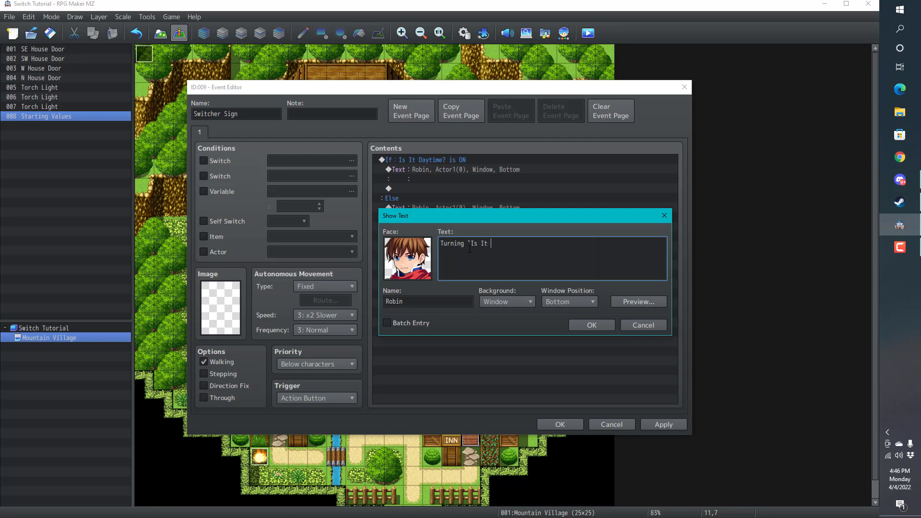
{"action": "type", "text": "Daytime?`"}
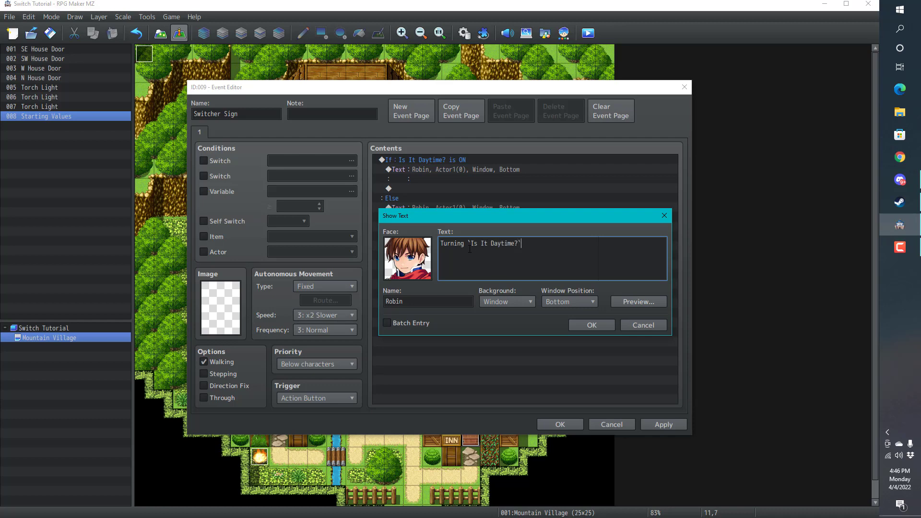
{"action": "type", "text": "switch to"}
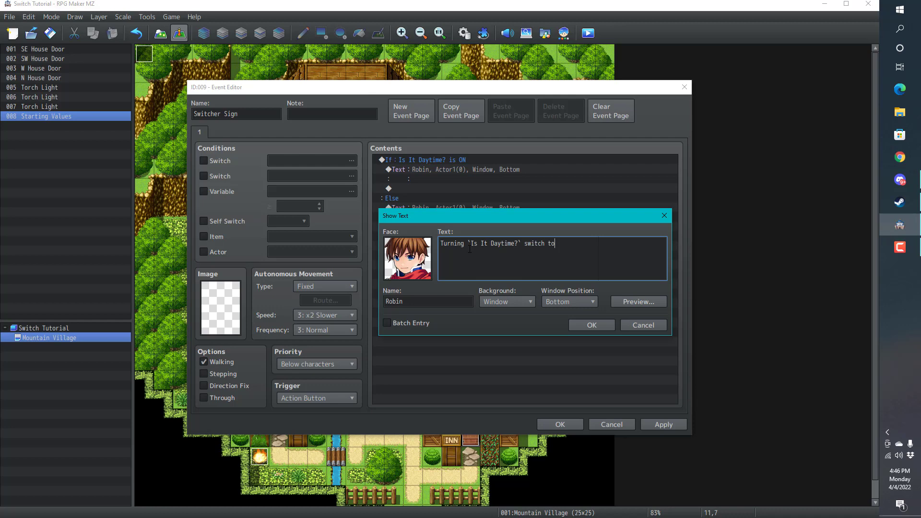
{"action": "type", "text": "Off."}
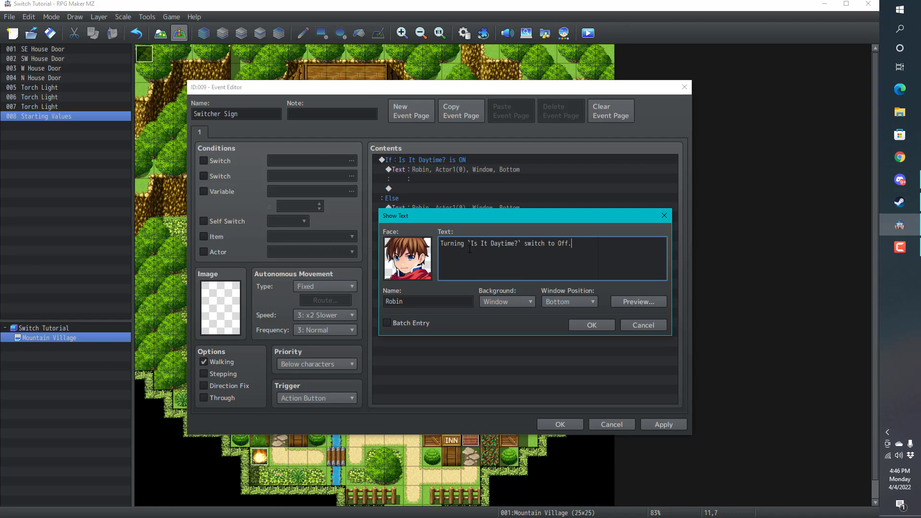
{"action": "left_click", "coordinate": [590, 325]}
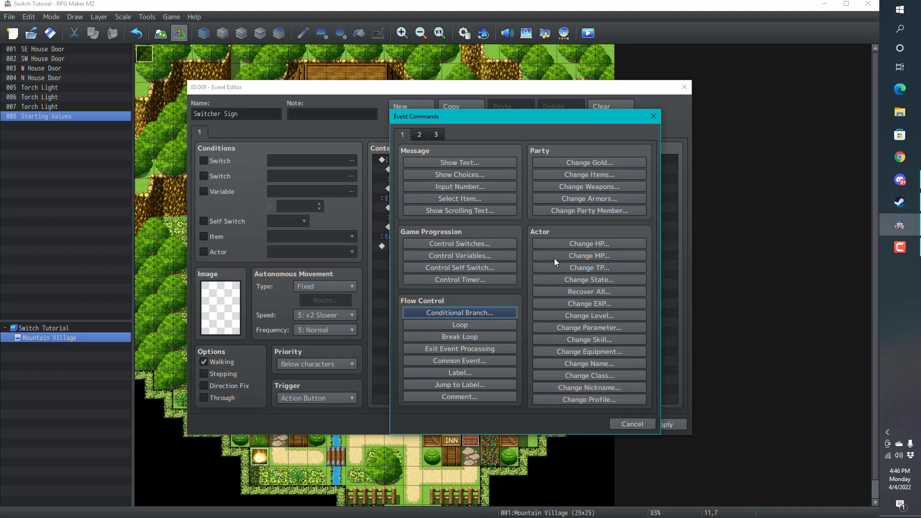
Add a Control Switches command setting 0001 Is It Daytime? to OFF.
{"action": "left_click", "coordinate": [460, 243]}
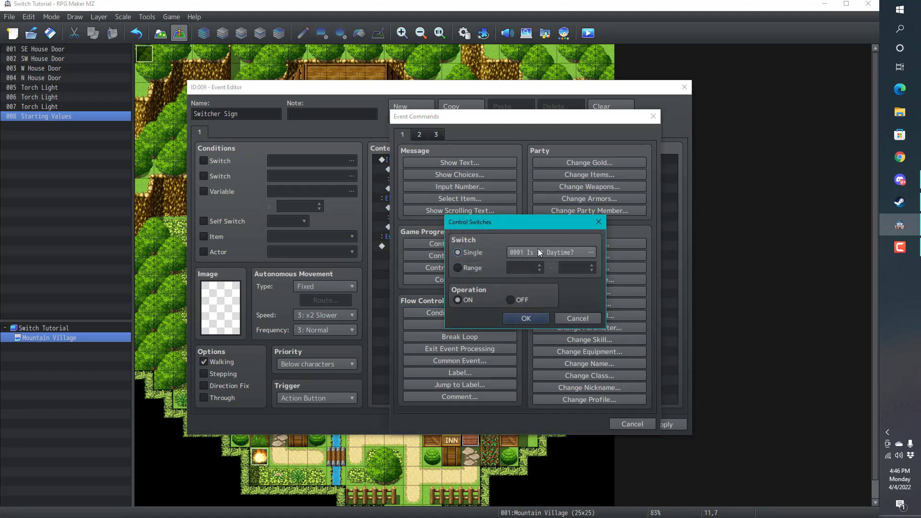
{"action": "left_click", "coordinate": [525, 317]}
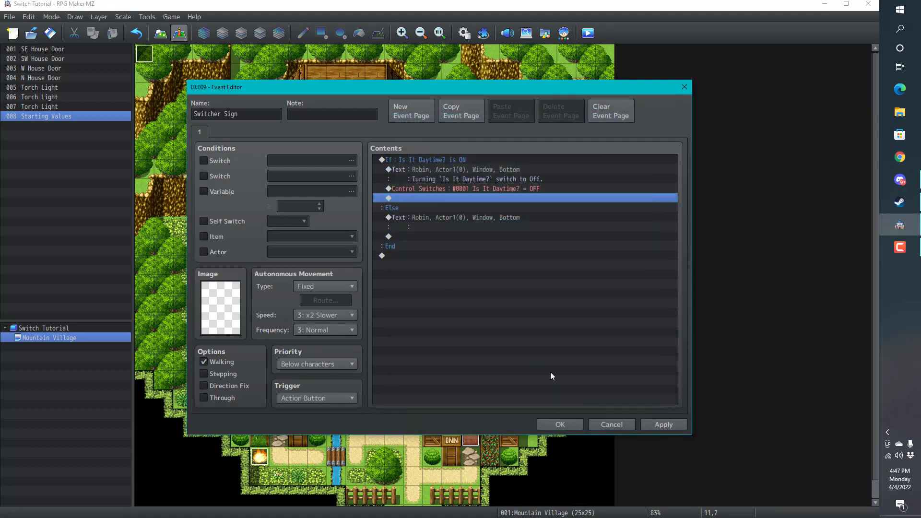
{"action": "mouse_move", "coordinate": [491, 200]}
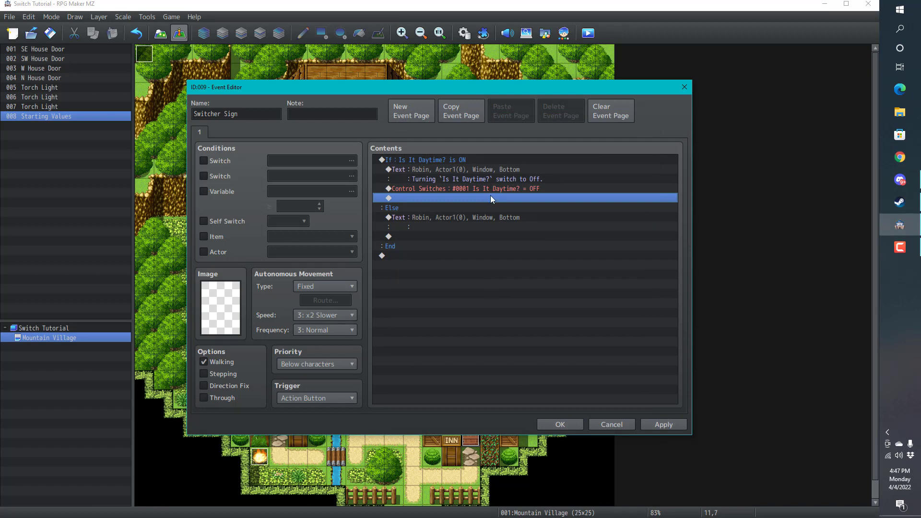
{"action": "double_click", "coordinate": [492, 198]}
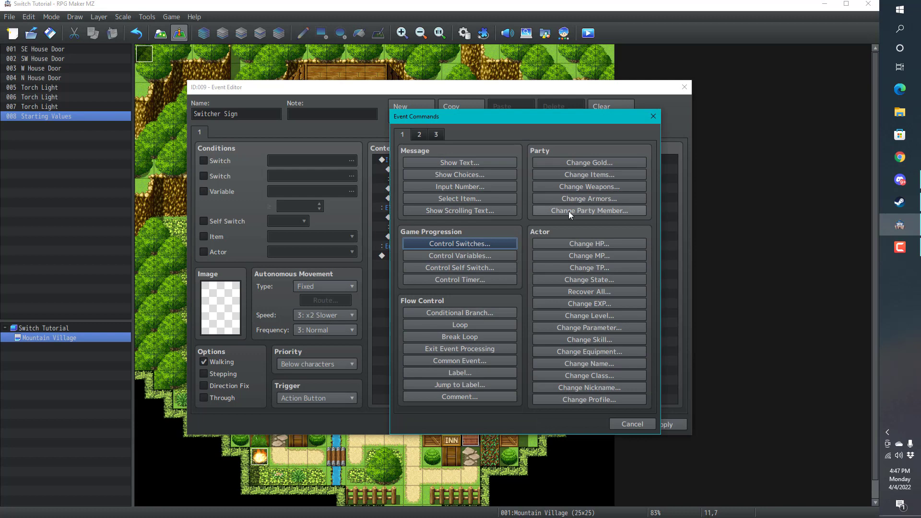
{"action": "mouse_move", "coordinate": [446, 142]}
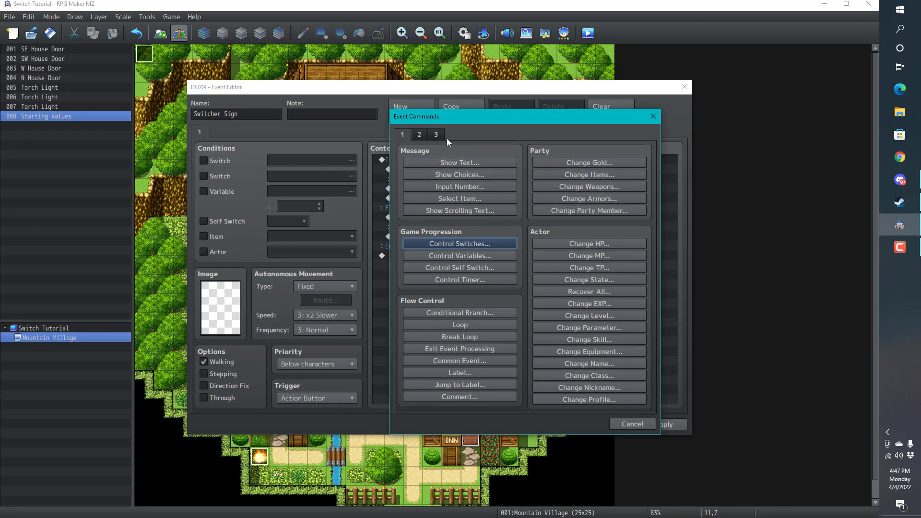
Add a Tint Screen command with the Dark preset (-68,-68,-68,0) over 60 frames.
{"action": "left_click", "coordinate": [419, 135]}
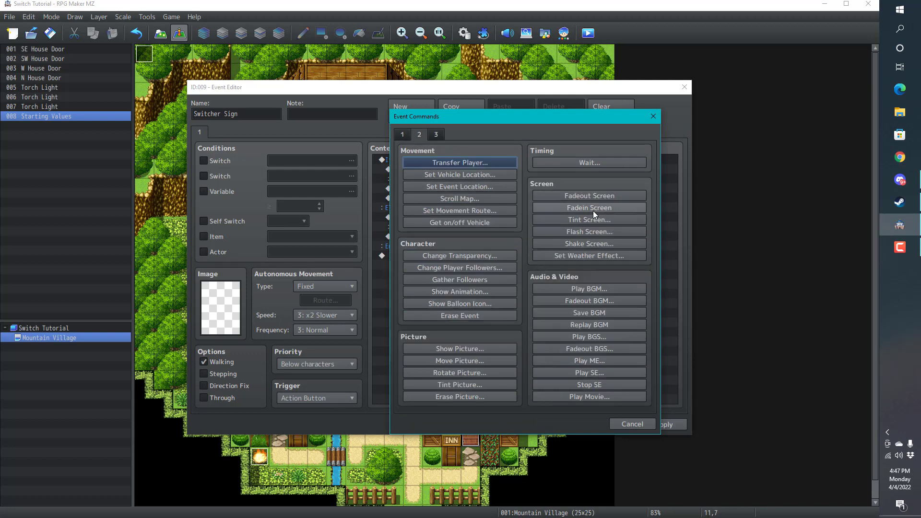
{"action": "mouse_move", "coordinate": [588, 219]}
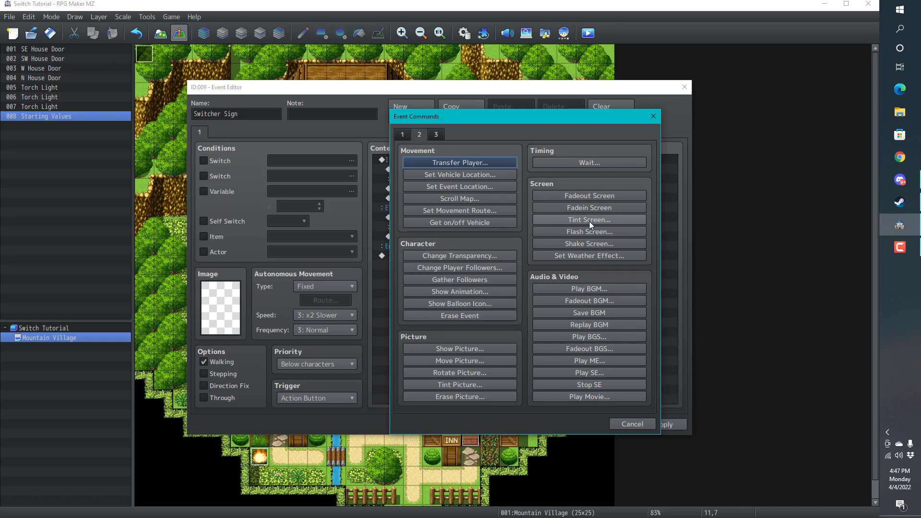
{"action": "left_click", "coordinate": [588, 219]}
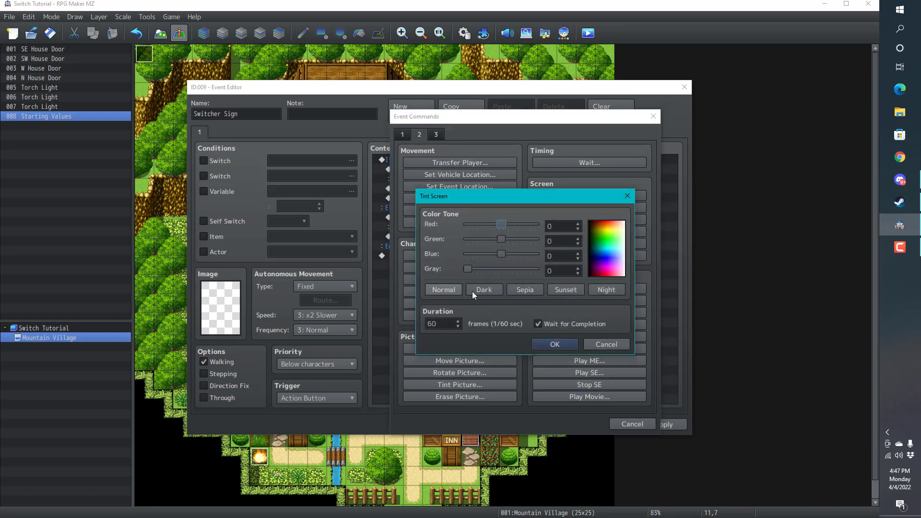
{"action": "left_click", "coordinate": [483, 288]}
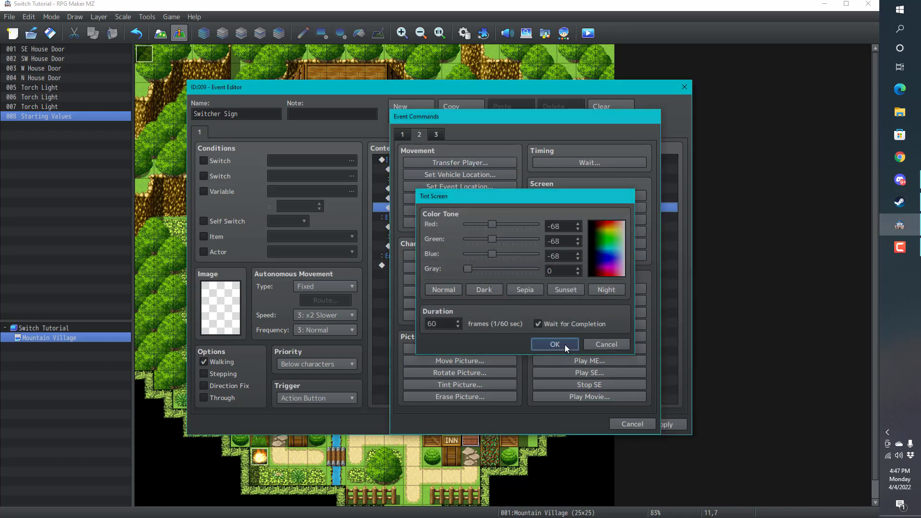
{"action": "left_click", "coordinate": [553, 344]}
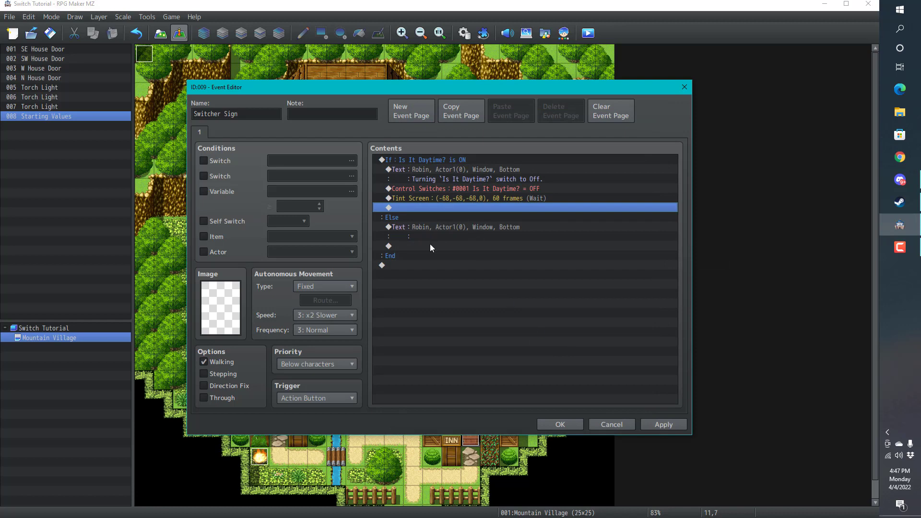
{"action": "left_click", "coordinate": [470, 189]}
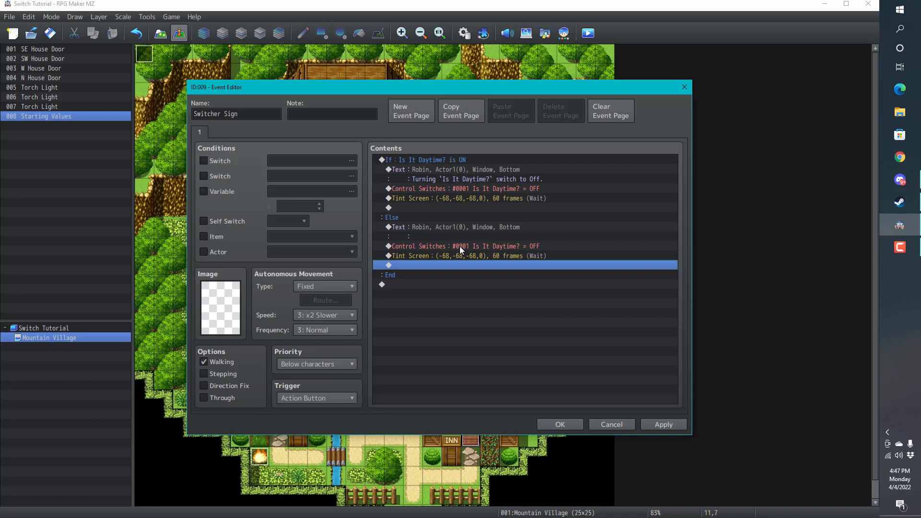
Edit the Else branch message so it announces the switch turning On.
{"action": "left_click", "coordinate": [453, 228]}
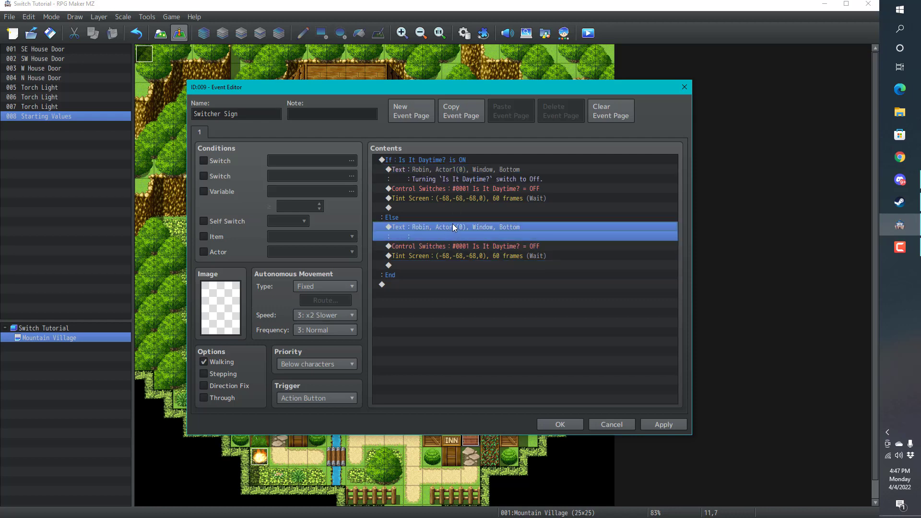
{"action": "double_click", "coordinate": [463, 246]}
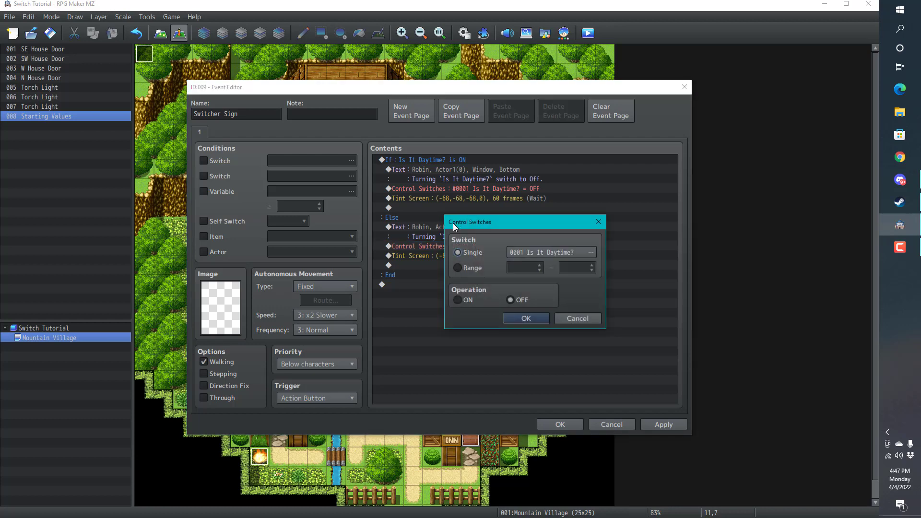
{"action": "left_click", "coordinate": [525, 318]}
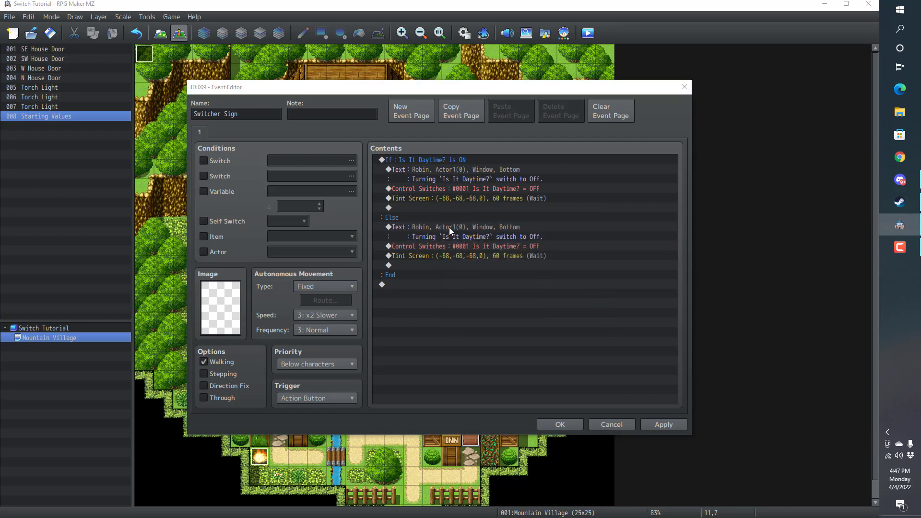
{"action": "double_click", "coordinate": [458, 169]}
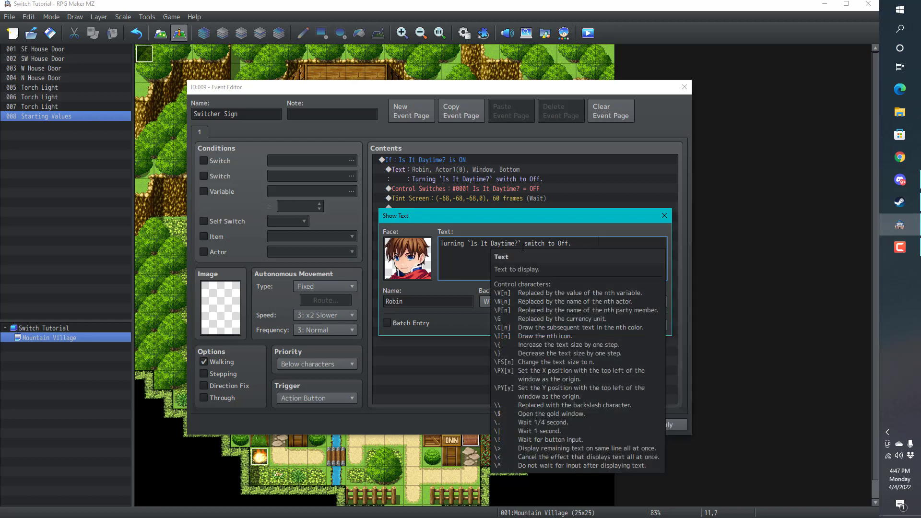
{"action": "left_click", "coordinate": [551, 258]}
{"action": "type", "text": "n"}
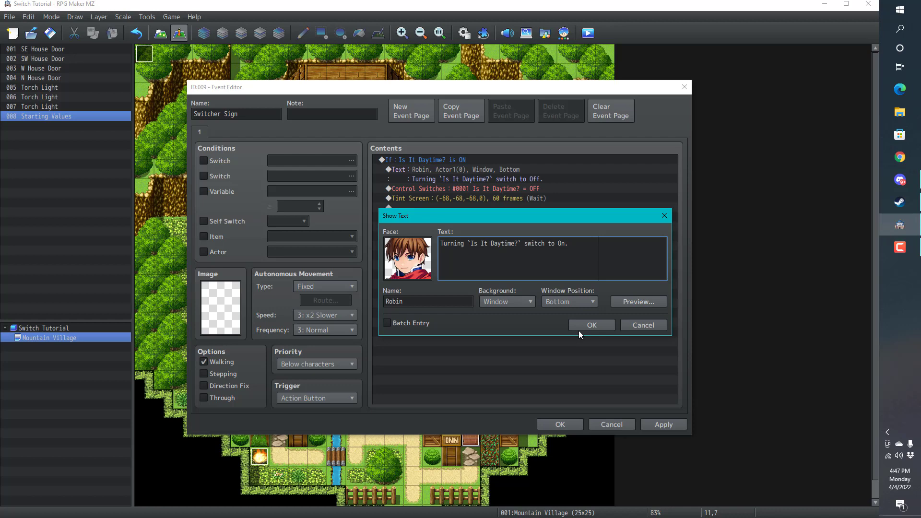
{"action": "left_click", "coordinate": [591, 325]}
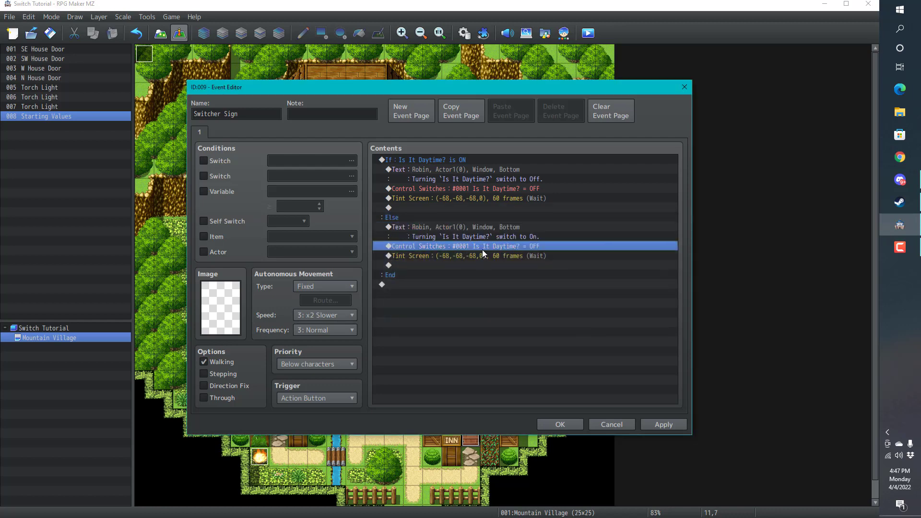
Set the Else branch to turn Is It Daytime? ON and tint (0,0,0,0), then apply.
{"action": "double_click", "coordinate": [464, 246]}
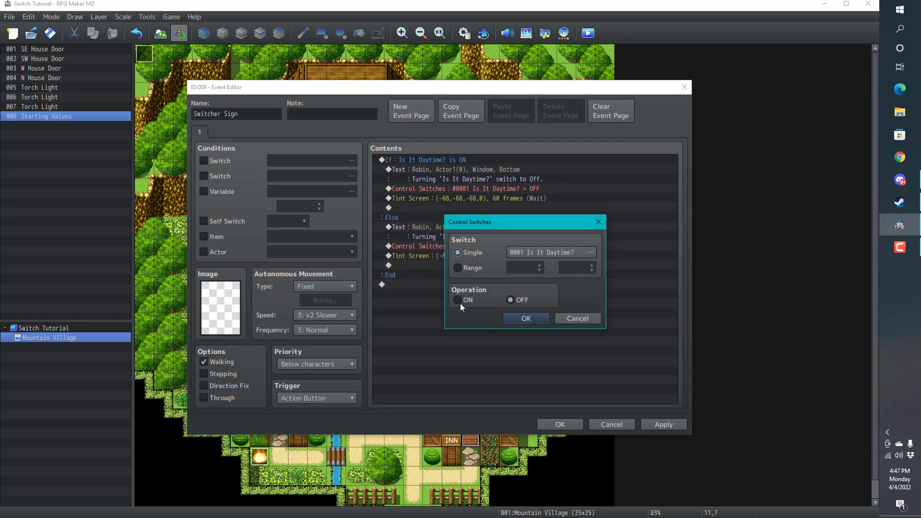
{"action": "left_click", "coordinate": [524, 318]}
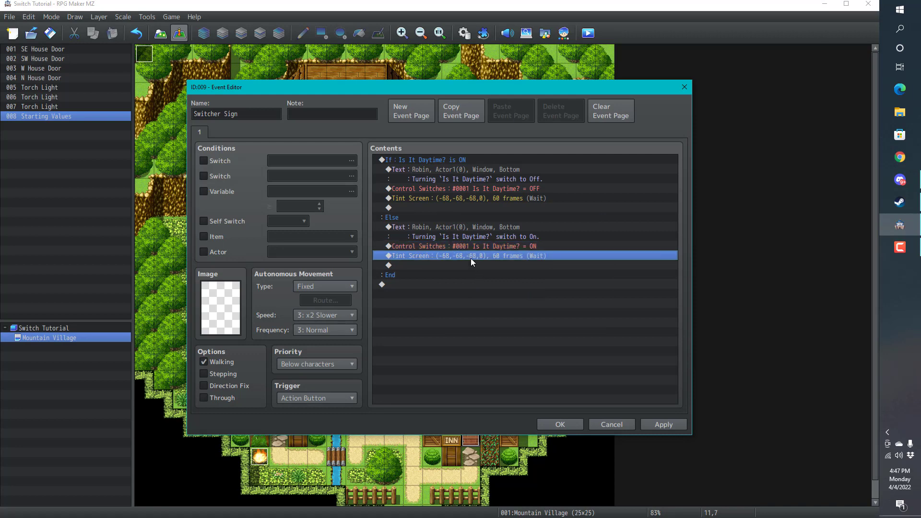
{"action": "double_click", "coordinate": [470, 256]}
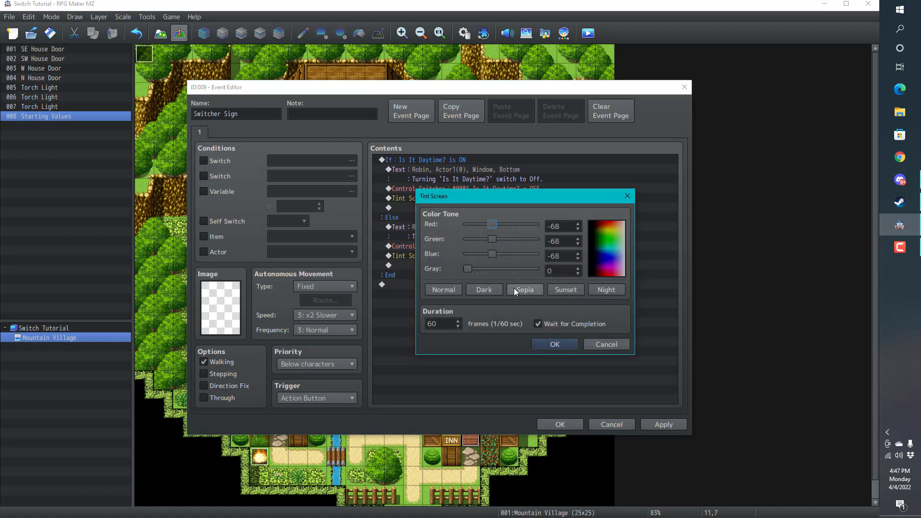
{"action": "left_click", "coordinate": [554, 344]}
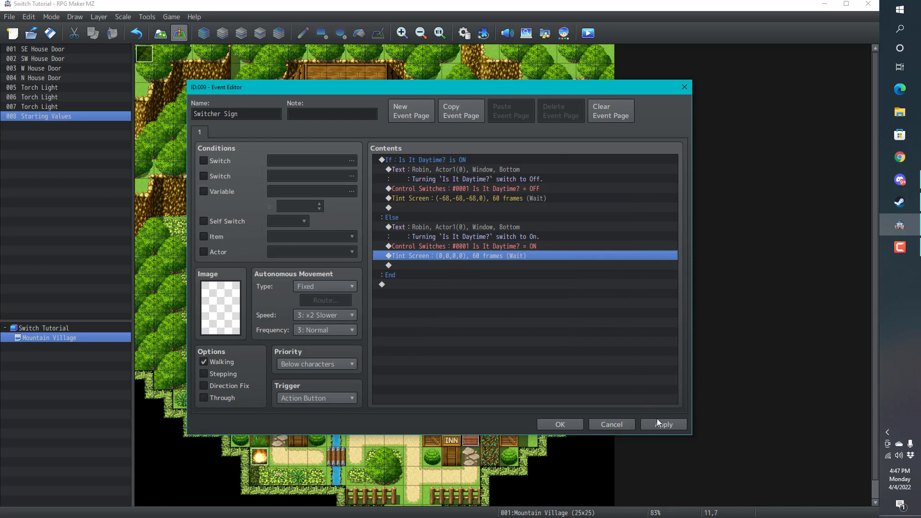
{"action": "left_click", "coordinate": [662, 424]}
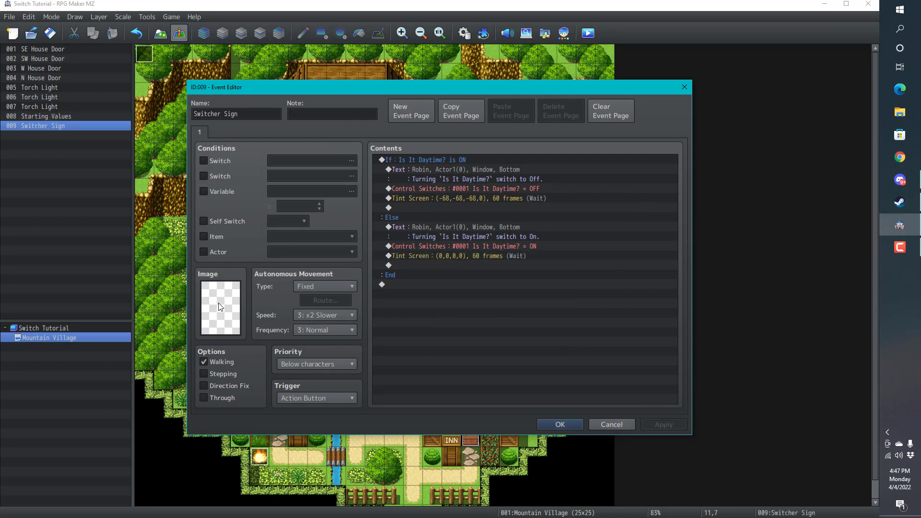
Give the event the pink sparkle from !Door2 with walking off and stepping on.
{"action": "left_click", "coordinate": [221, 307]}
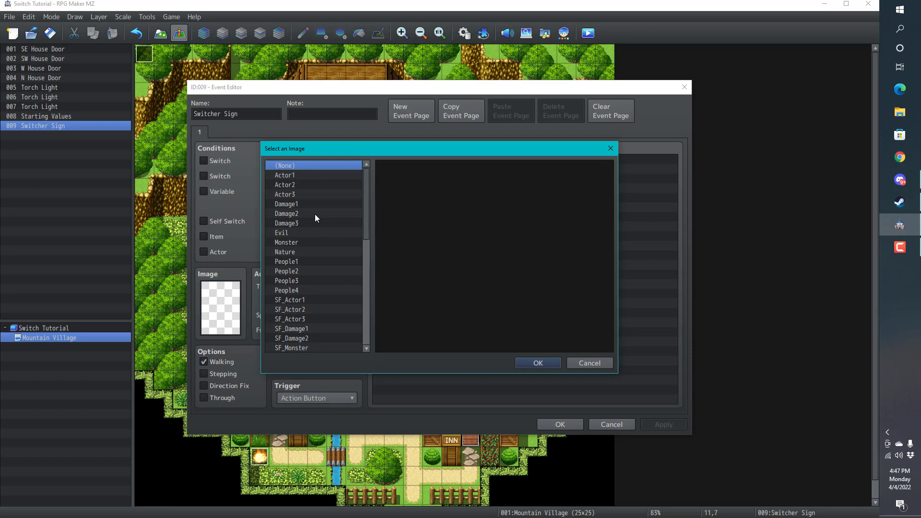
{"action": "scroll", "scroll_direction": "down", "scroll_amount": 3}
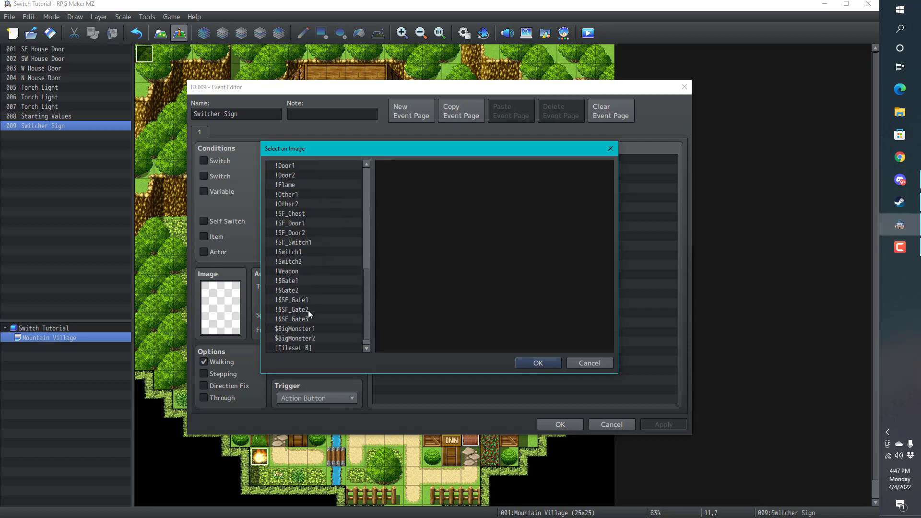
{"action": "left_click", "coordinate": [292, 309]}
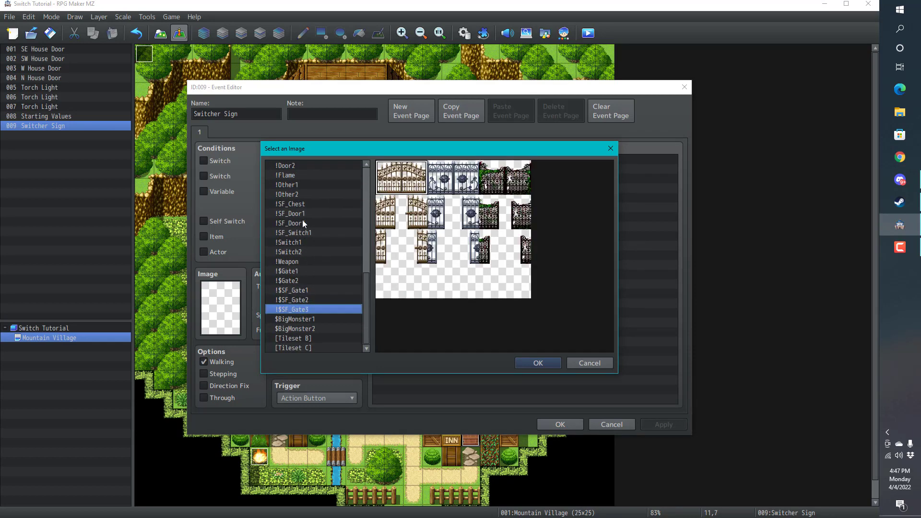
{"action": "left_click", "coordinate": [286, 194]}
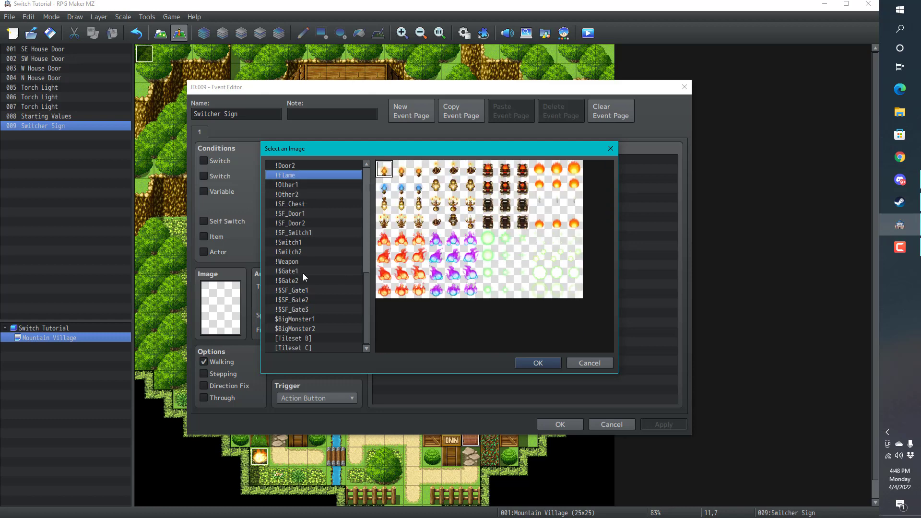
{"action": "left_click", "coordinate": [285, 165]}
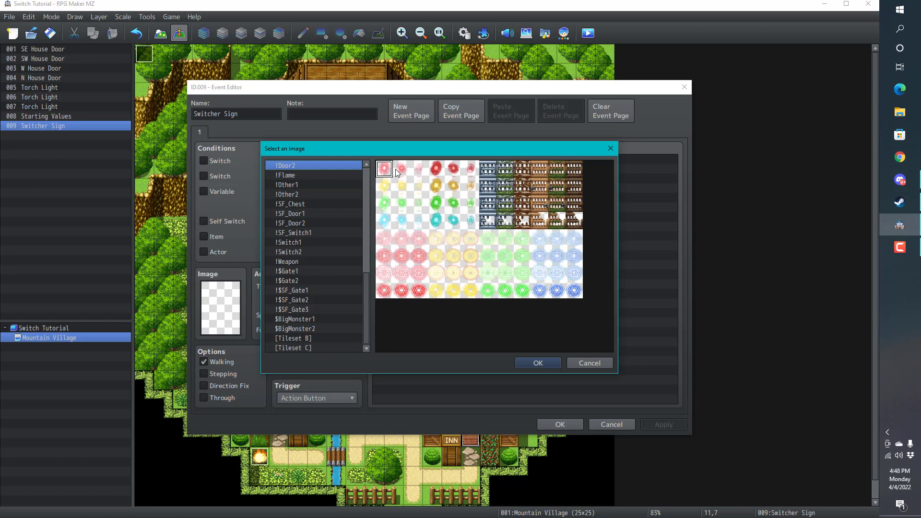
{"action": "mouse_move", "coordinate": [481, 330]}
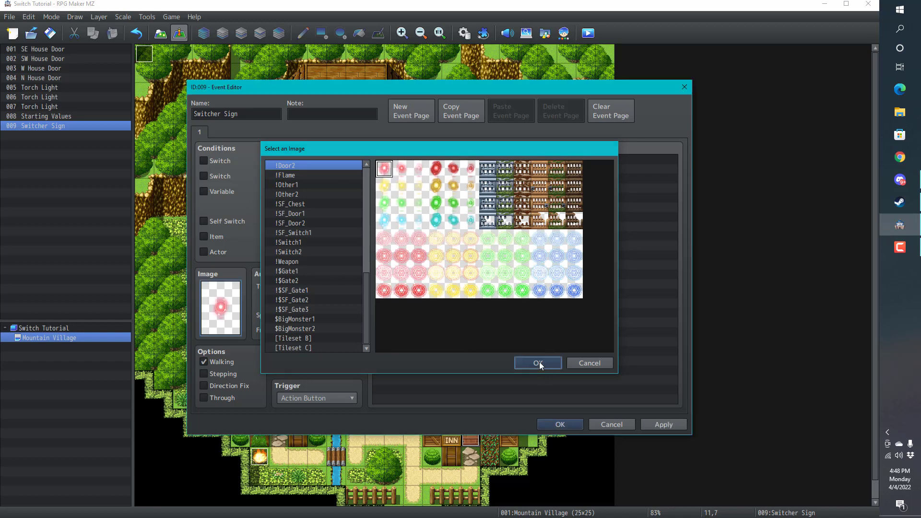
{"action": "left_click", "coordinate": [536, 363]}
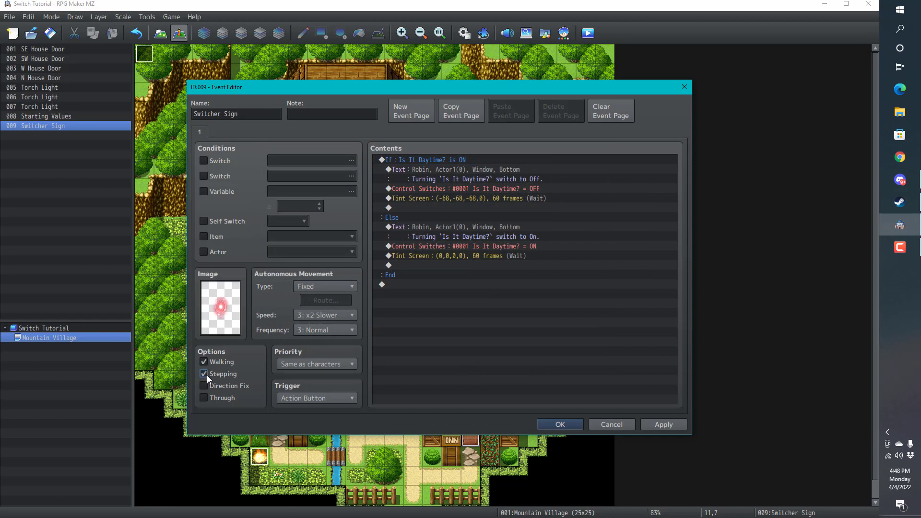
{"action": "left_click", "coordinate": [203, 361]}
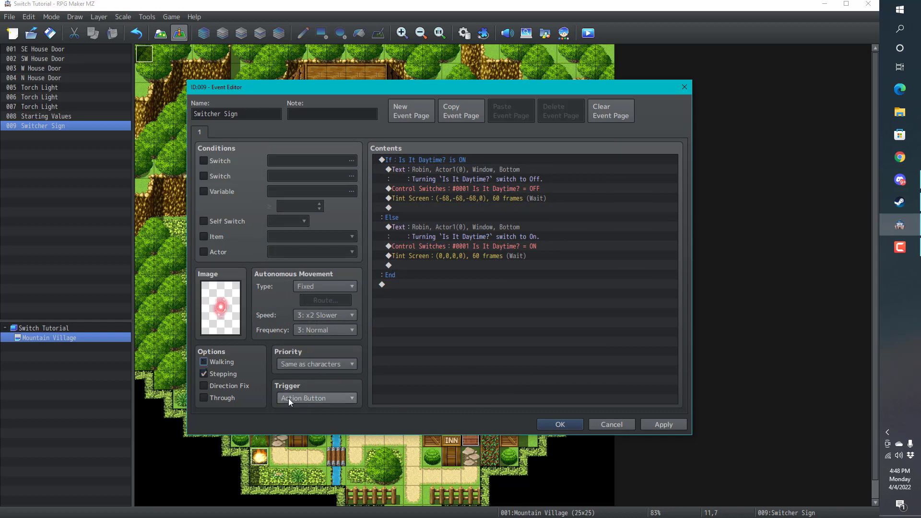
{"action": "mouse_move", "coordinate": [350, 376]}
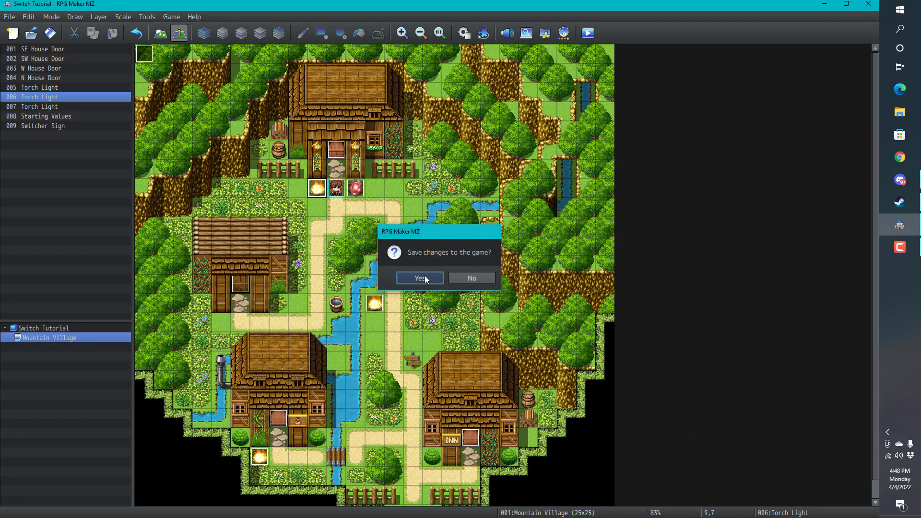
Save the project and start a New Game playtest to trigger the sparkle.
{"action": "left_click", "coordinate": [418, 278]}
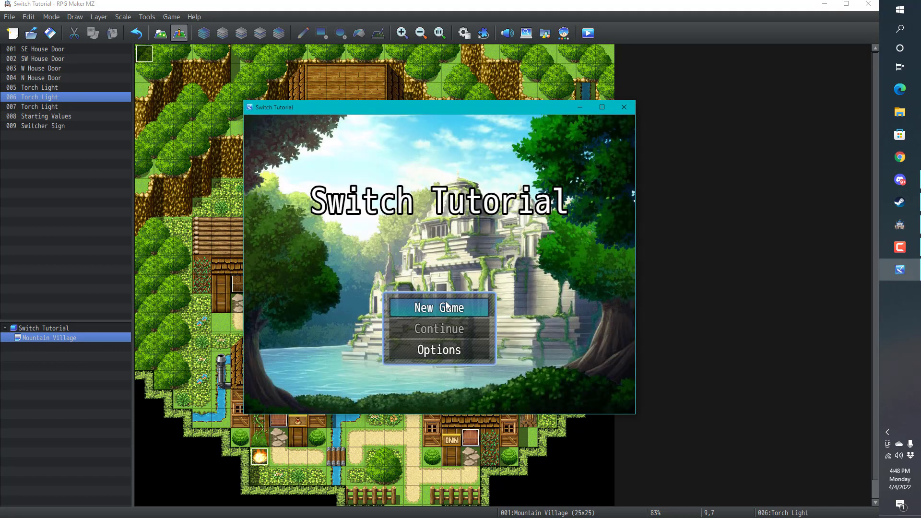
{"action": "left_click", "coordinate": [438, 307]}
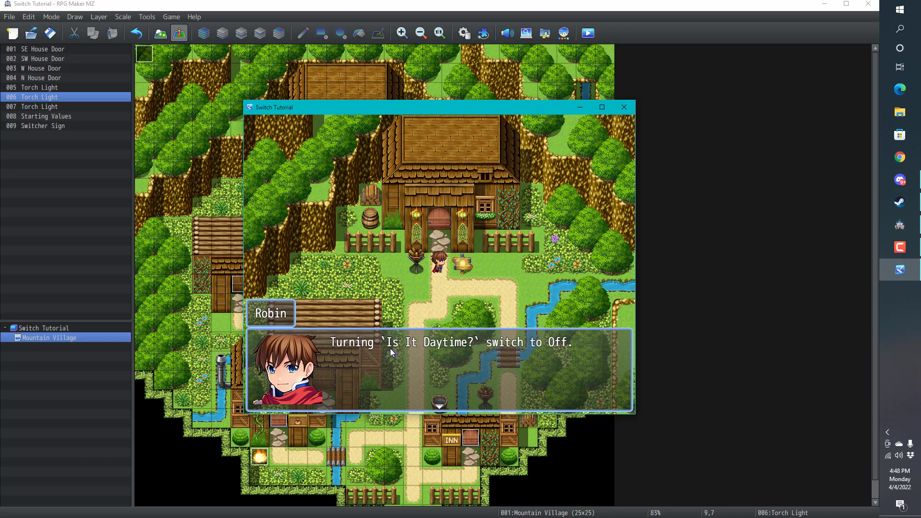
{"action": "mouse_move", "coordinate": [440, 400]}
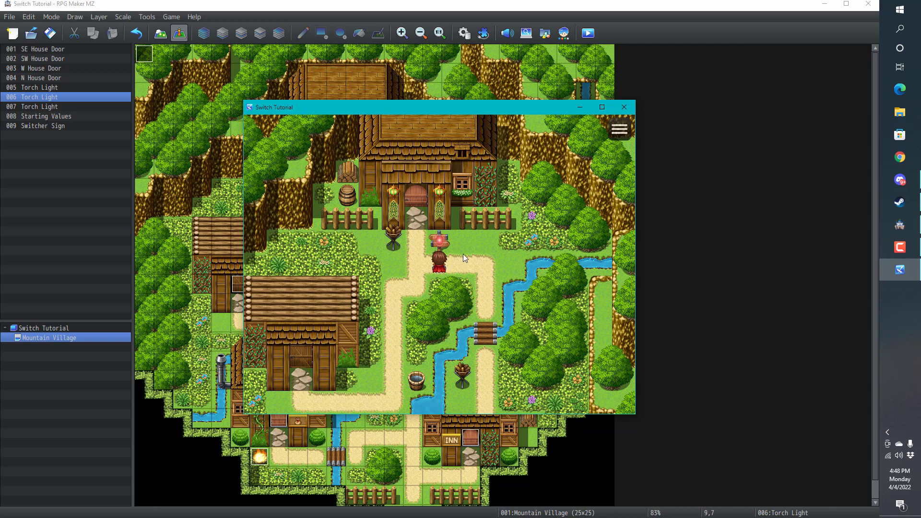
{"action": "mouse_move", "coordinate": [625, 107]}
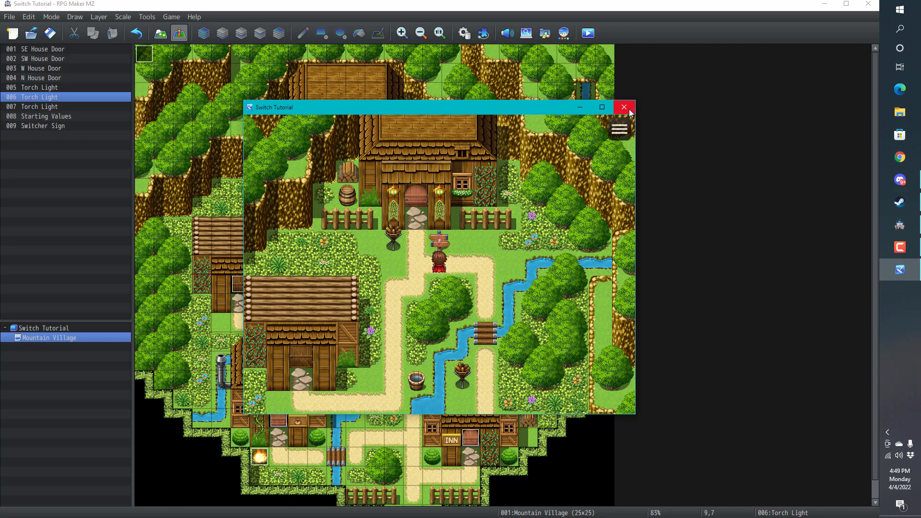
{"action": "mouse_move", "coordinate": [623, 107]}
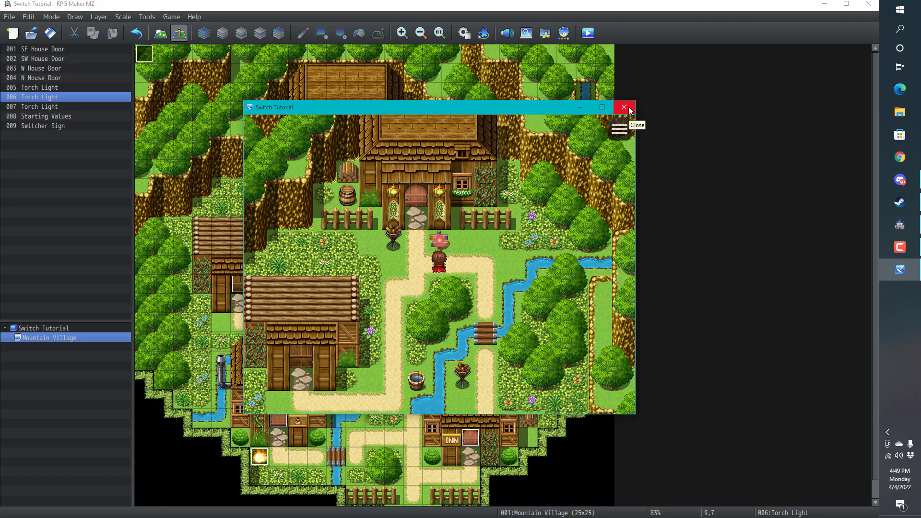
Close the playtest window to return to the Mountain Village map editor.
{"action": "left_click", "coordinate": [623, 108]}
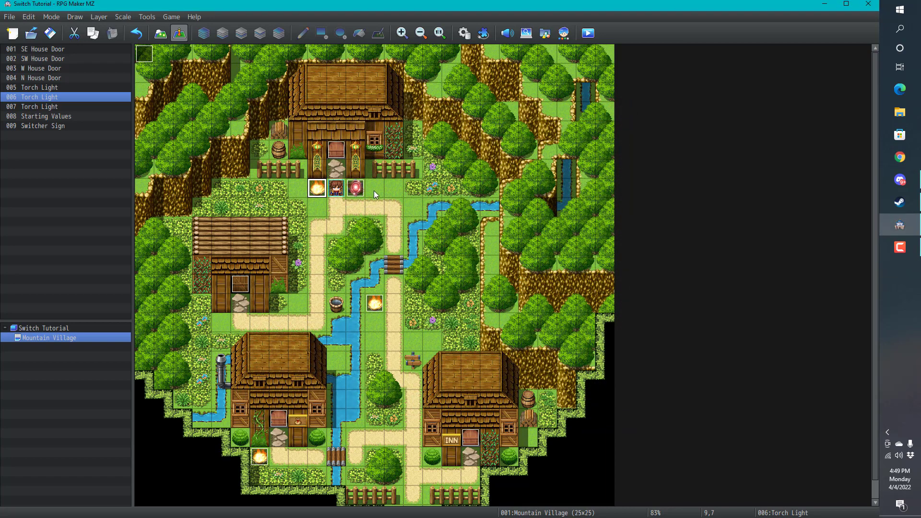
{"action": "mouse_move", "coordinate": [355, 207]}
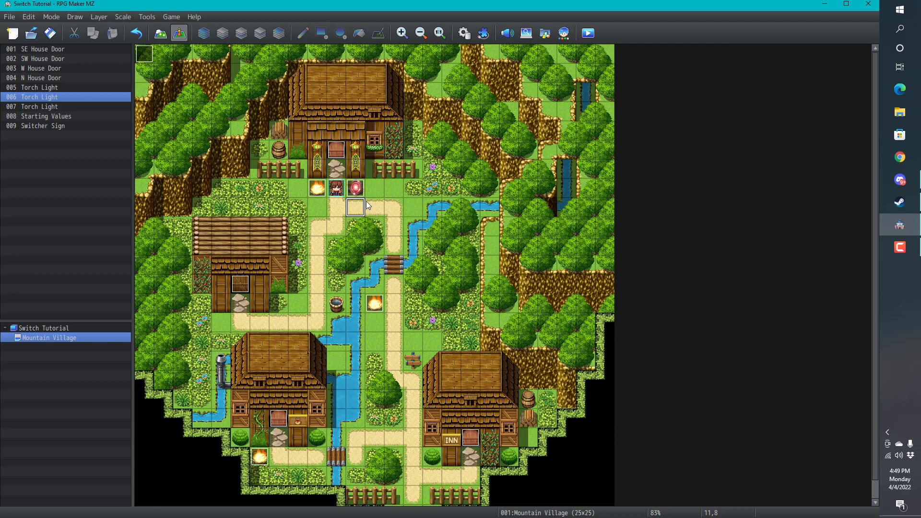
{"action": "mouse_move", "coordinate": [355, 212]}
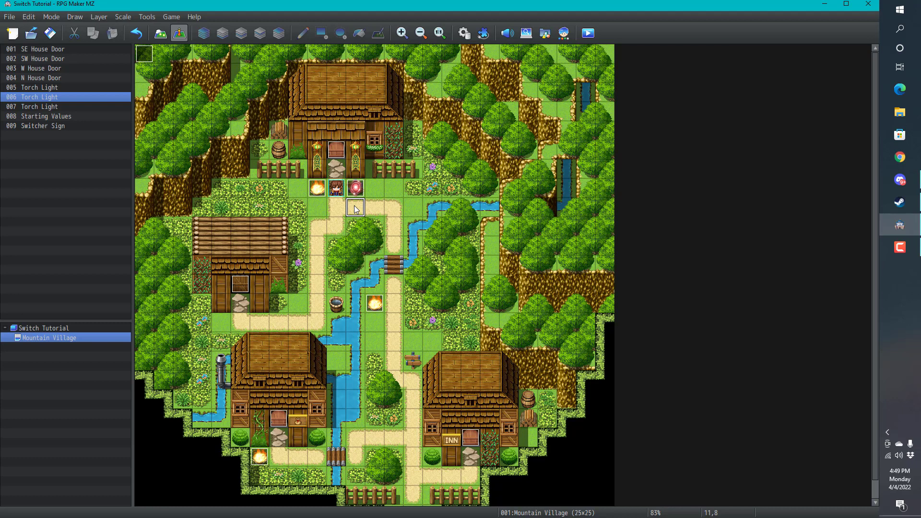
{"action": "mouse_move", "coordinate": [350, 212]}
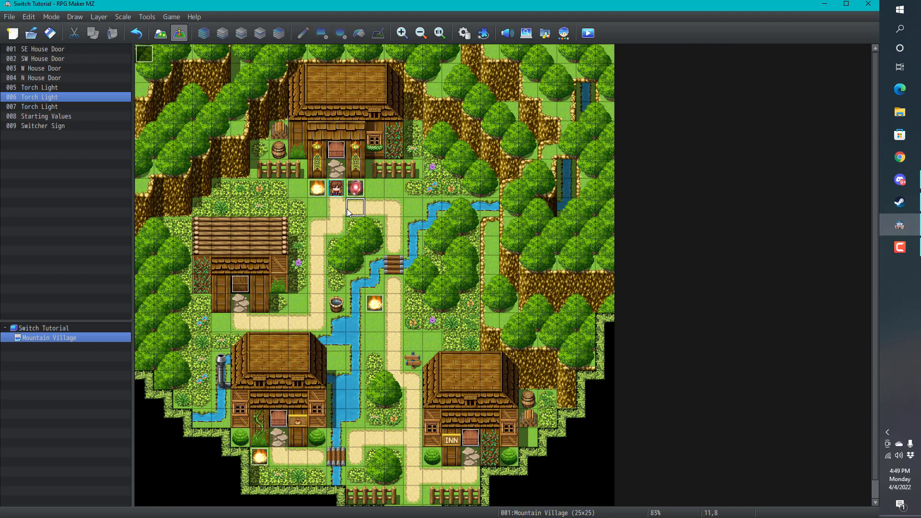
{"action": "mouse_move", "coordinate": [337, 215]}
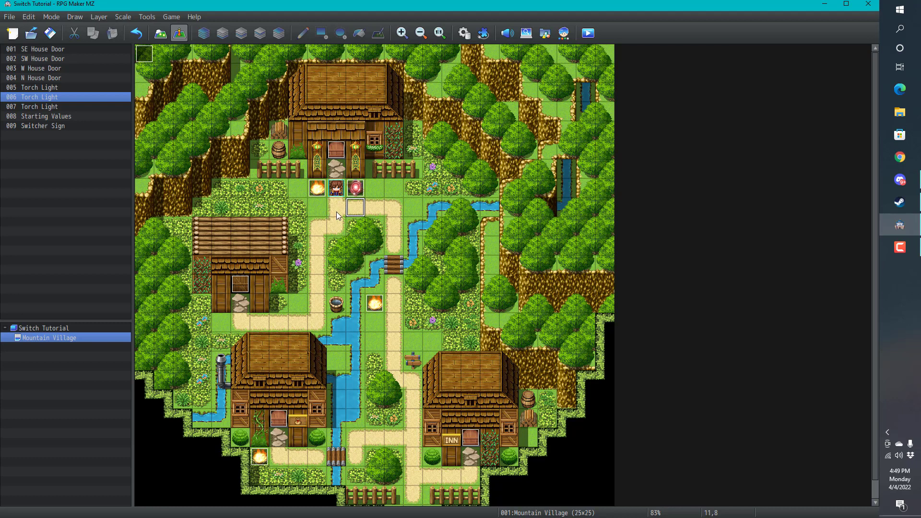
{"action": "mouse_move", "coordinate": [369, 203]}
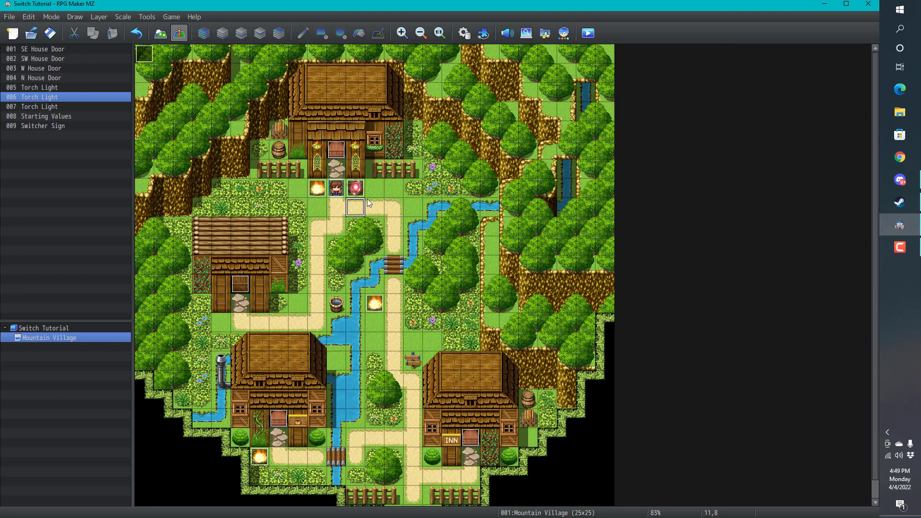
{"action": "mouse_move", "coordinate": [369, 195]}
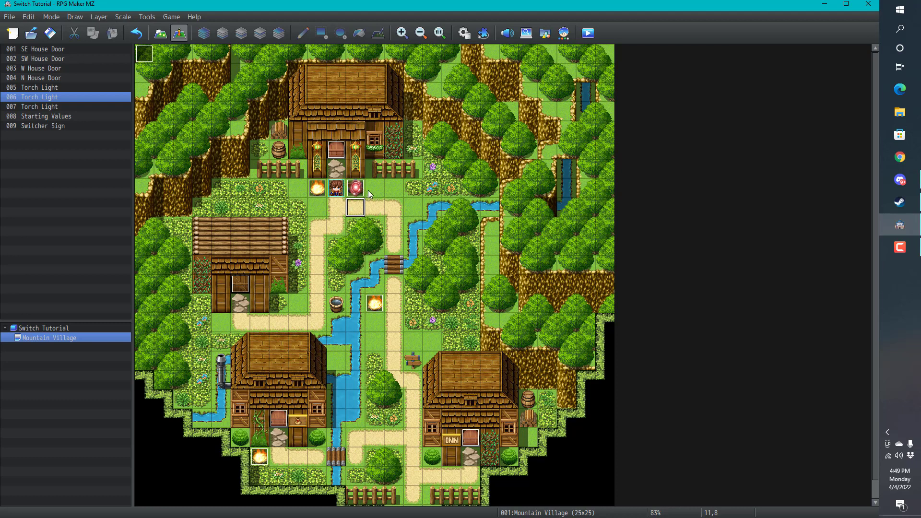
{"action": "mouse_move", "coordinate": [369, 192]}
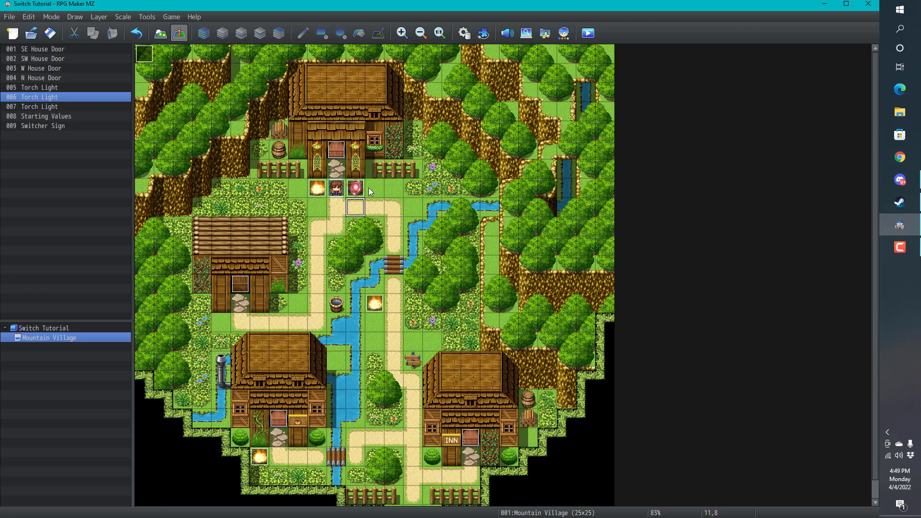